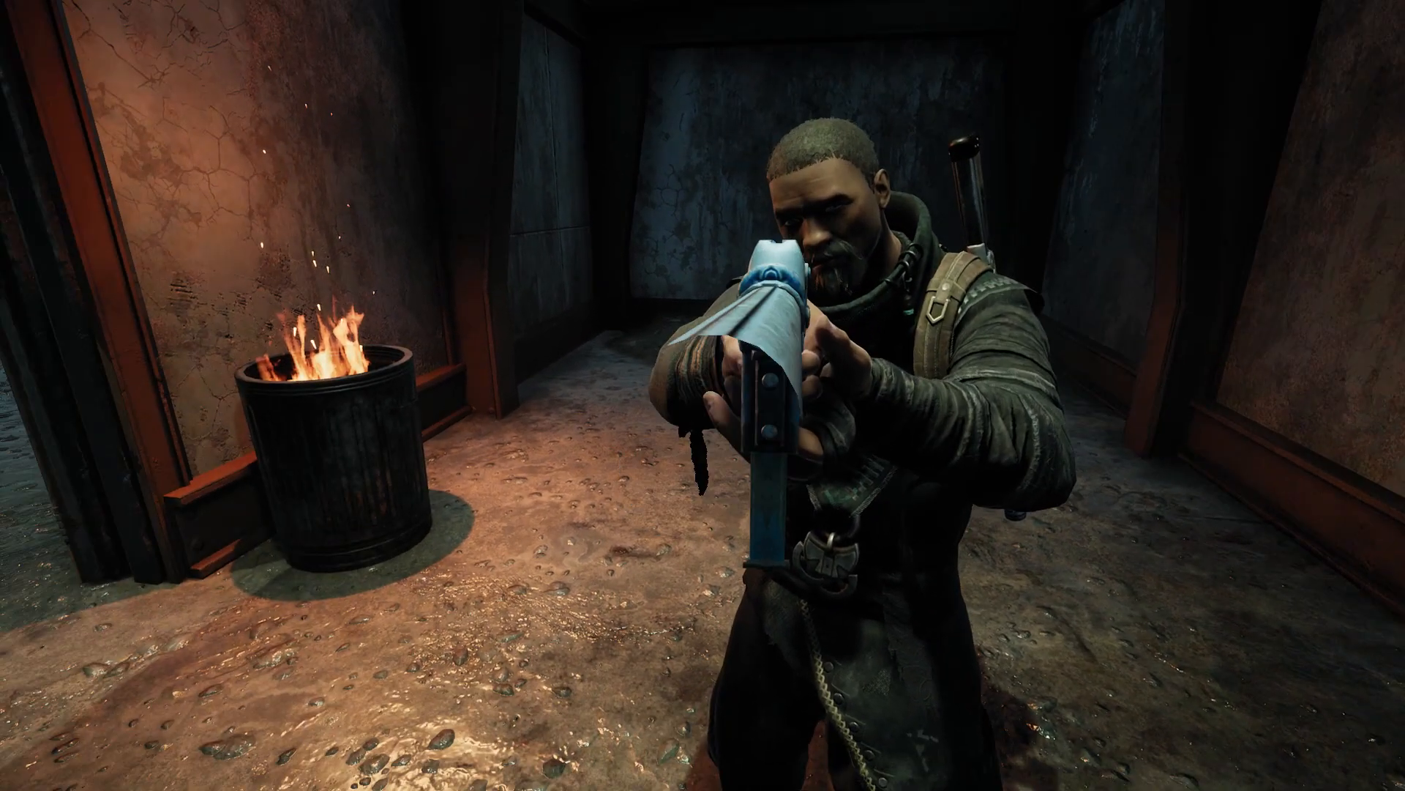
# On Gildor's UE Viewer page, scroll to Downloads and get the Win32 version
pyautogui.click(1049, 221)
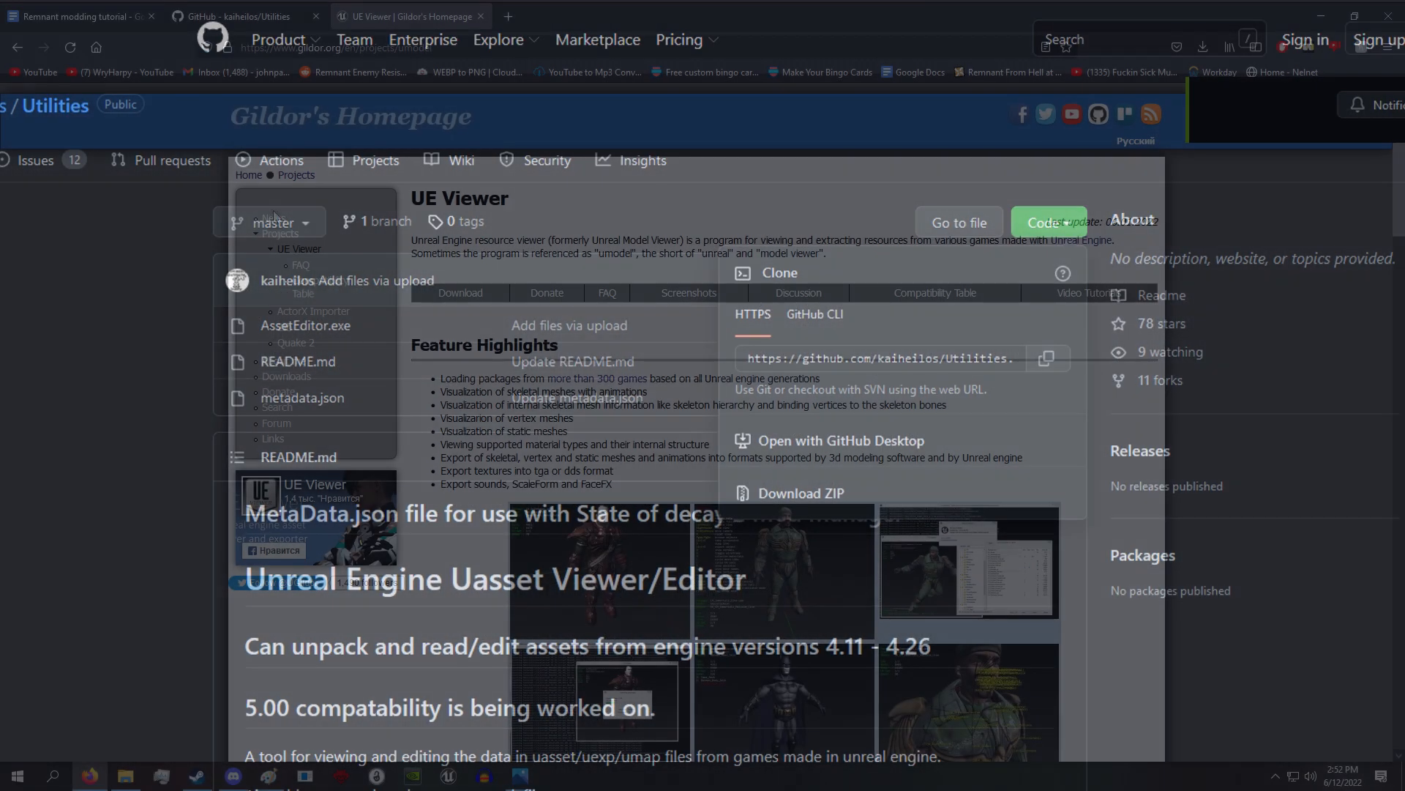
pyautogui.click(409, 16)
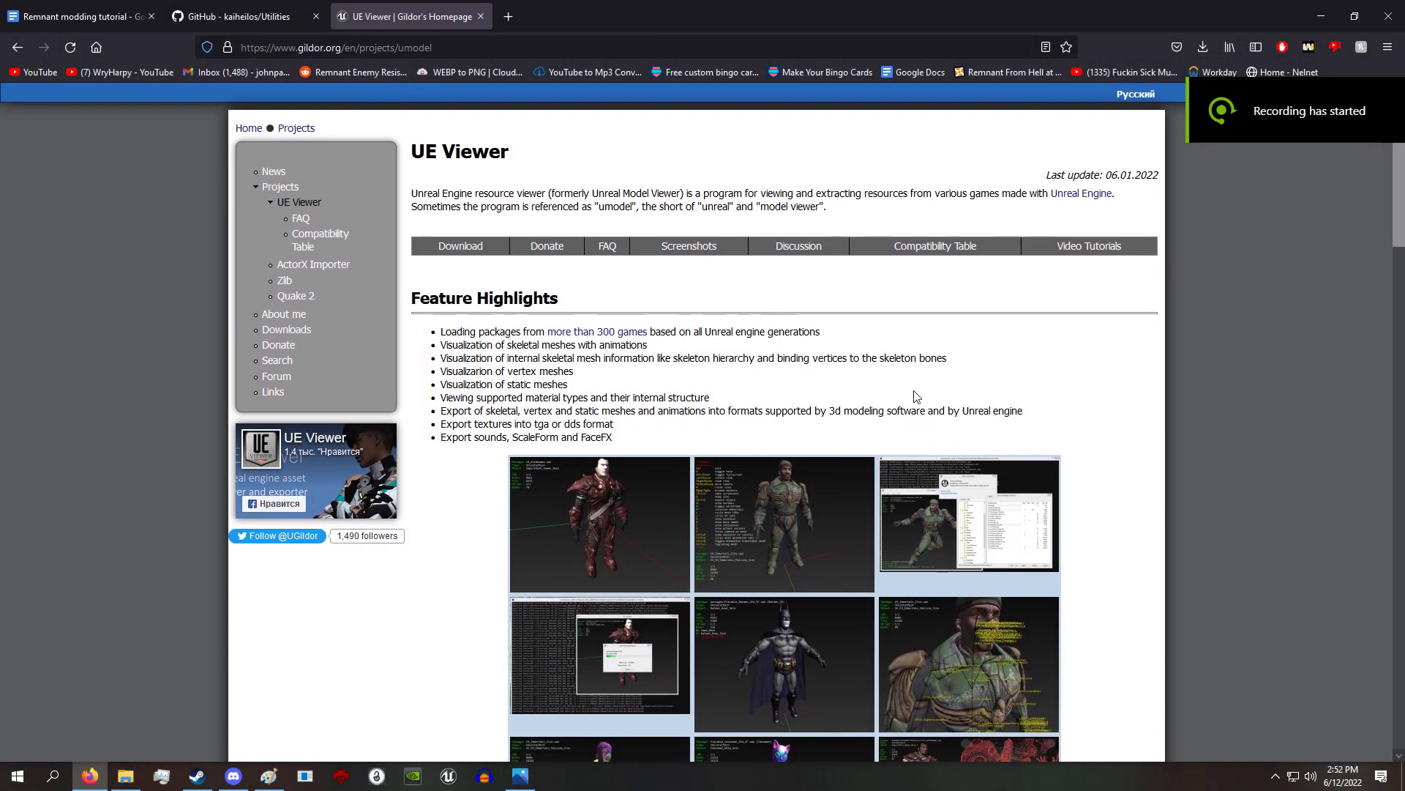
pyautogui.scroll(-3)
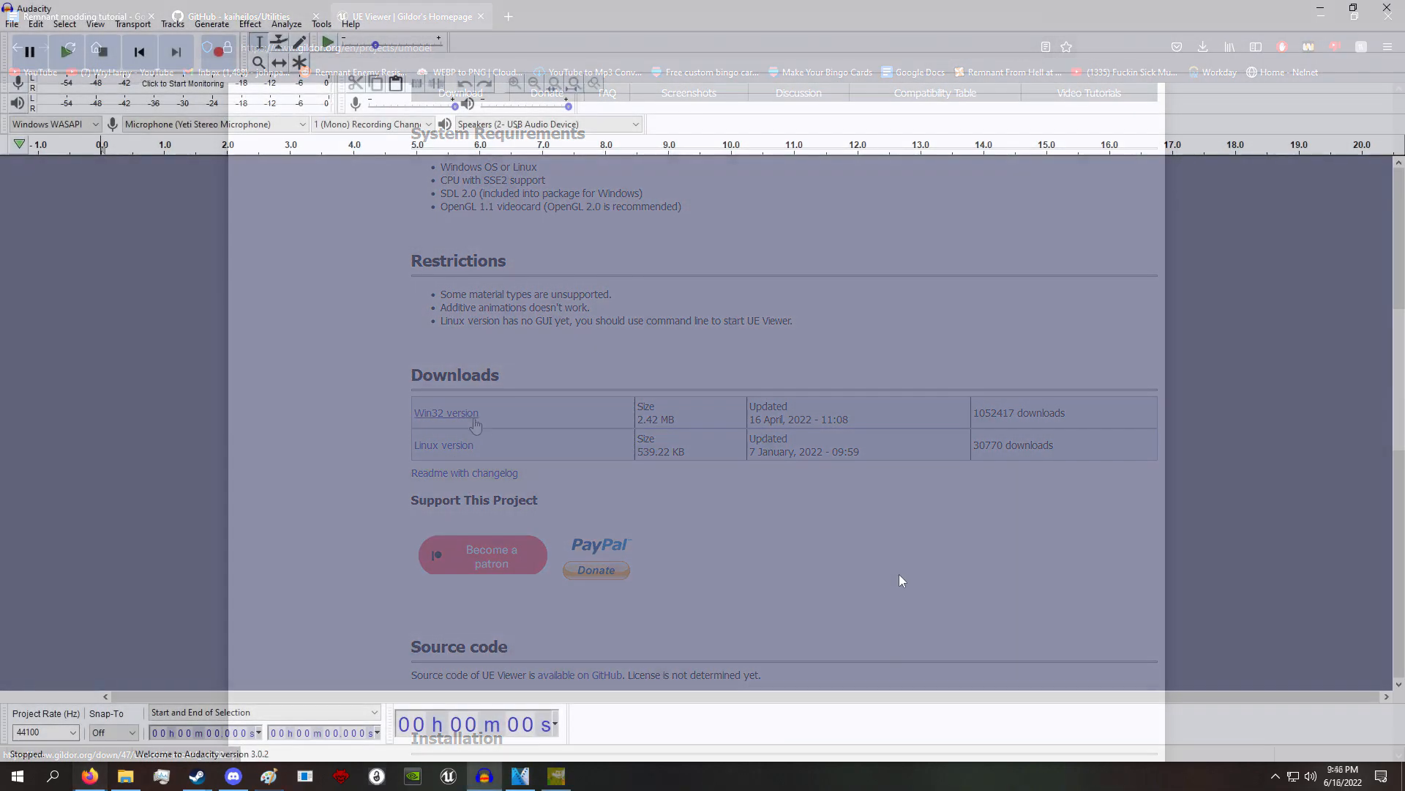
pyautogui.click(13, 25)
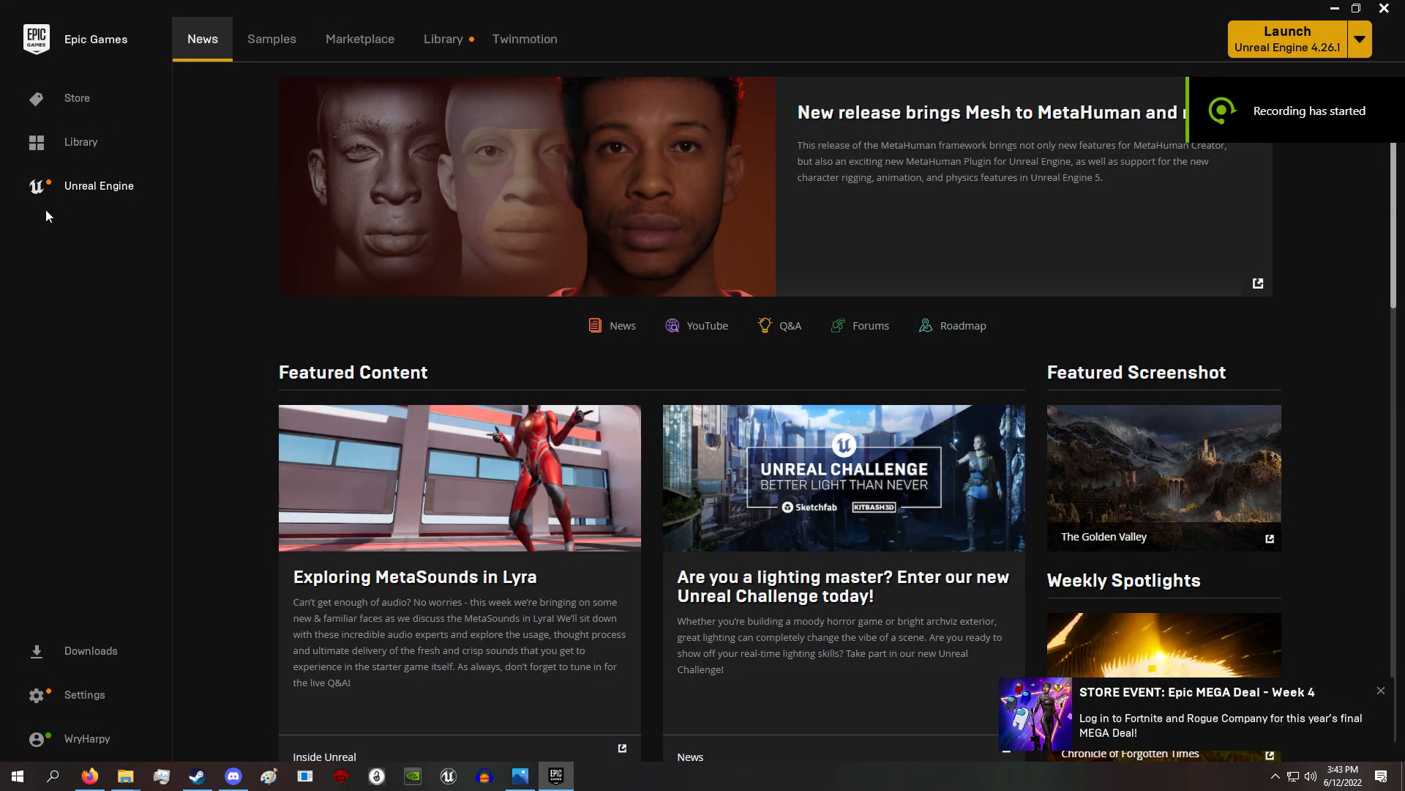
pyautogui.moveTo(94, 195)
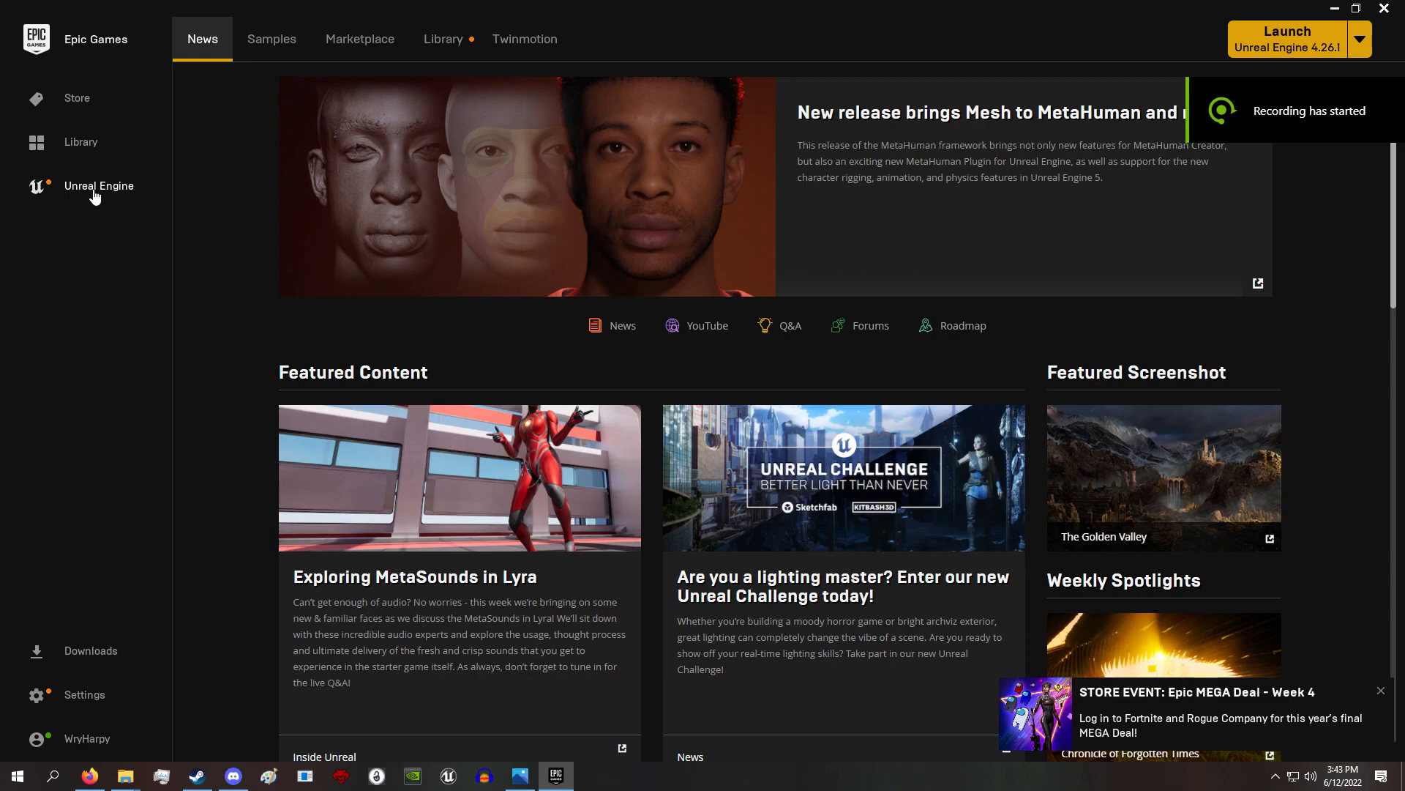
# From the Unreal Engine Library, launch an installed engine version
pyautogui.click(1381, 690)
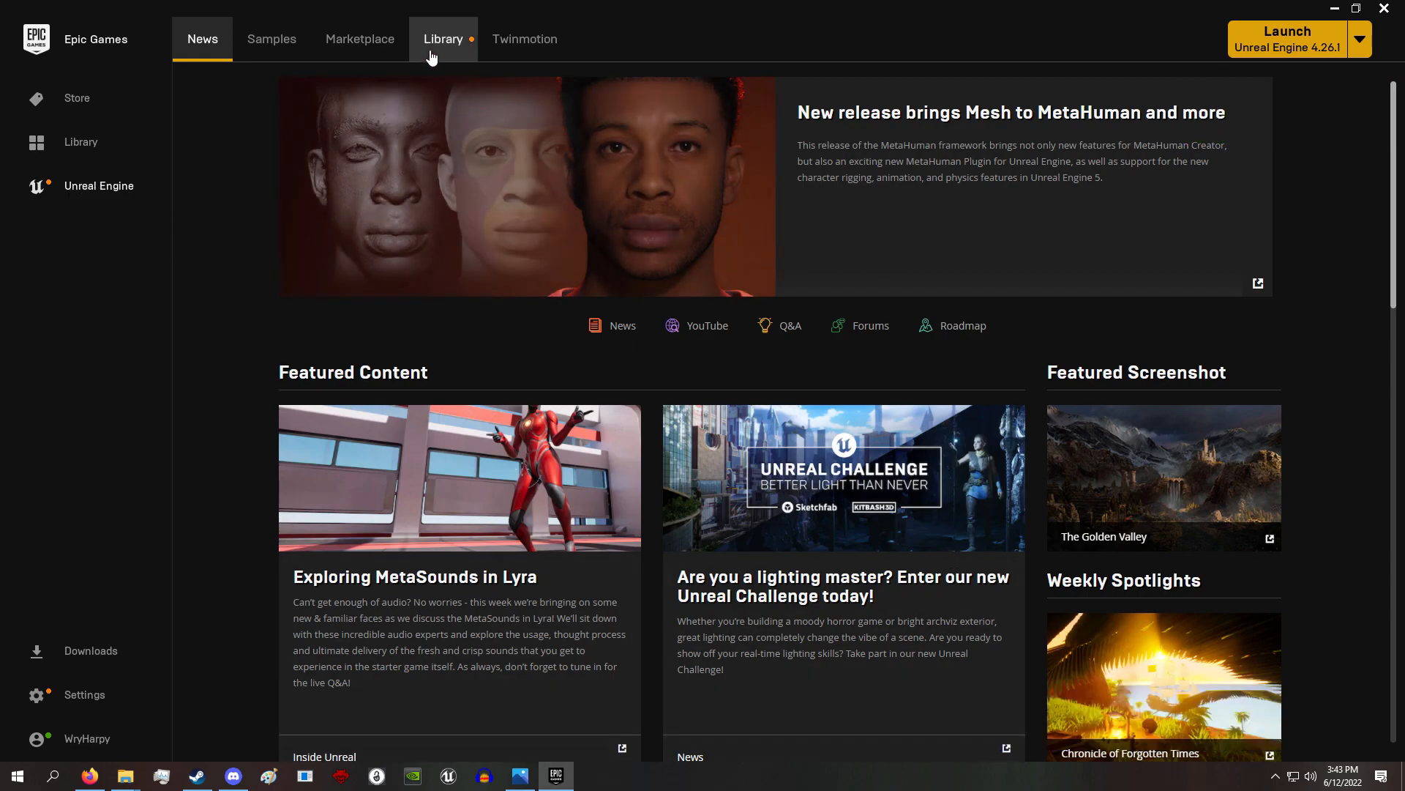
pyautogui.click(442, 38)
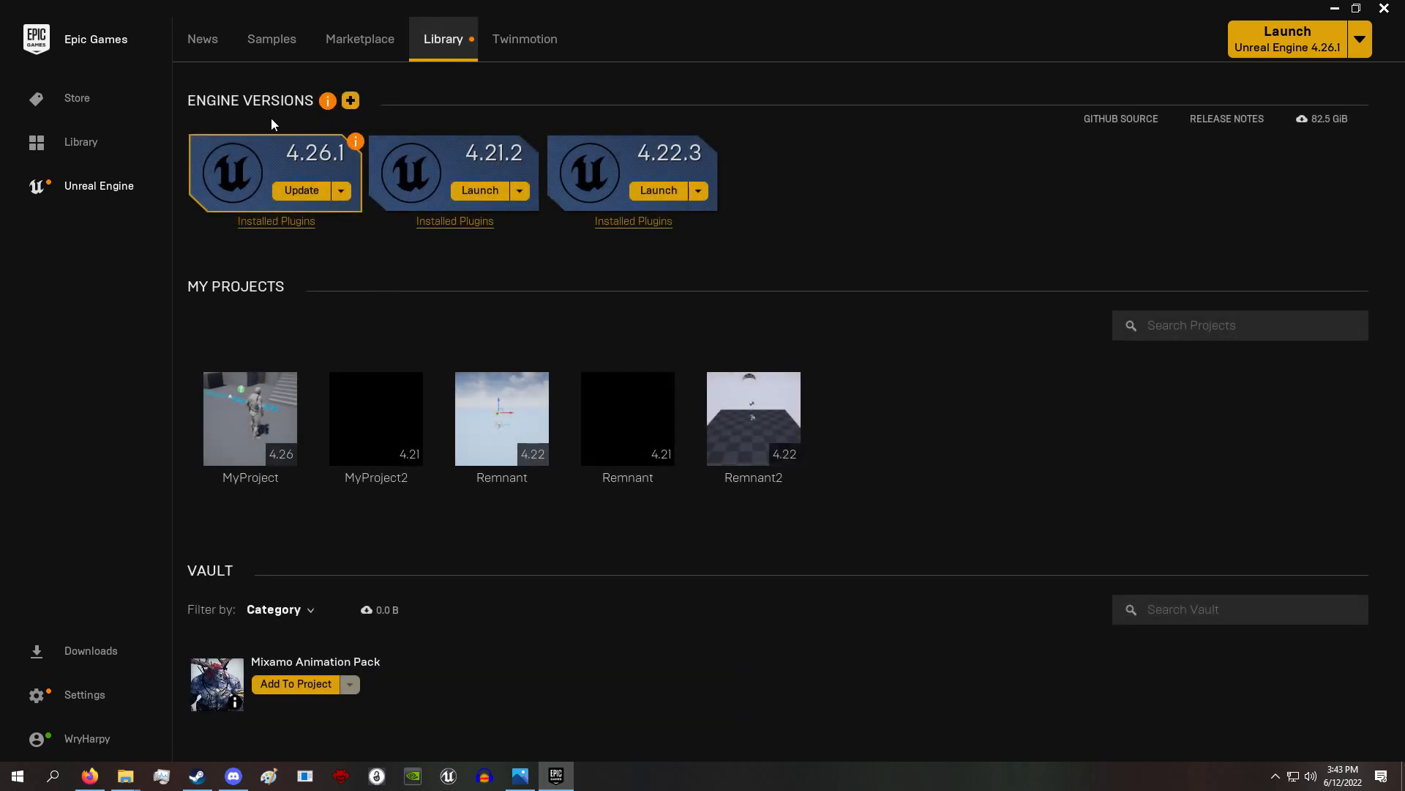
pyautogui.moveTo(638, 163)
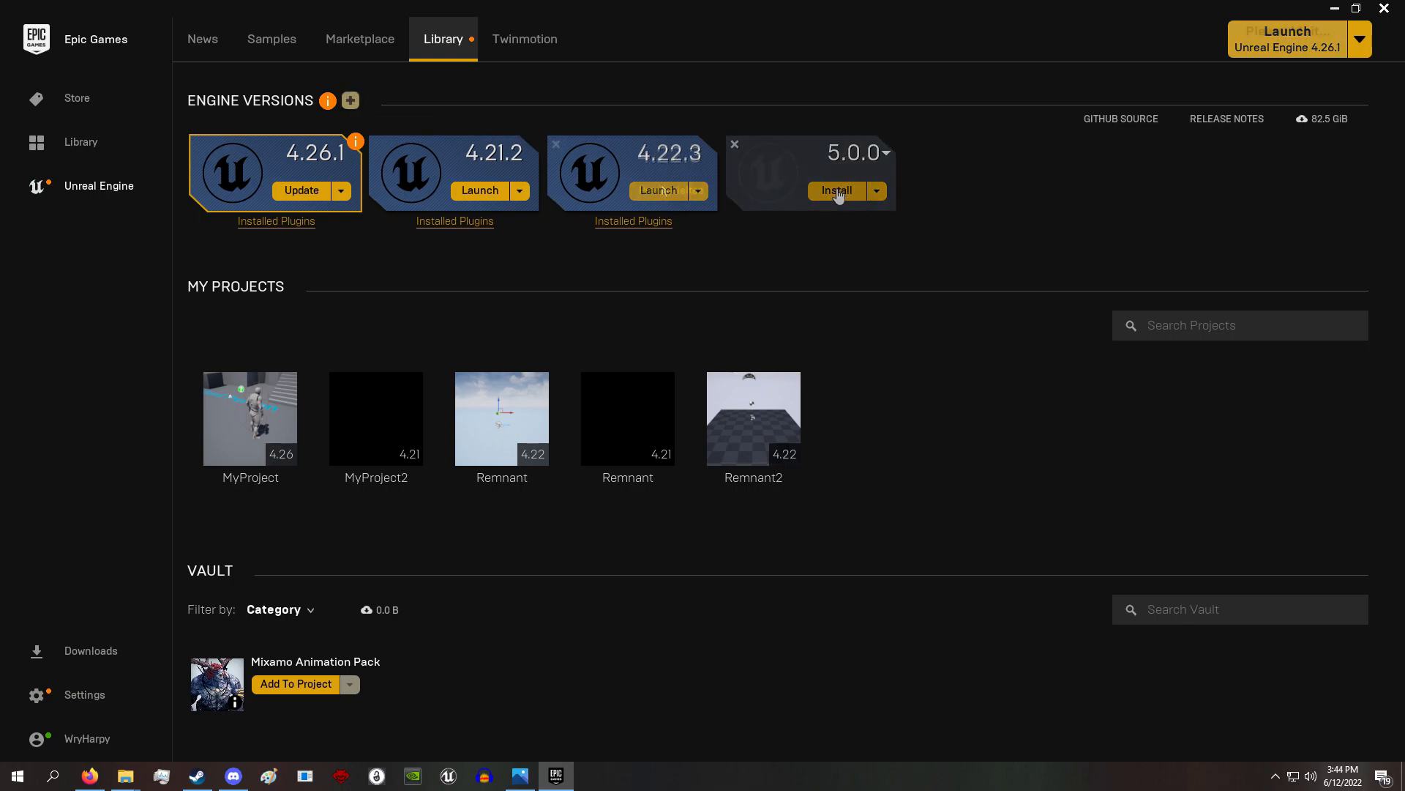
pyautogui.click(657, 191)
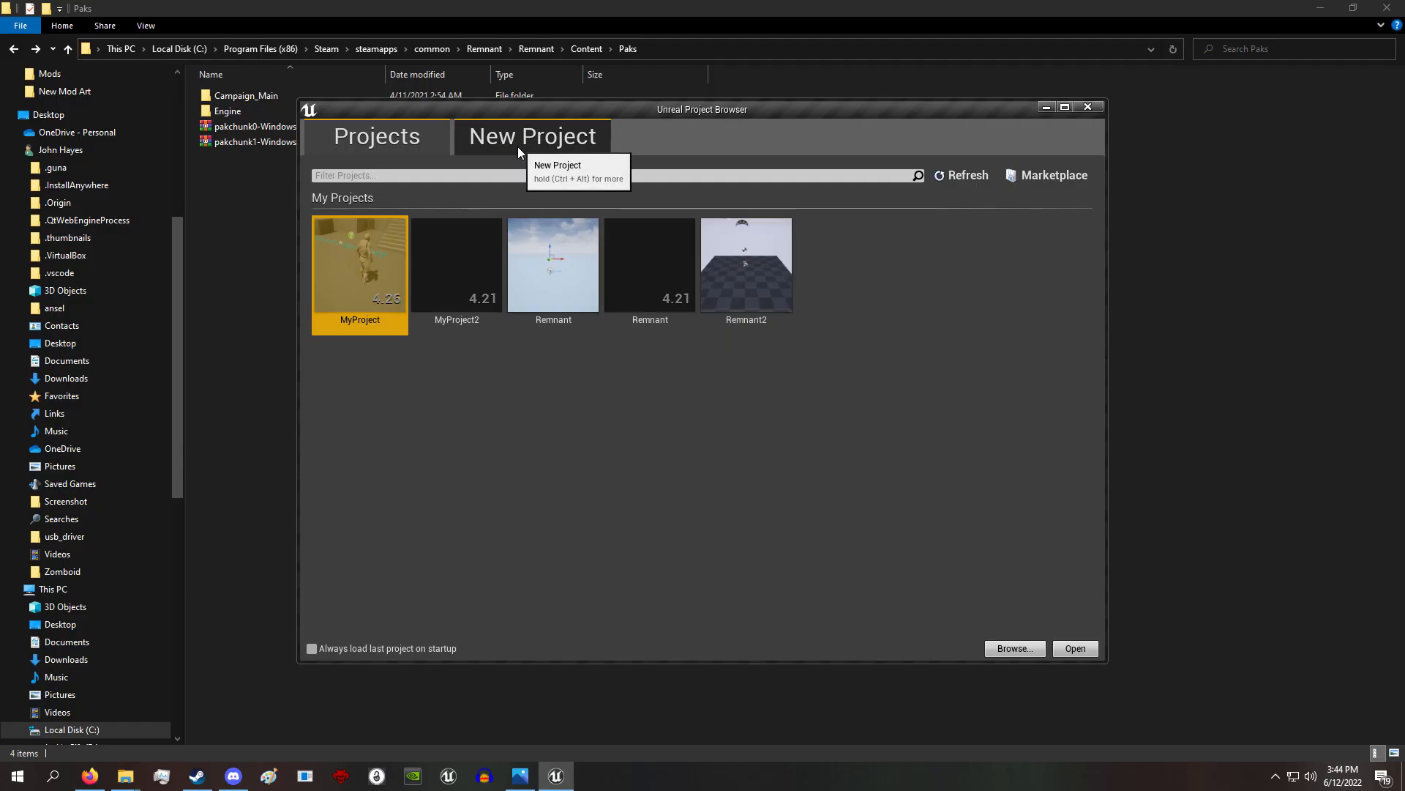
# Create a new blank Blueprint project named 'Remn' with no starter content
pyautogui.click(533, 136)
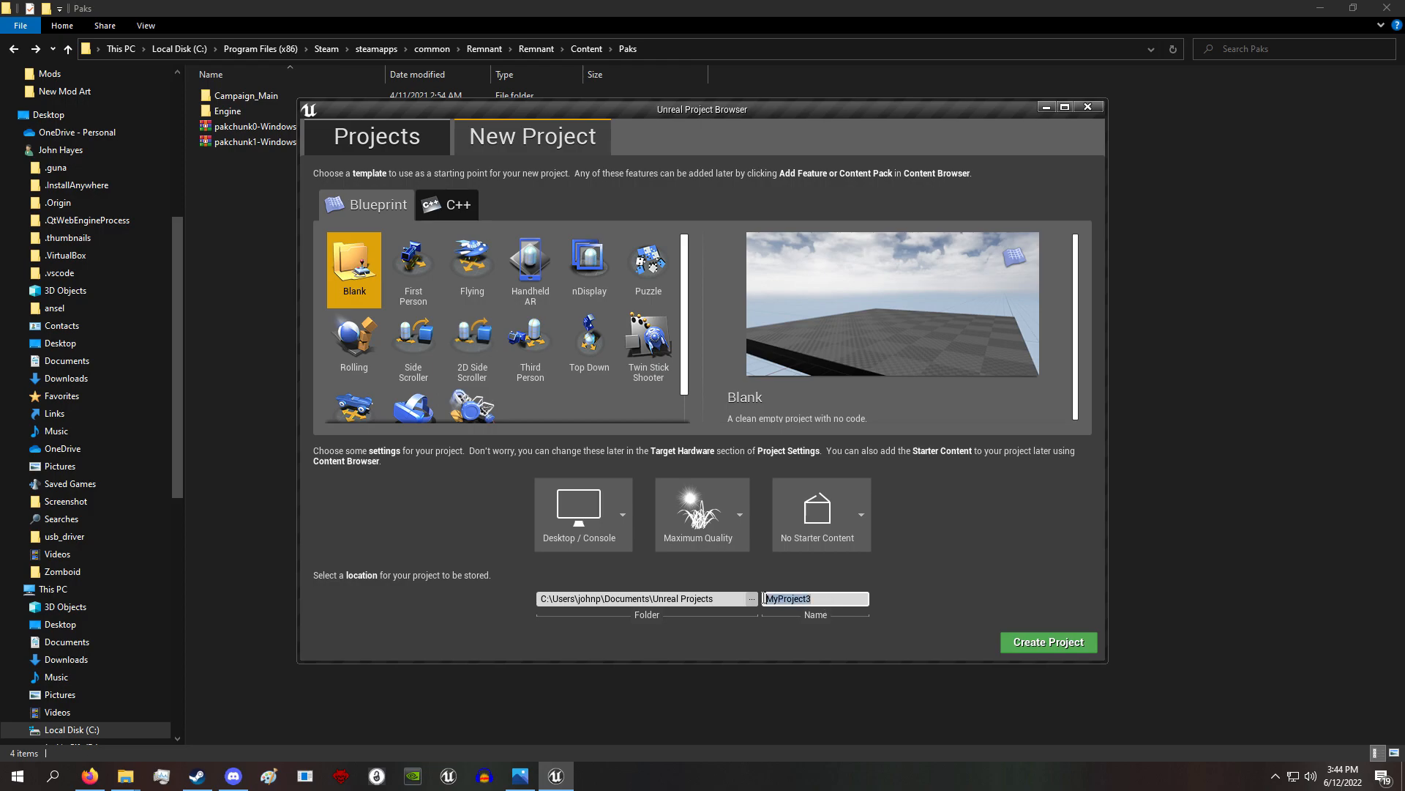
pyautogui.write('Remn')
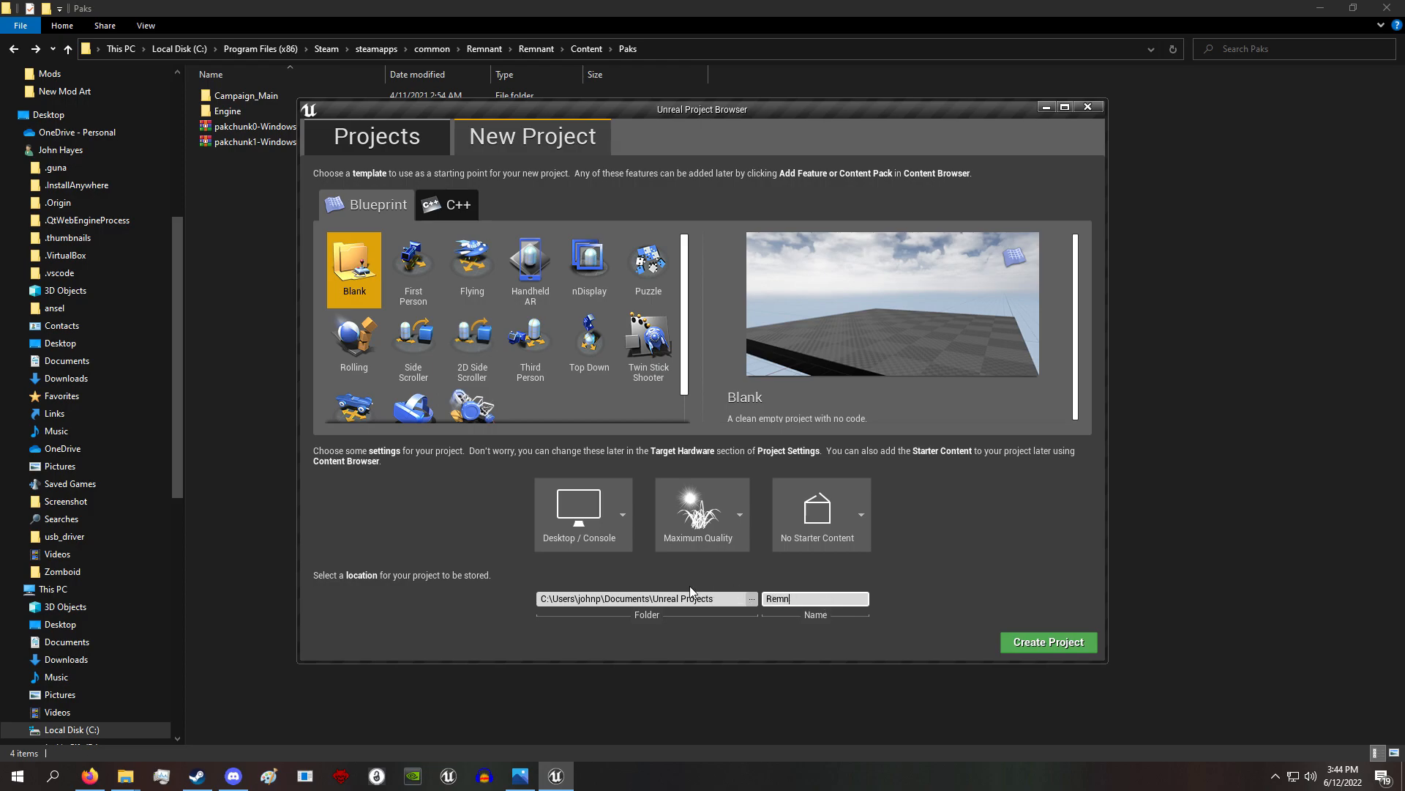
pyautogui.click(1047, 641)
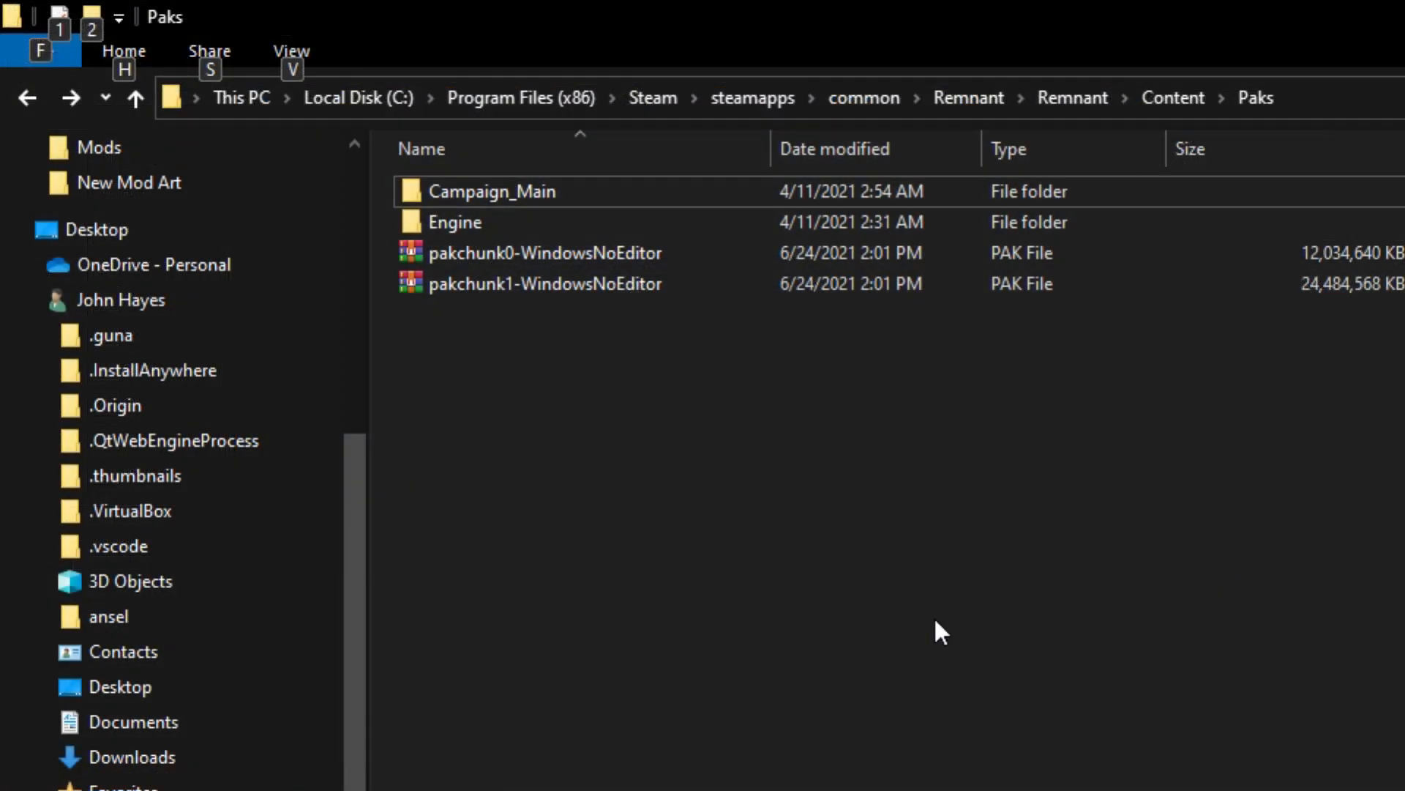
pyautogui.click(492, 190)
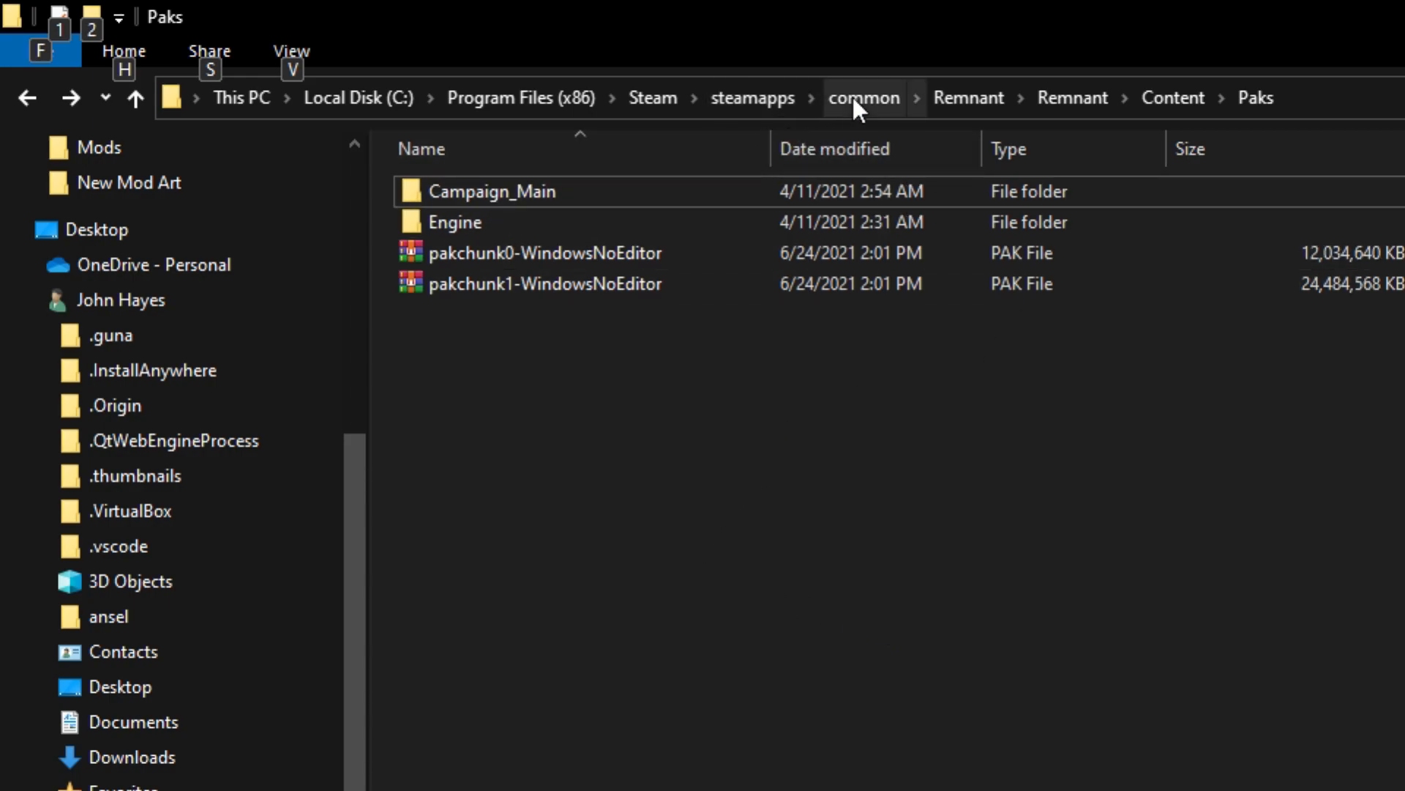
pyautogui.moveTo(1178, 136)
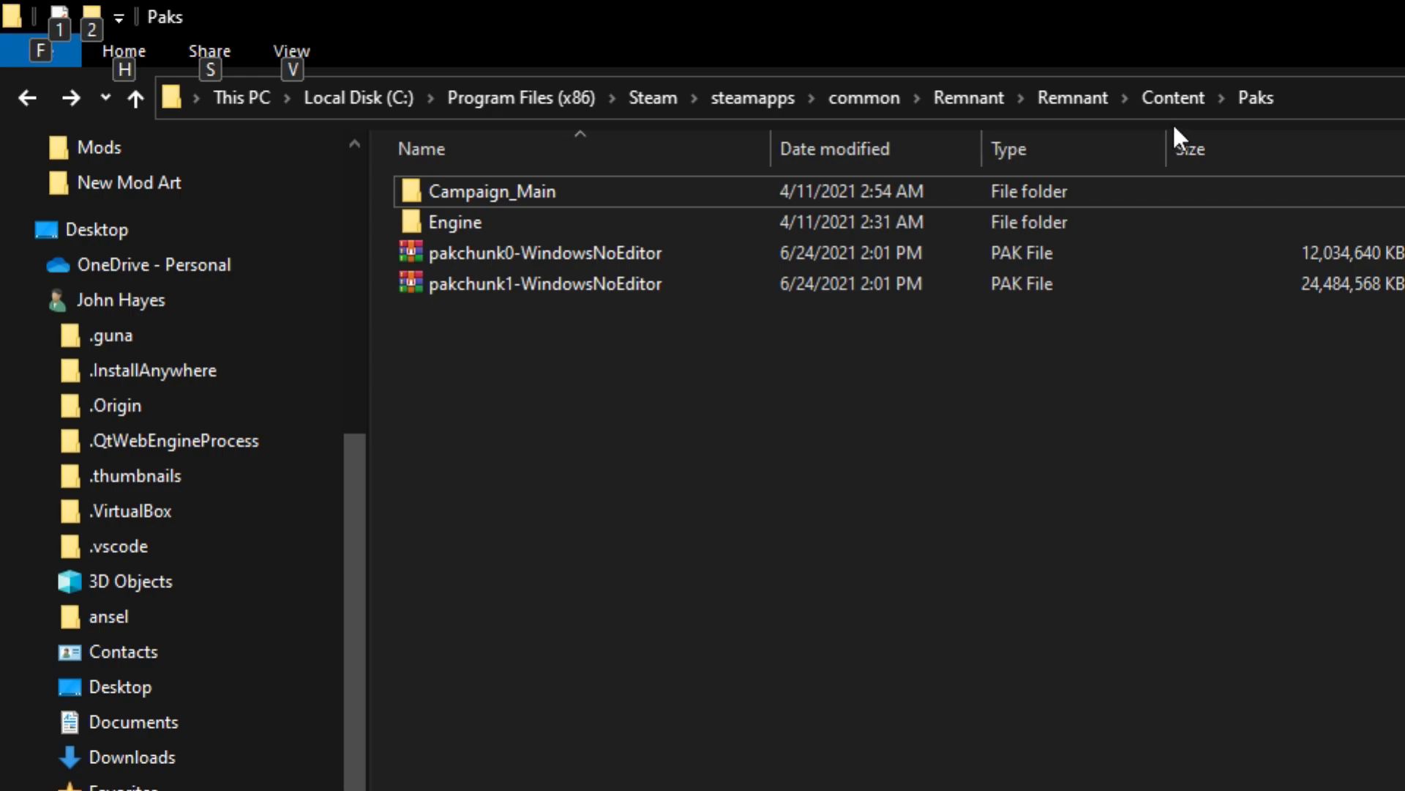
pyautogui.moveTo(742, 519)
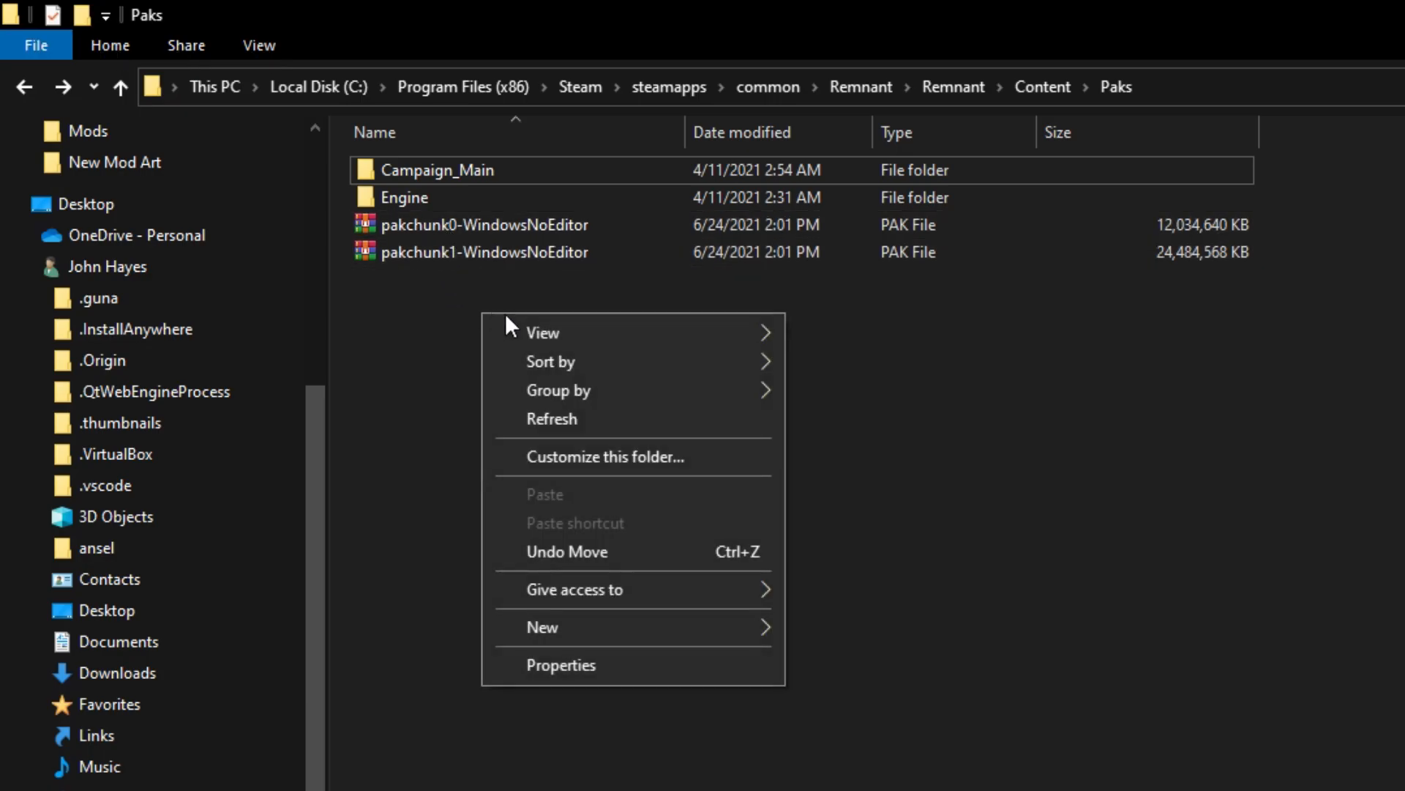
pyautogui.click(542, 627)
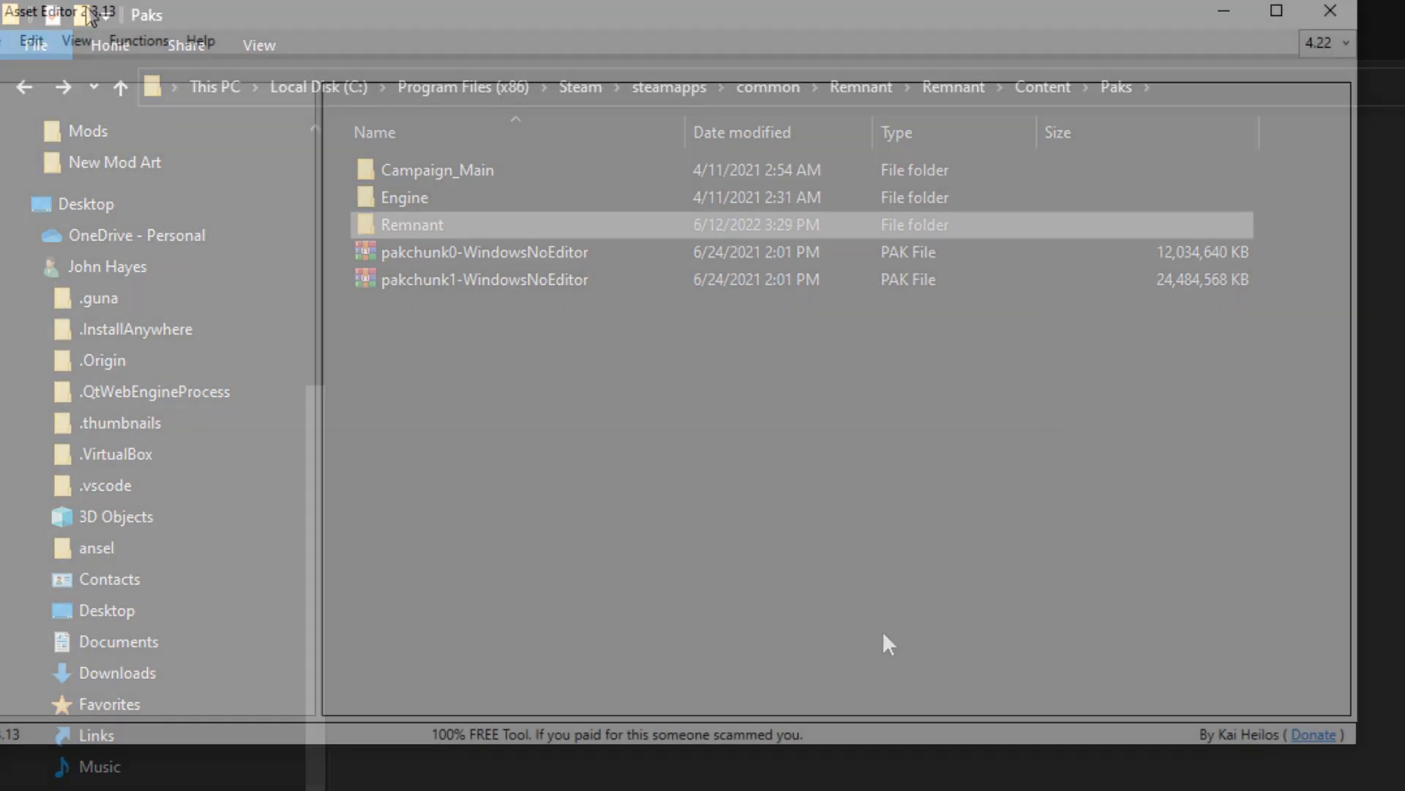
# Via Functions > Package Folder, select the Remnant folder in Paks as the folder to package
pyautogui.click(138, 41)
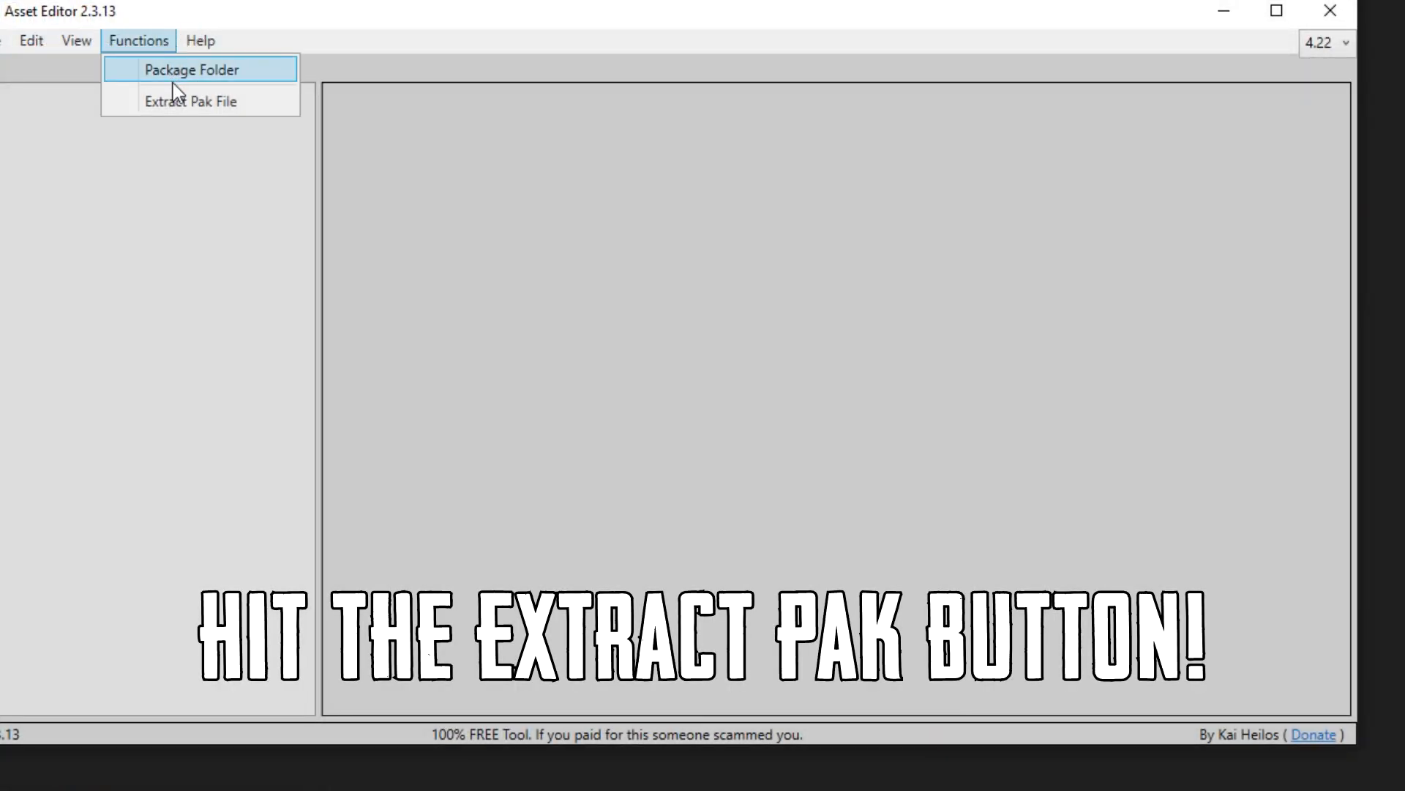
pyautogui.click(190, 101)
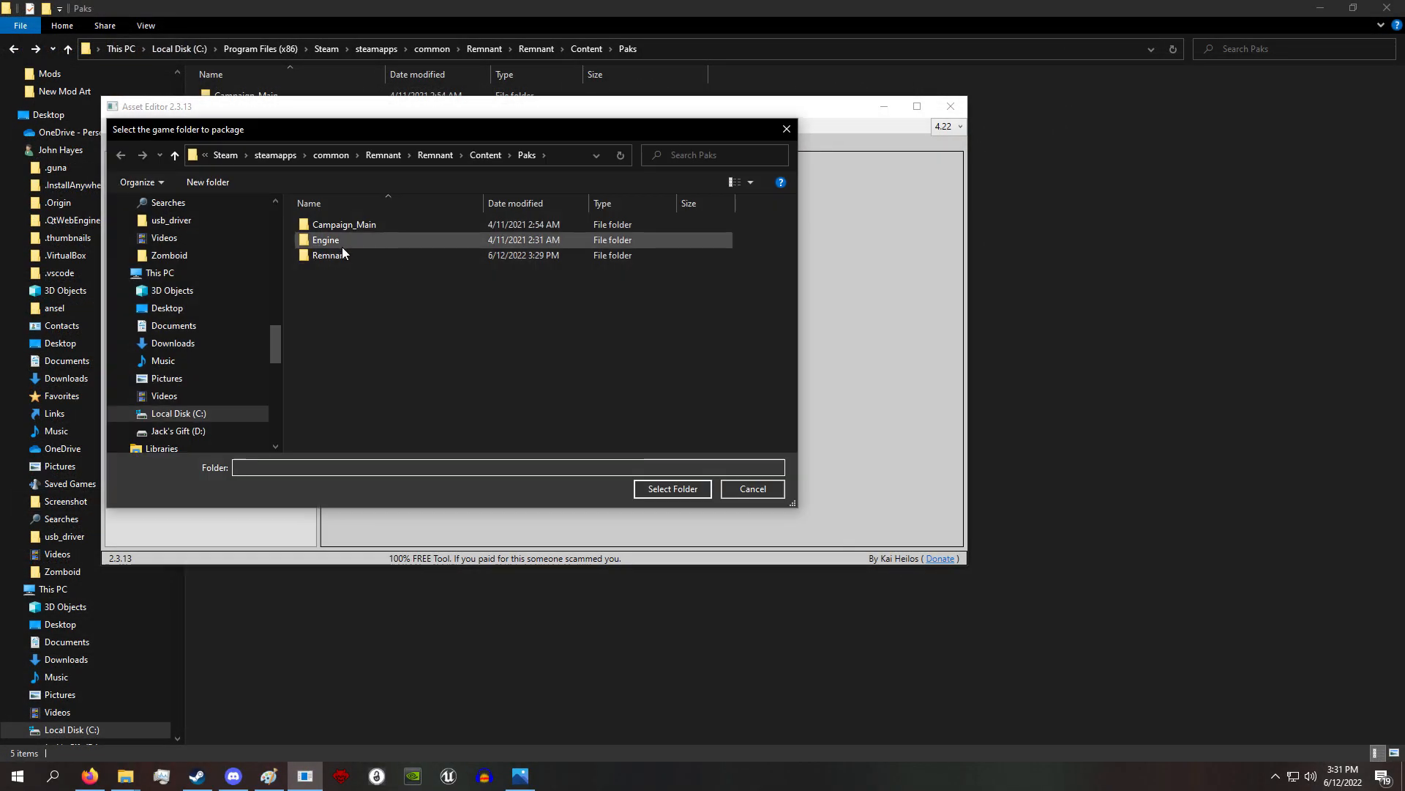
pyautogui.click(330, 255)
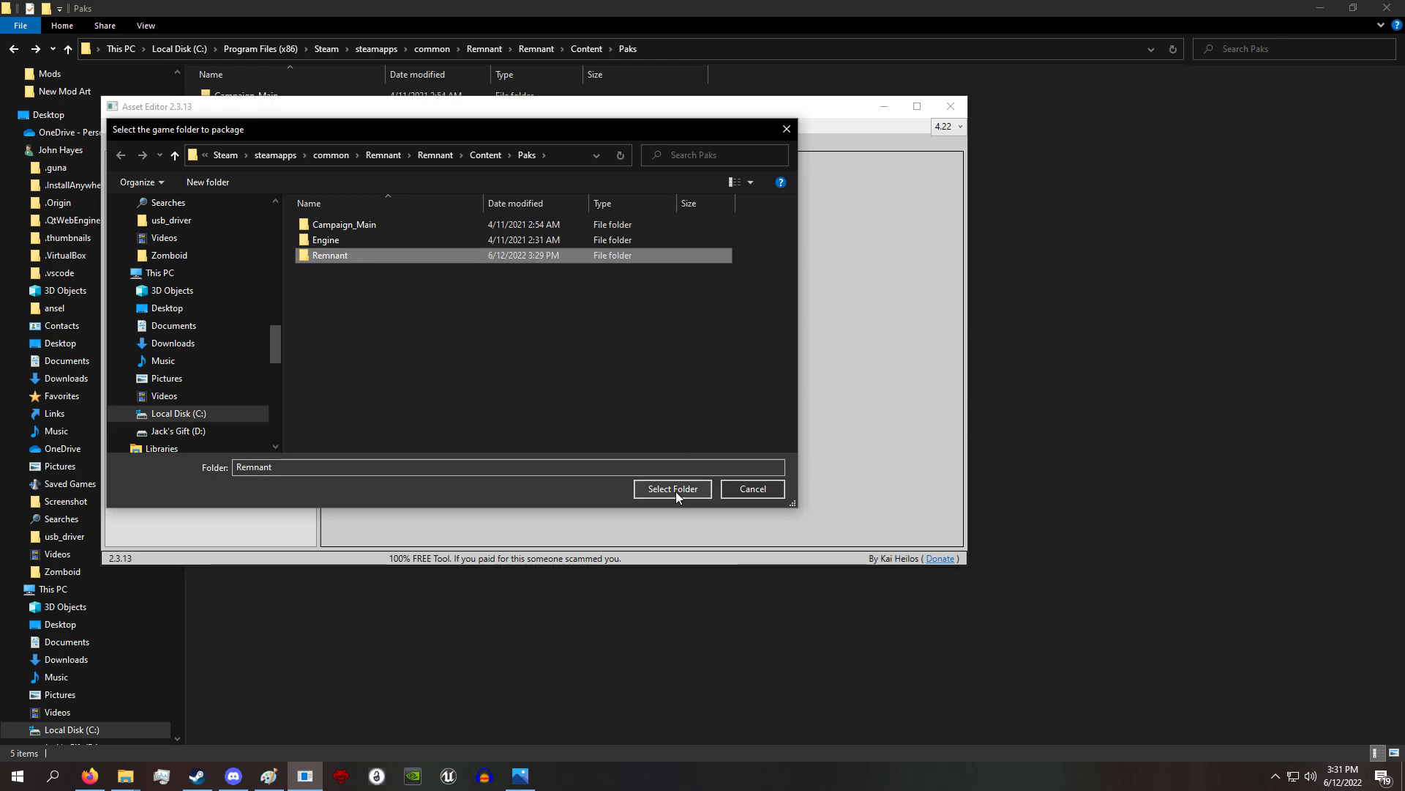
pyautogui.click(672, 489)
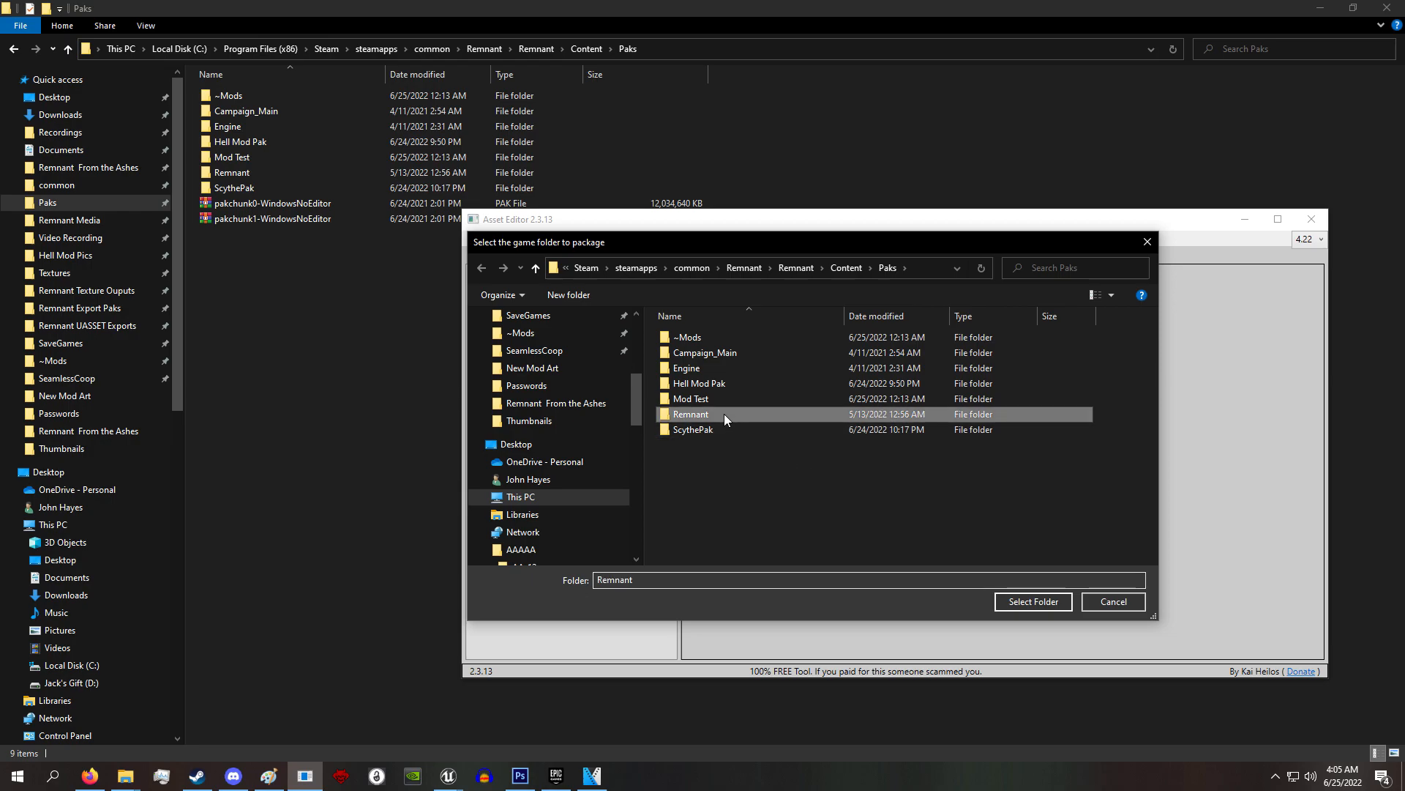
pyautogui.doubleClick(691, 413)
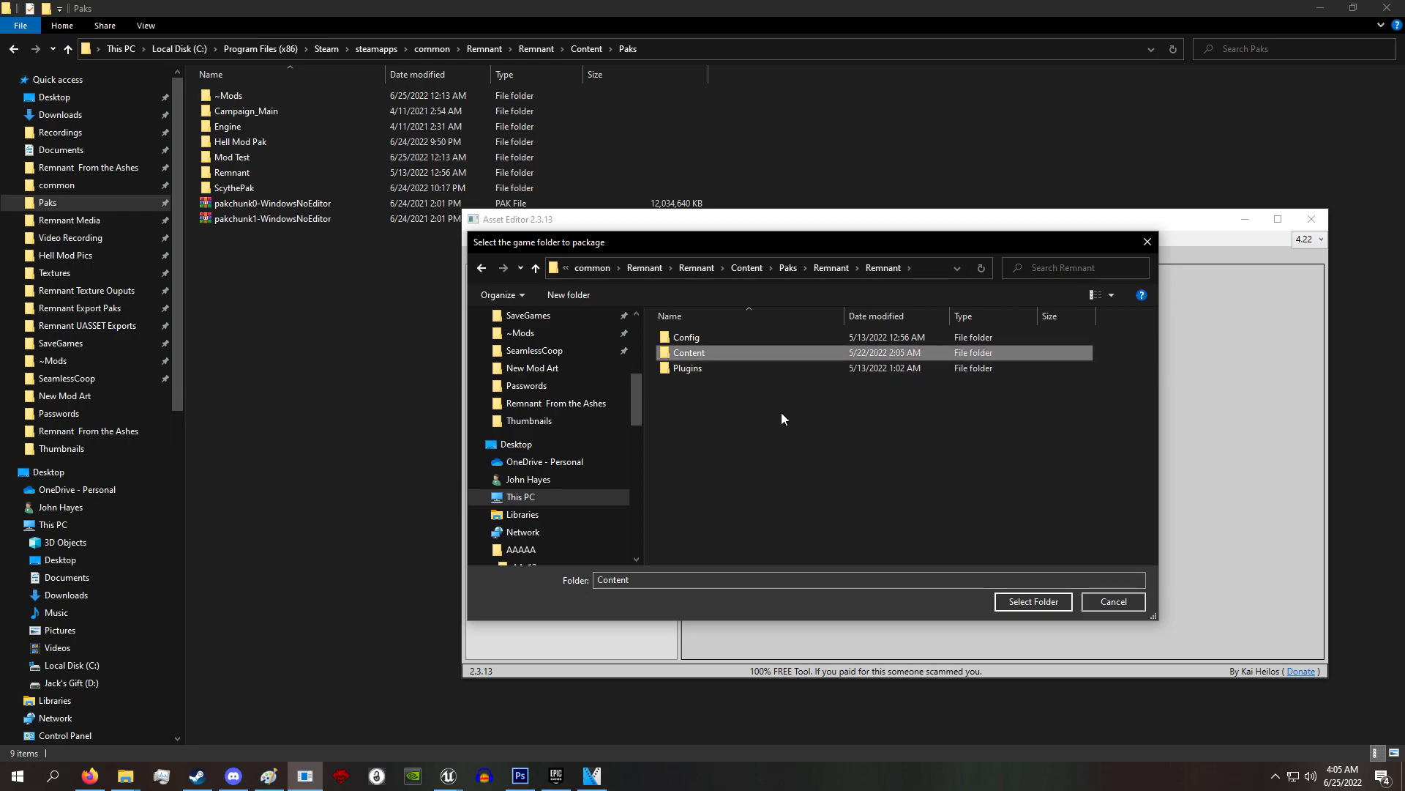
pyautogui.moveTo(584, 591)
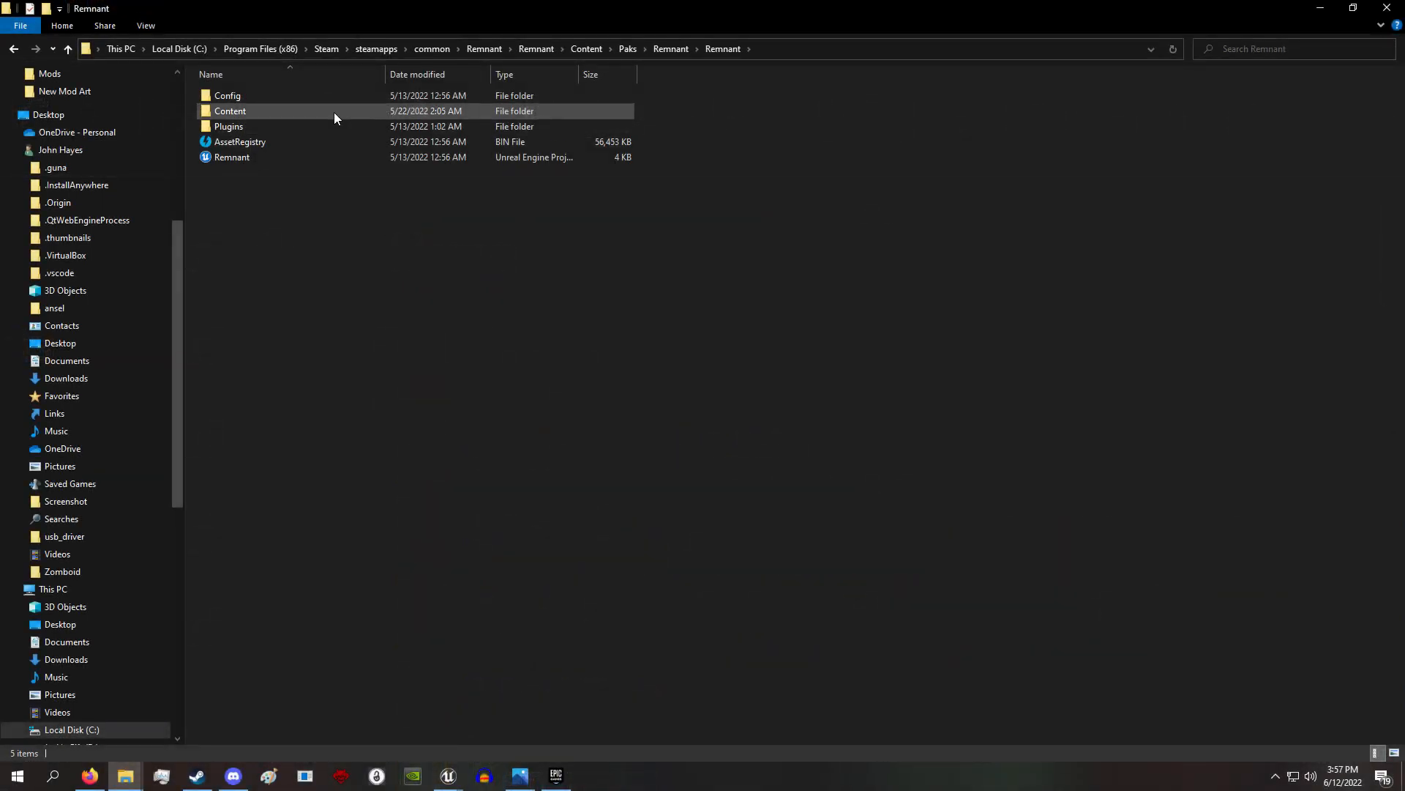
# Load the extracted Content folder in UE Viewer with game detection overridden to Unreal Engine 4
pyautogui.doubleClick(230, 110)
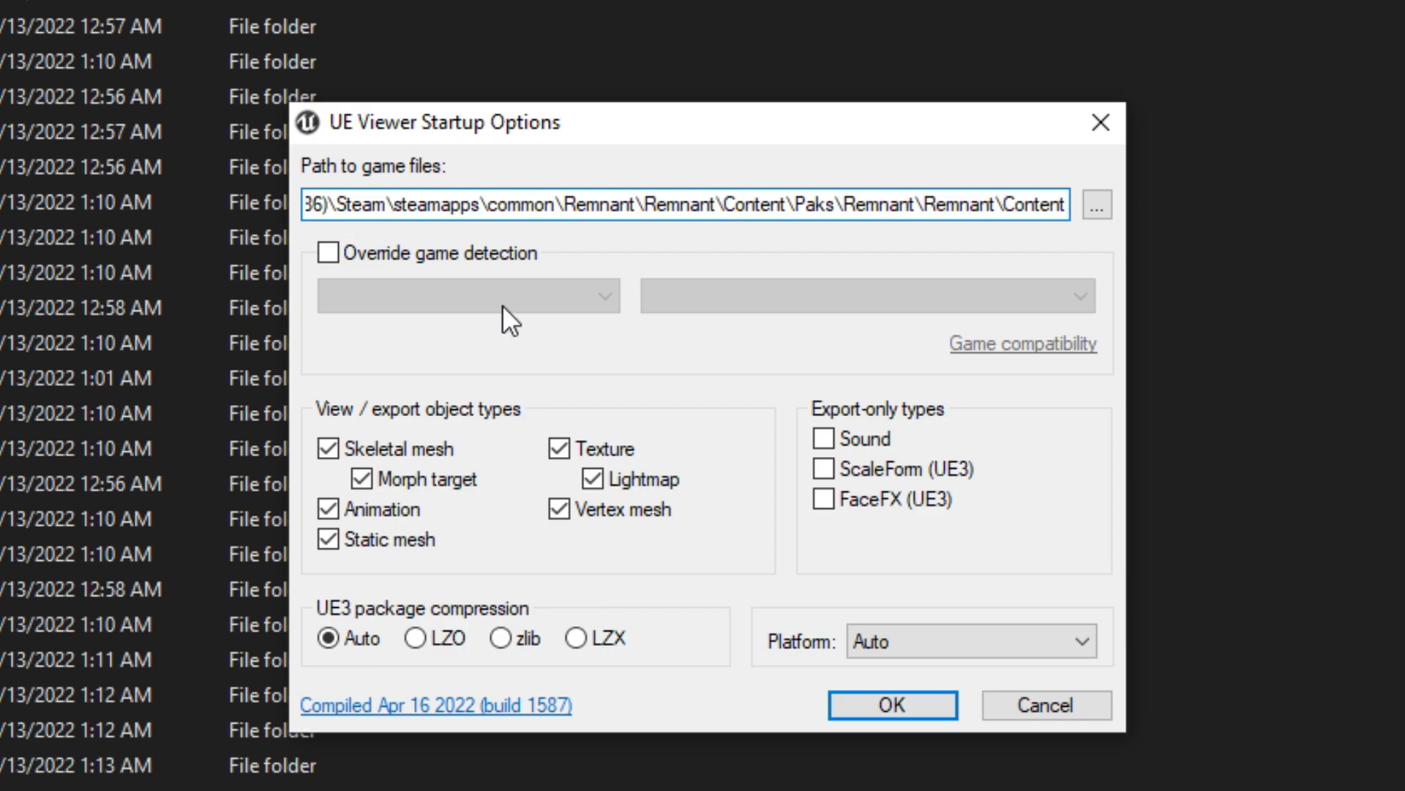
pyautogui.click(328, 253)
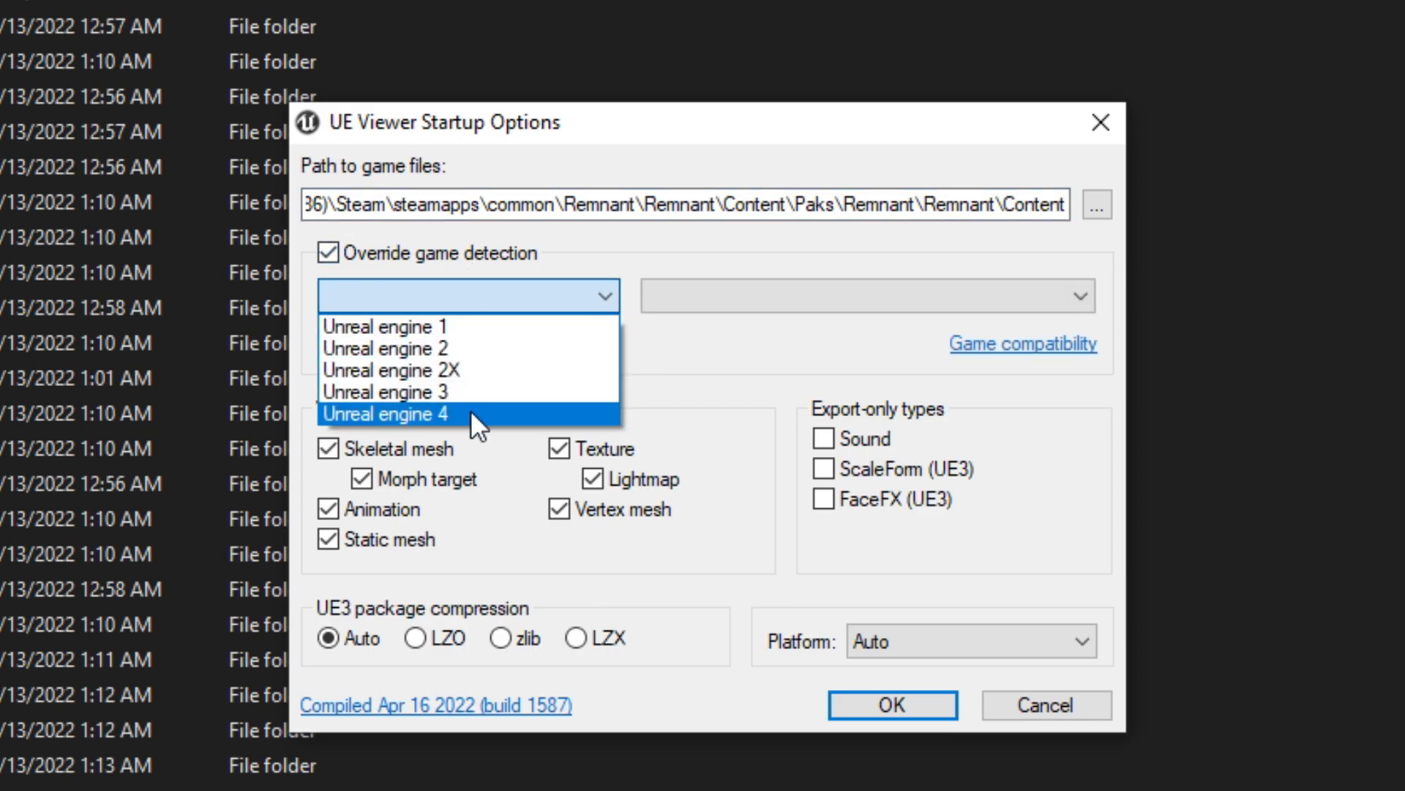
pyautogui.click(385, 413)
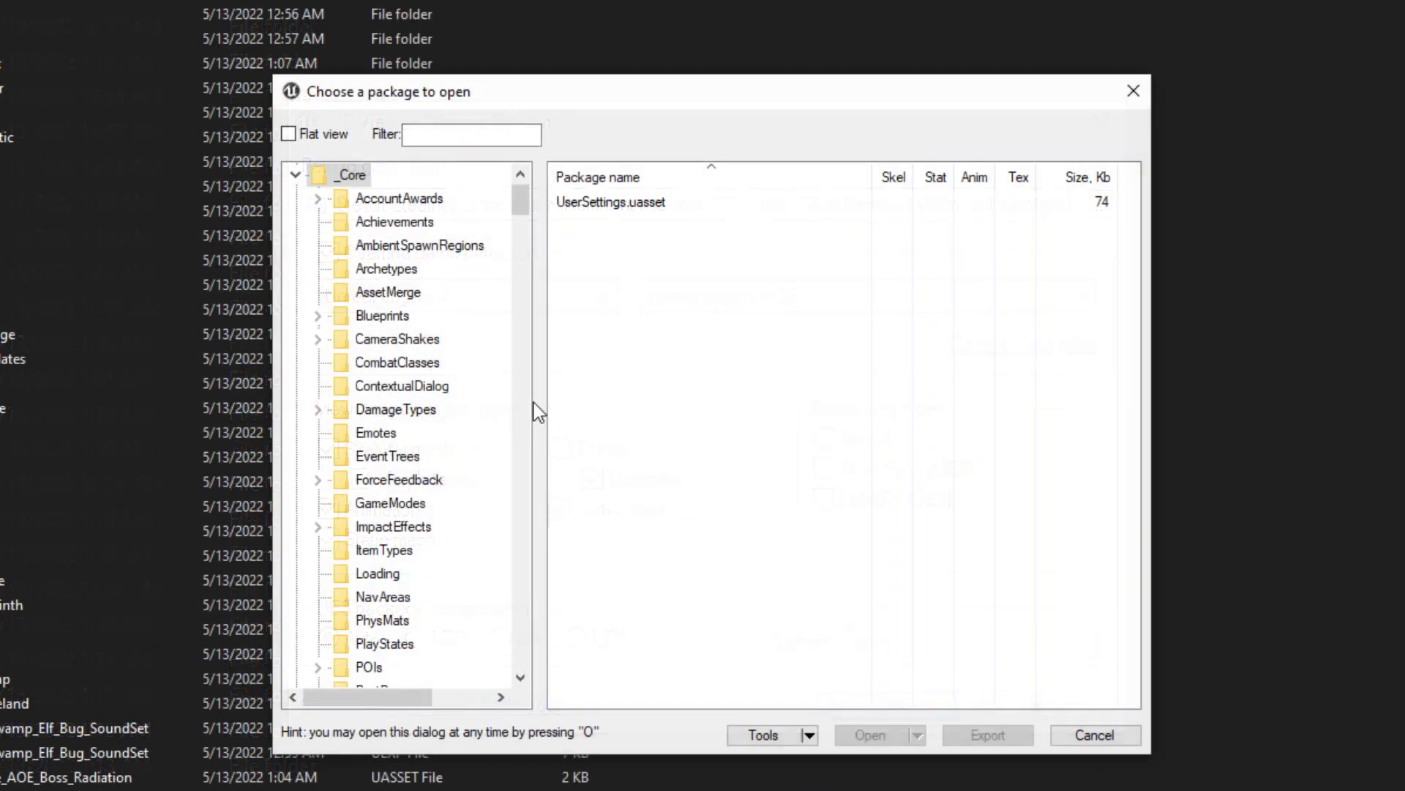
# Expand the package tree down through Items to its Weapons subfolder
pyautogui.scroll(-3)
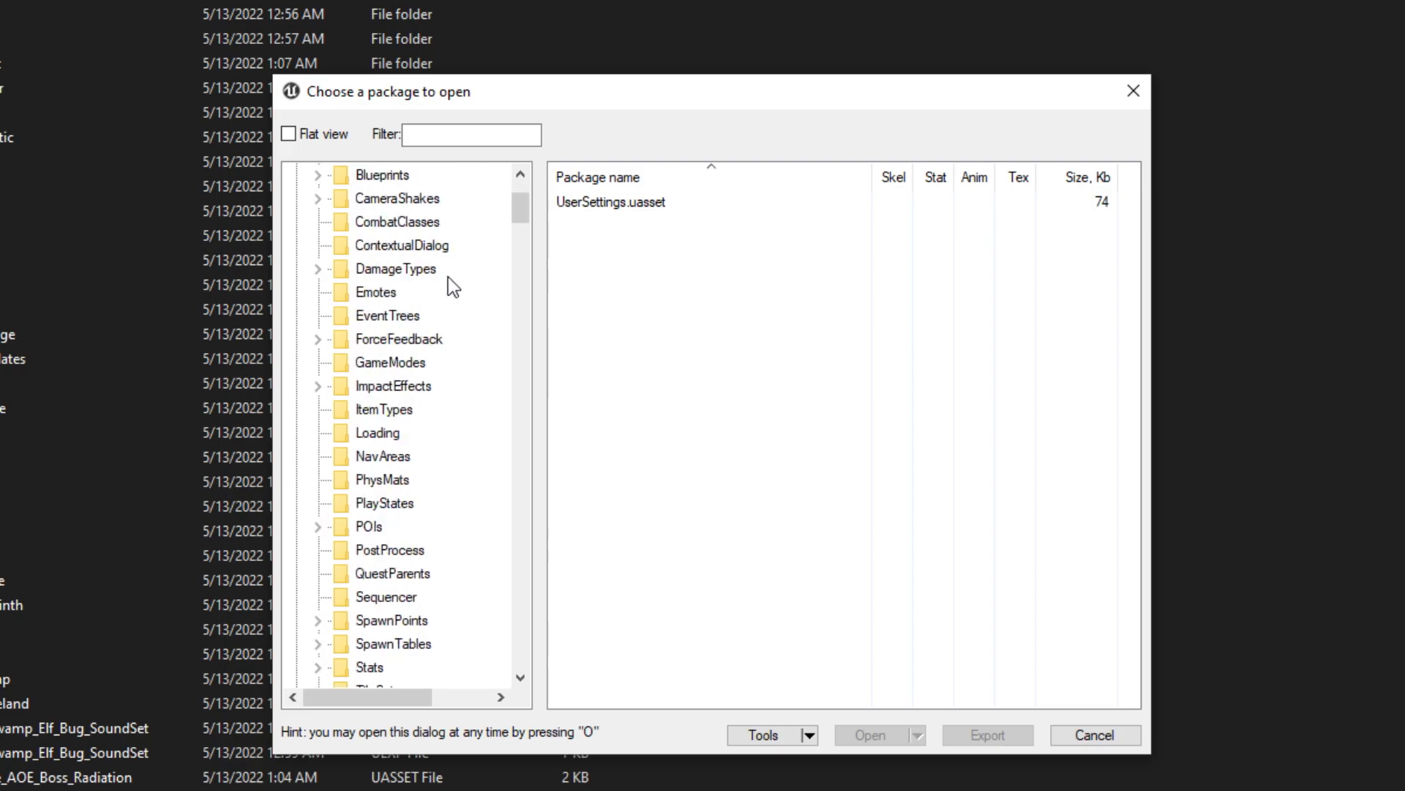
pyautogui.scroll(-3)
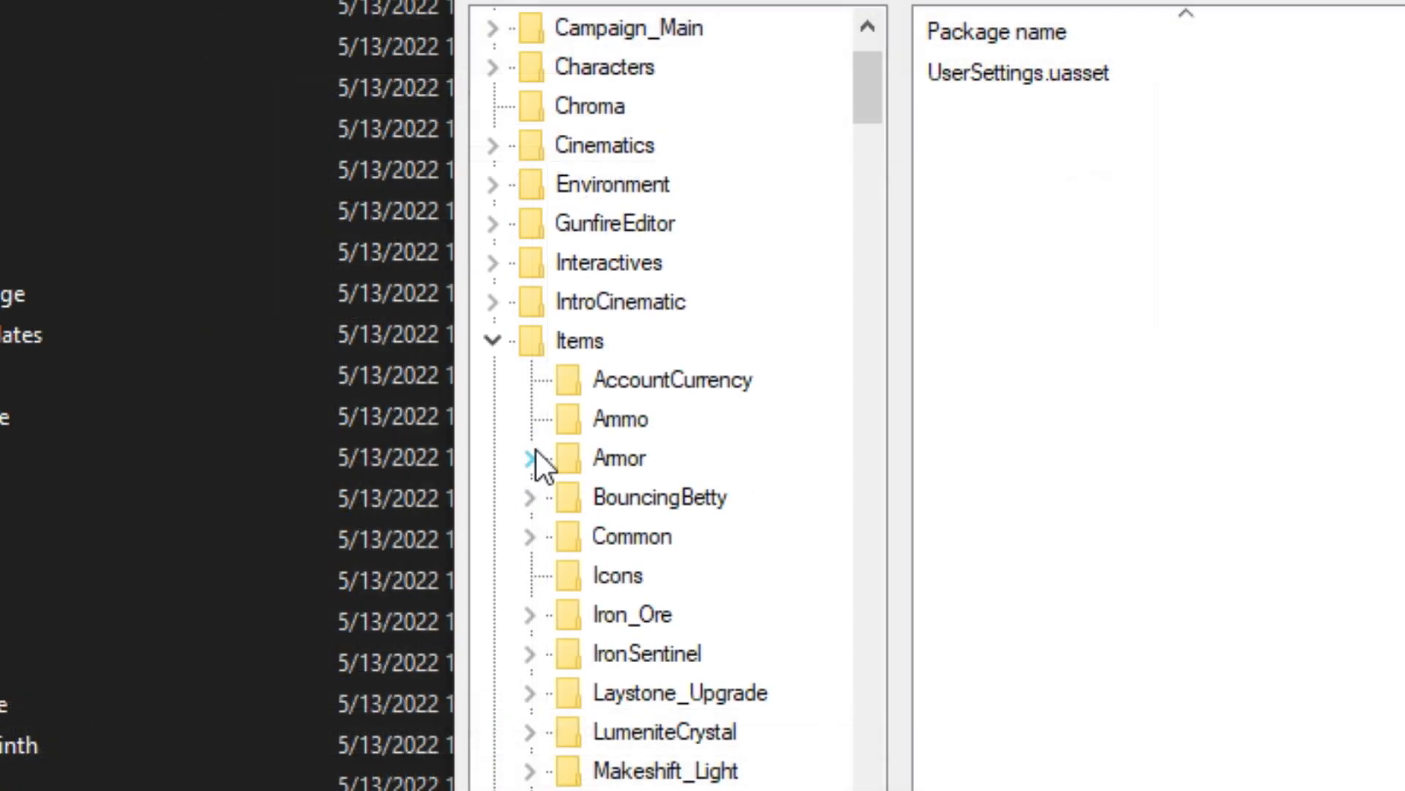
pyautogui.scroll(-3)
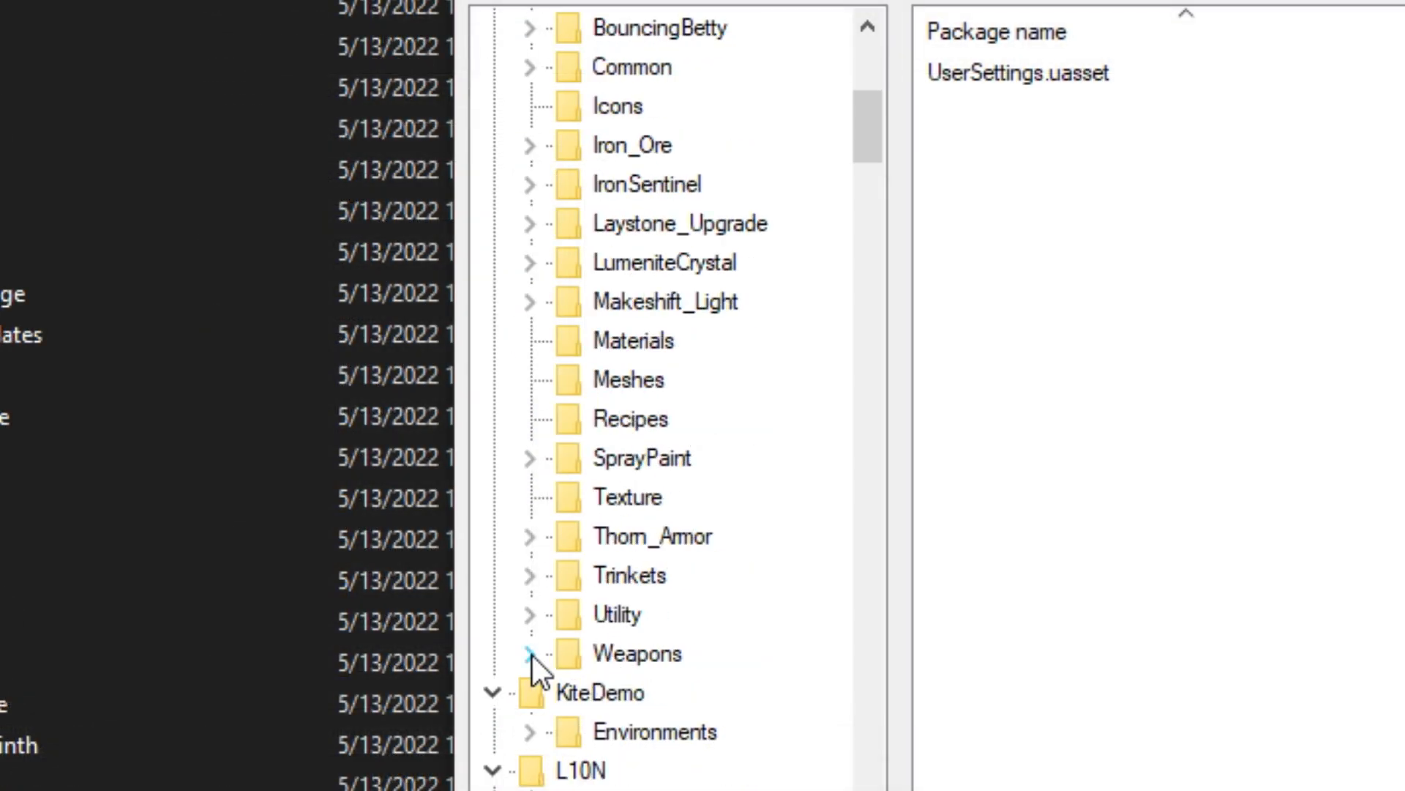
pyautogui.click(529, 653)
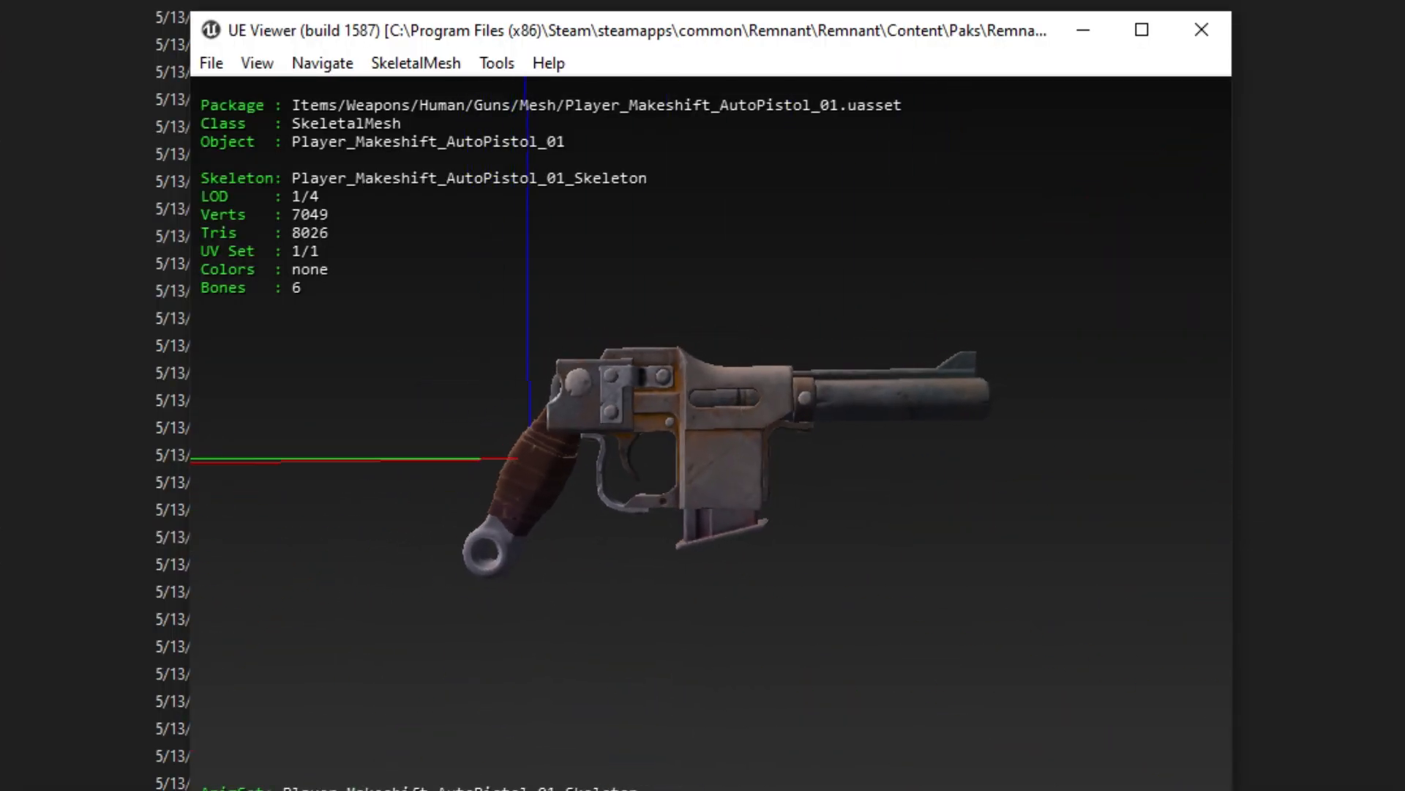
# Export the current pistol mesh via Tools, targeting Desktop with psk meshes and PNG textures
pyautogui.click(496, 63)
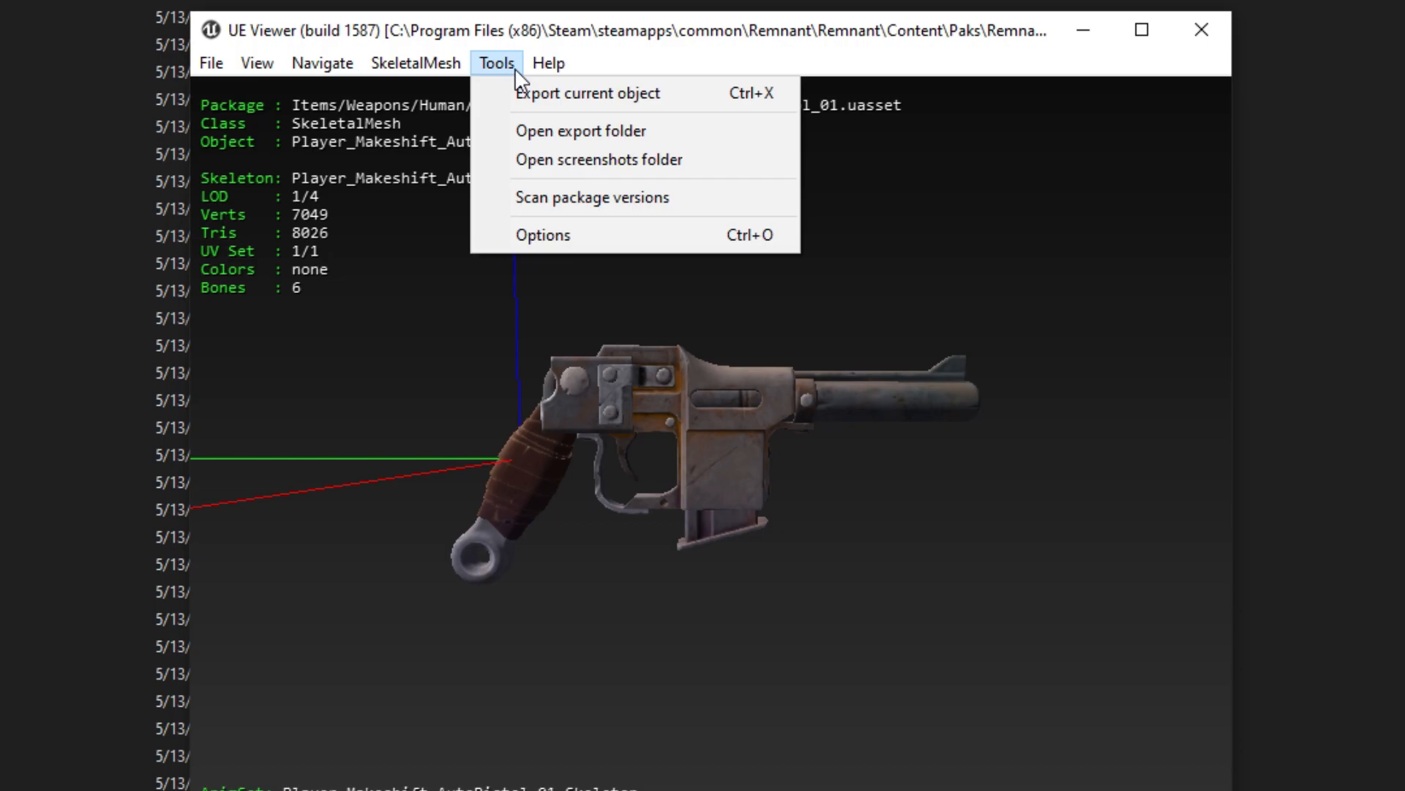
pyautogui.moveTo(609, 110)
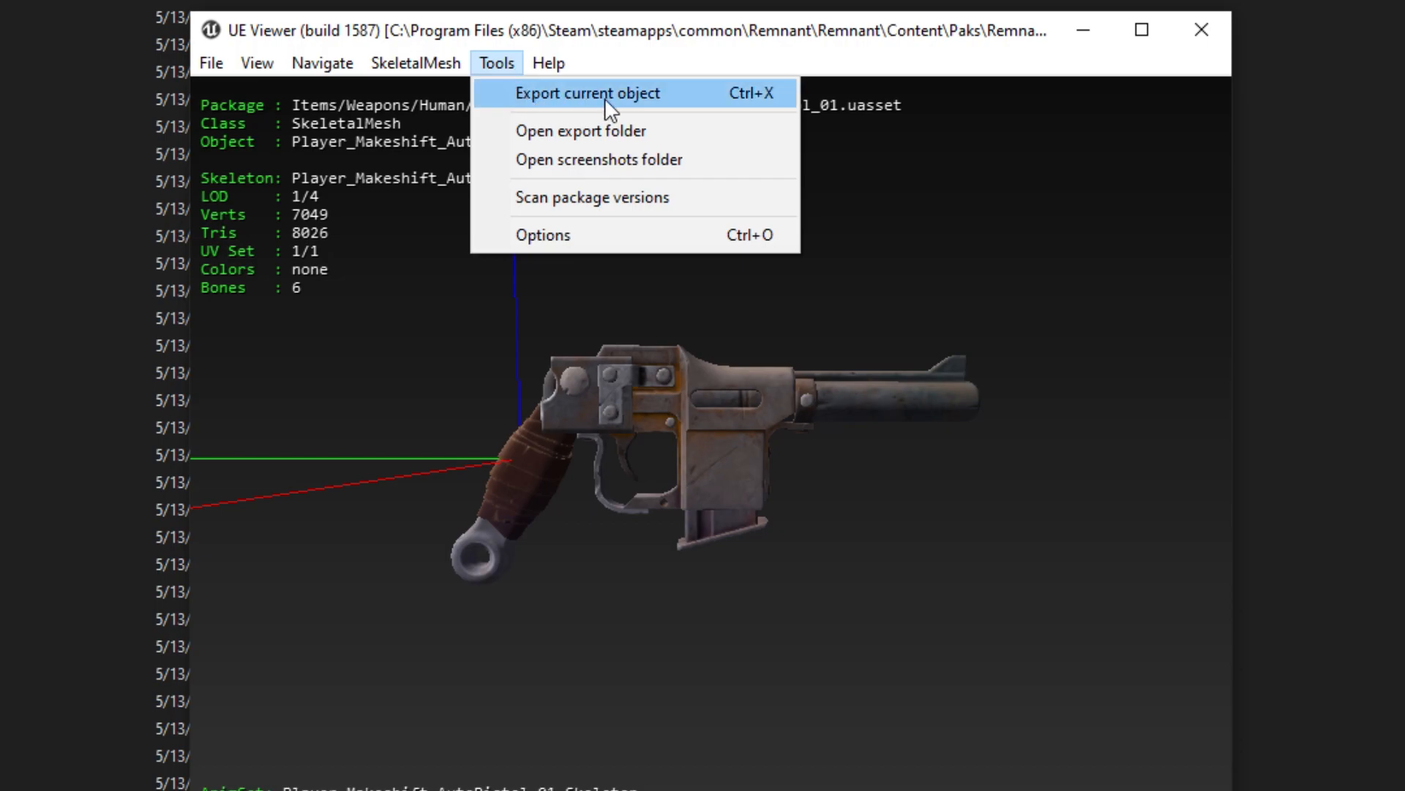
pyautogui.click(587, 92)
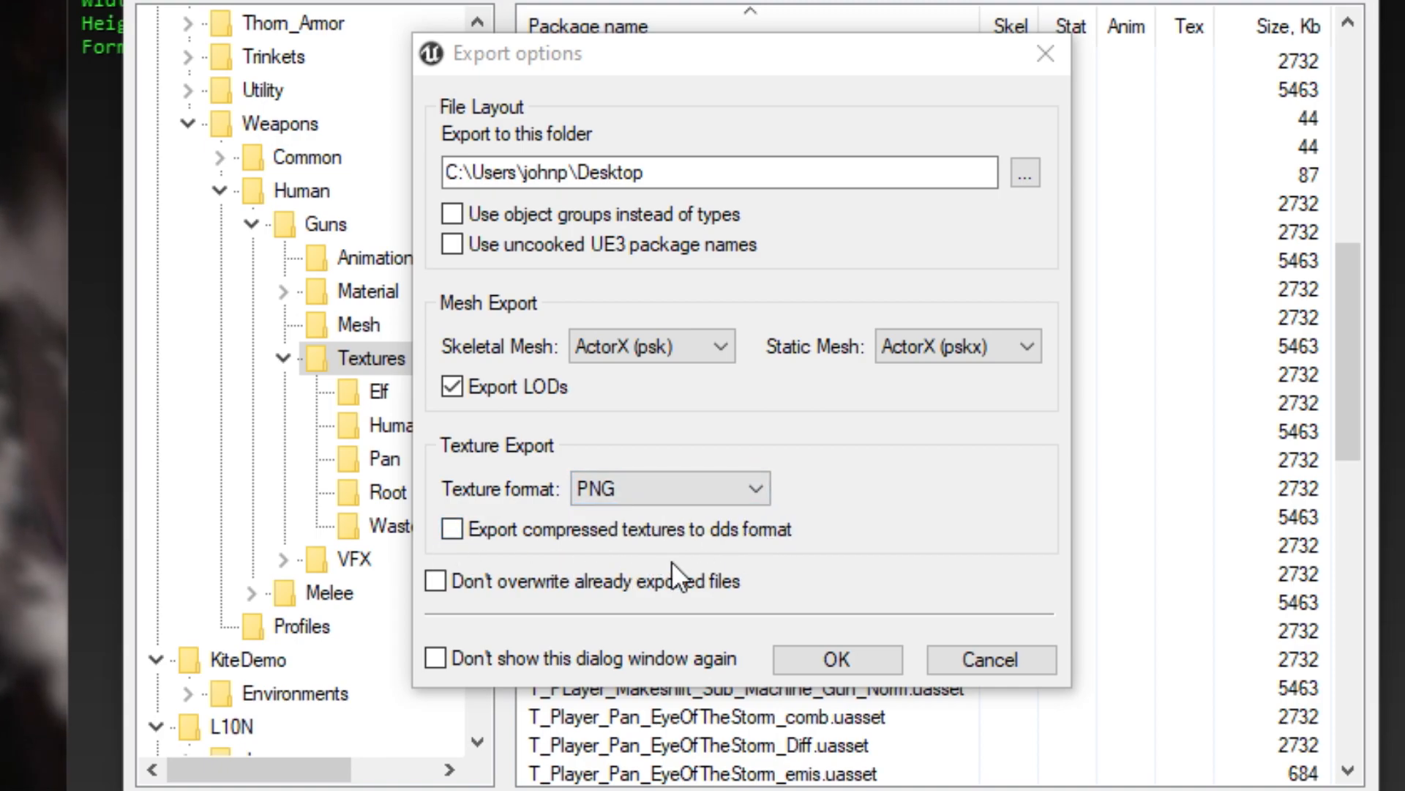
pyautogui.moveTo(811, 570)
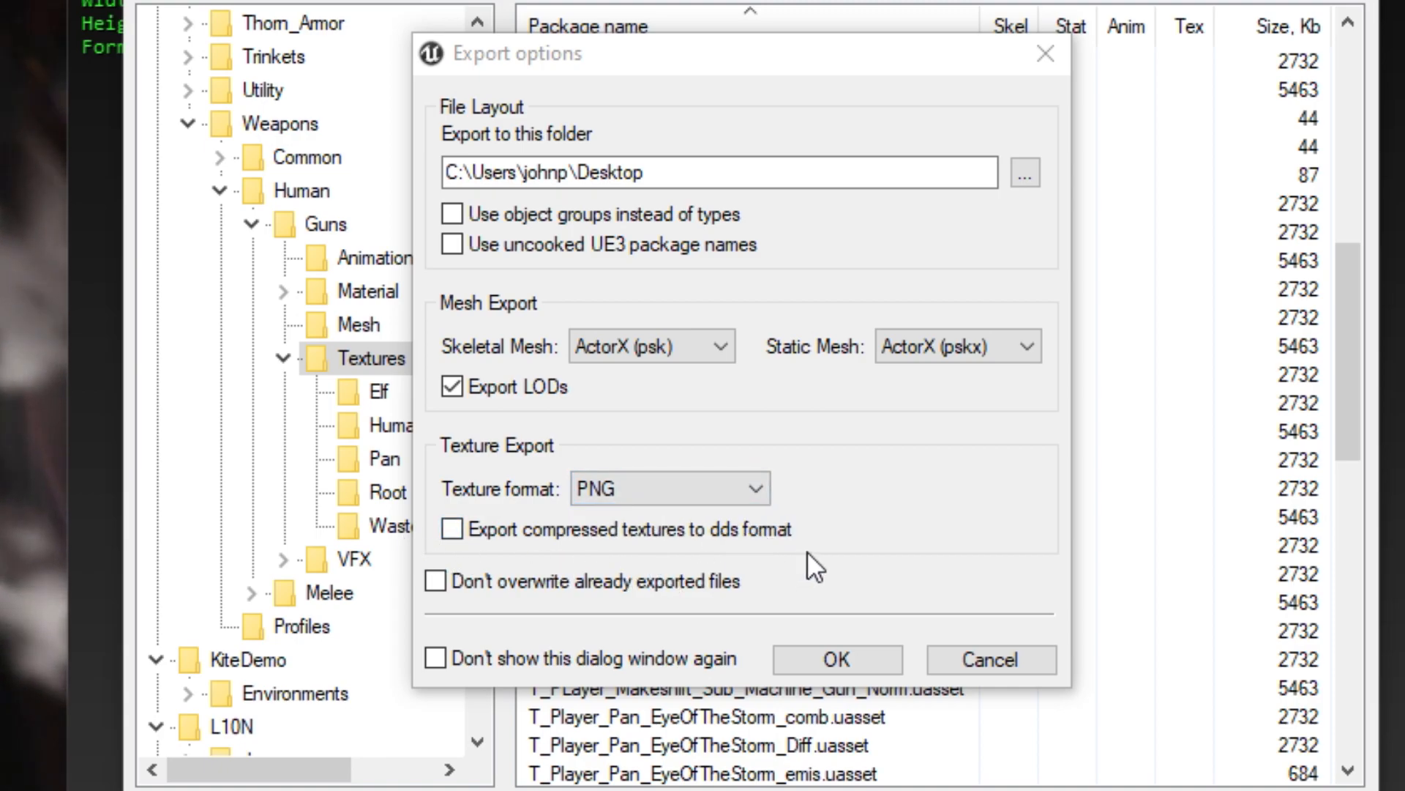
pyautogui.moveTo(731, 561)
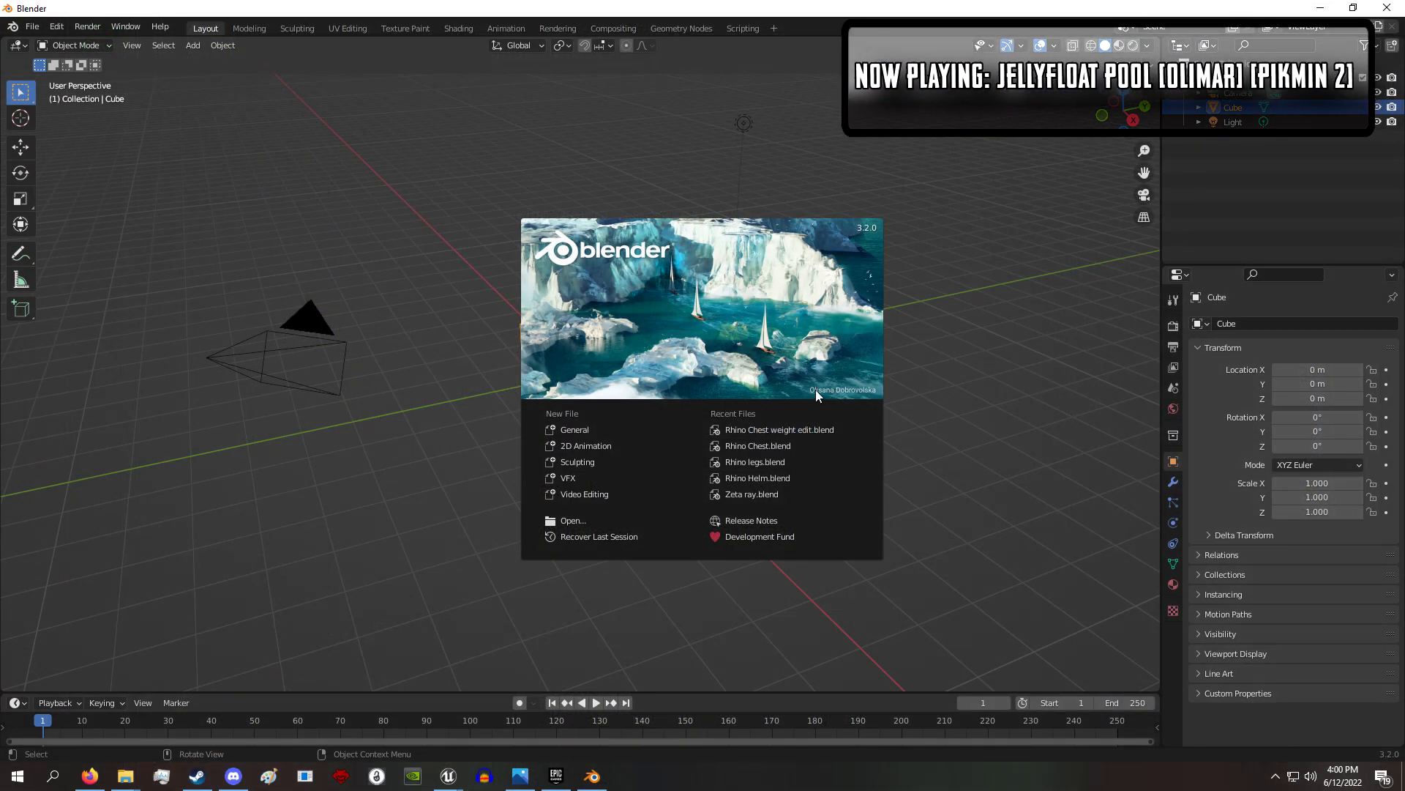
pyautogui.moveTo(788, 376)
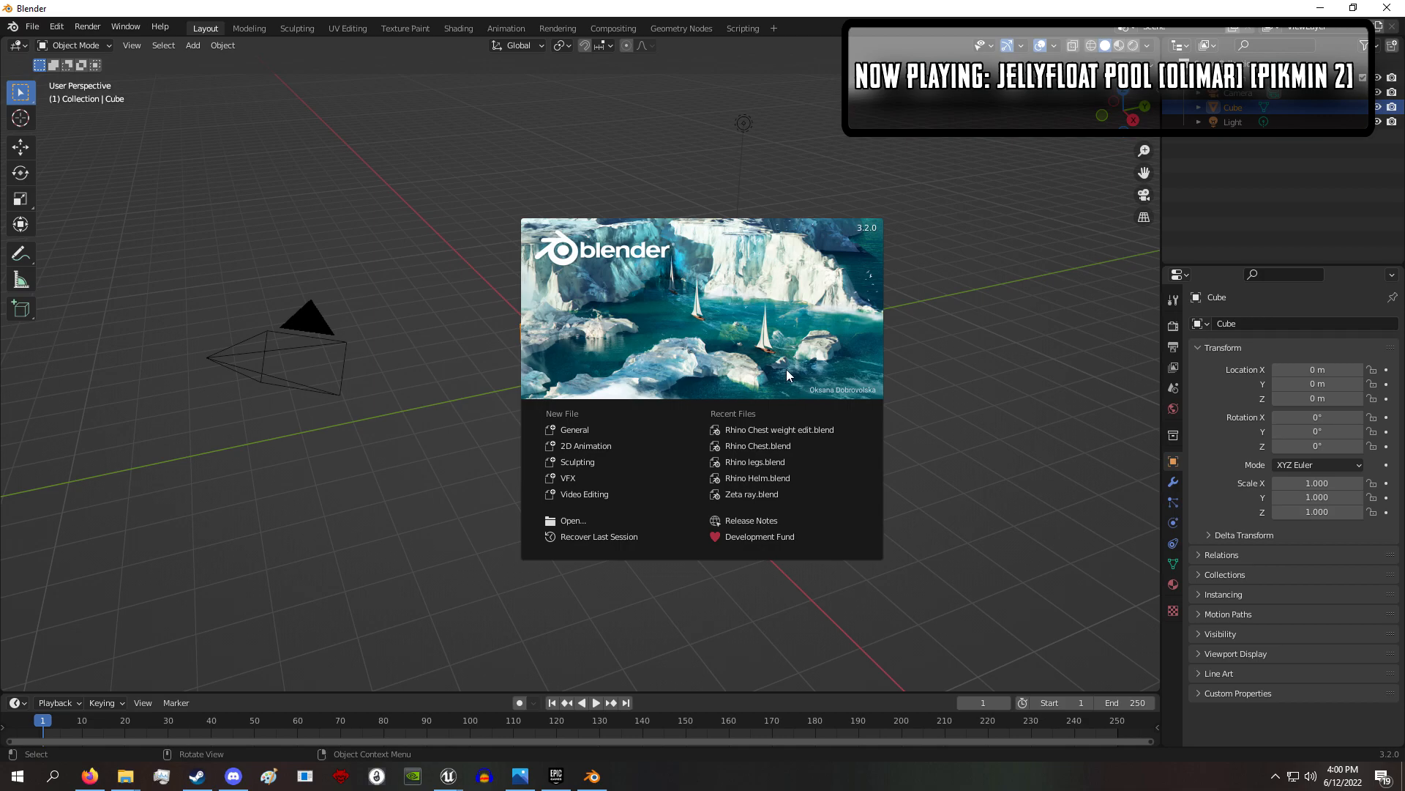
pyautogui.moveTo(606, 429)
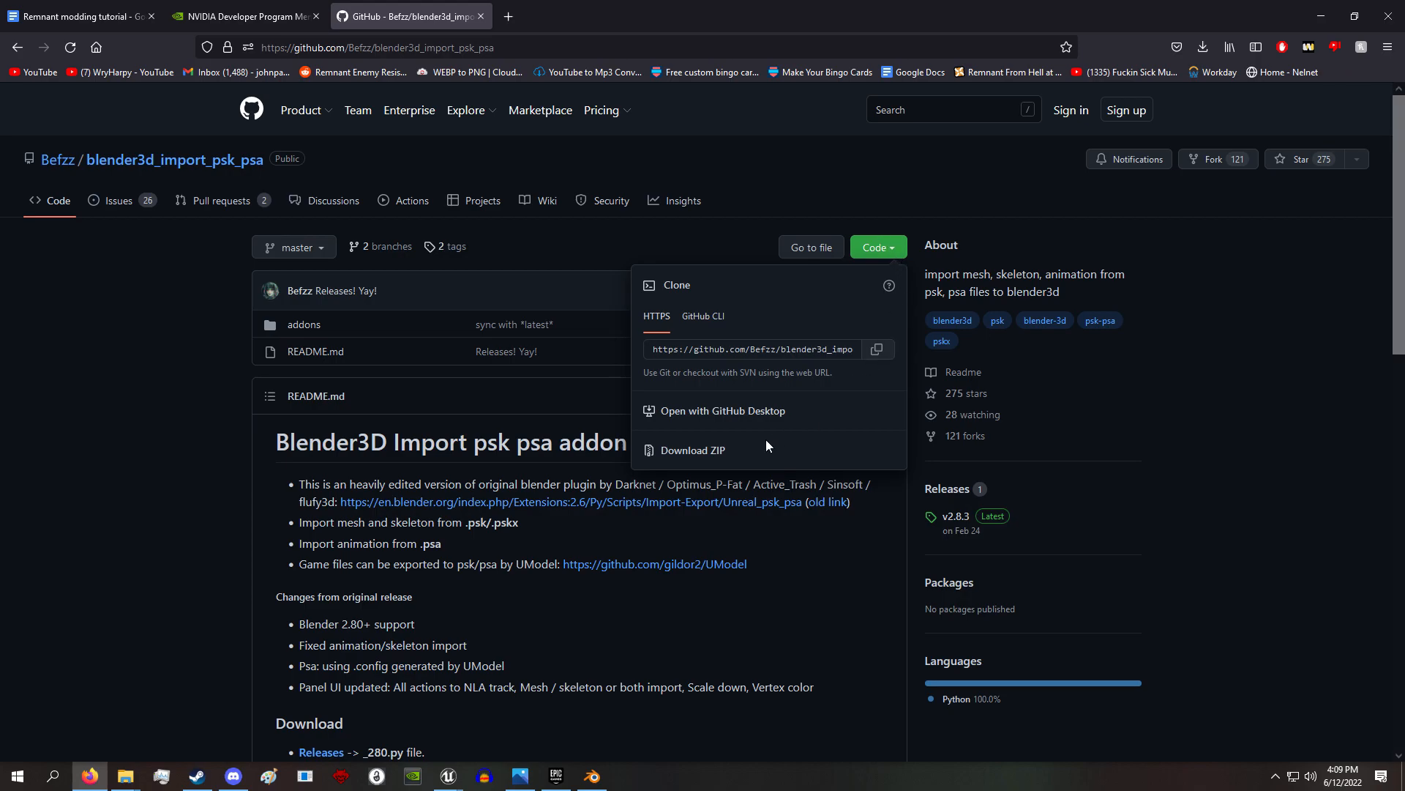
# Download the psk/psa importer as a ZIP and browse into its master folder
pyautogui.click(1204, 47)
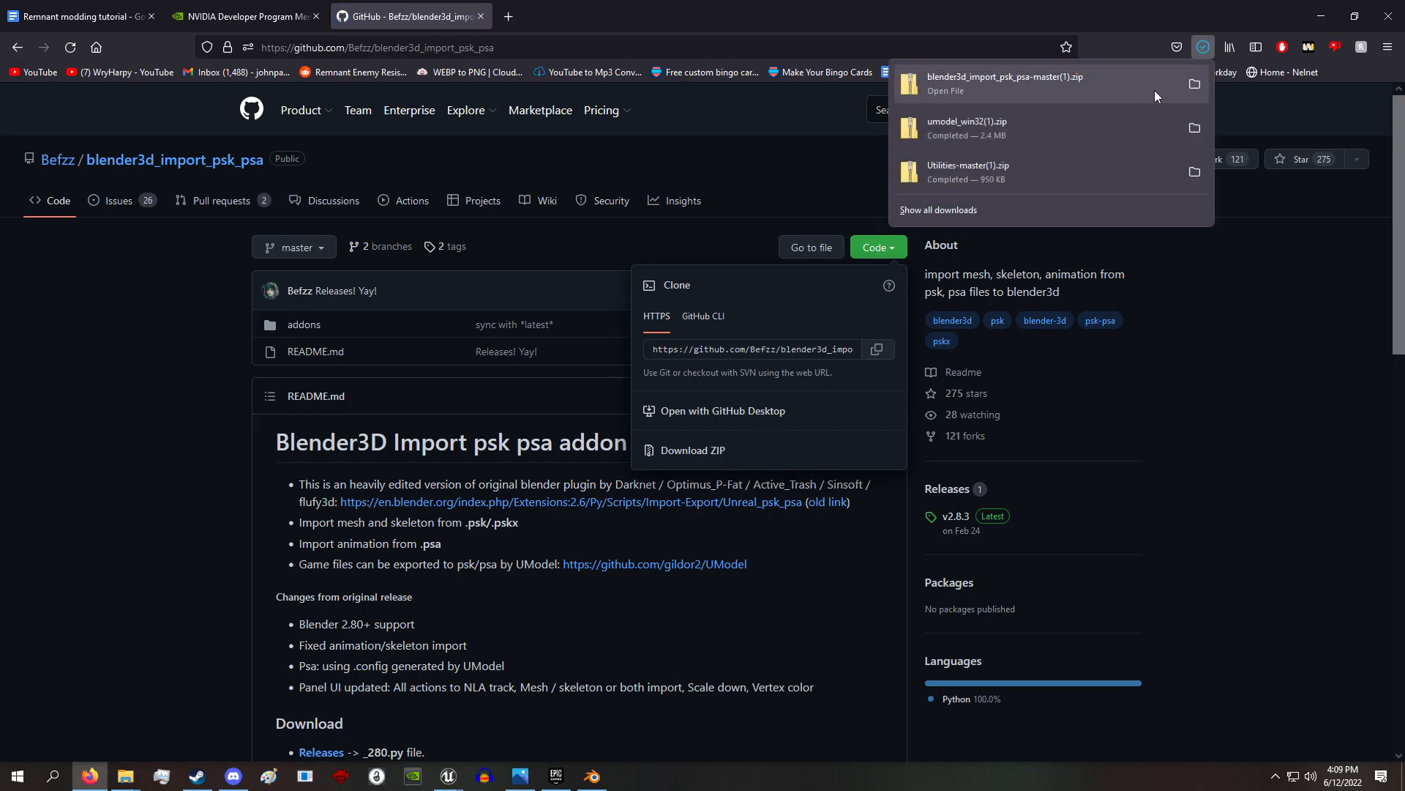
pyautogui.click(1001, 82)
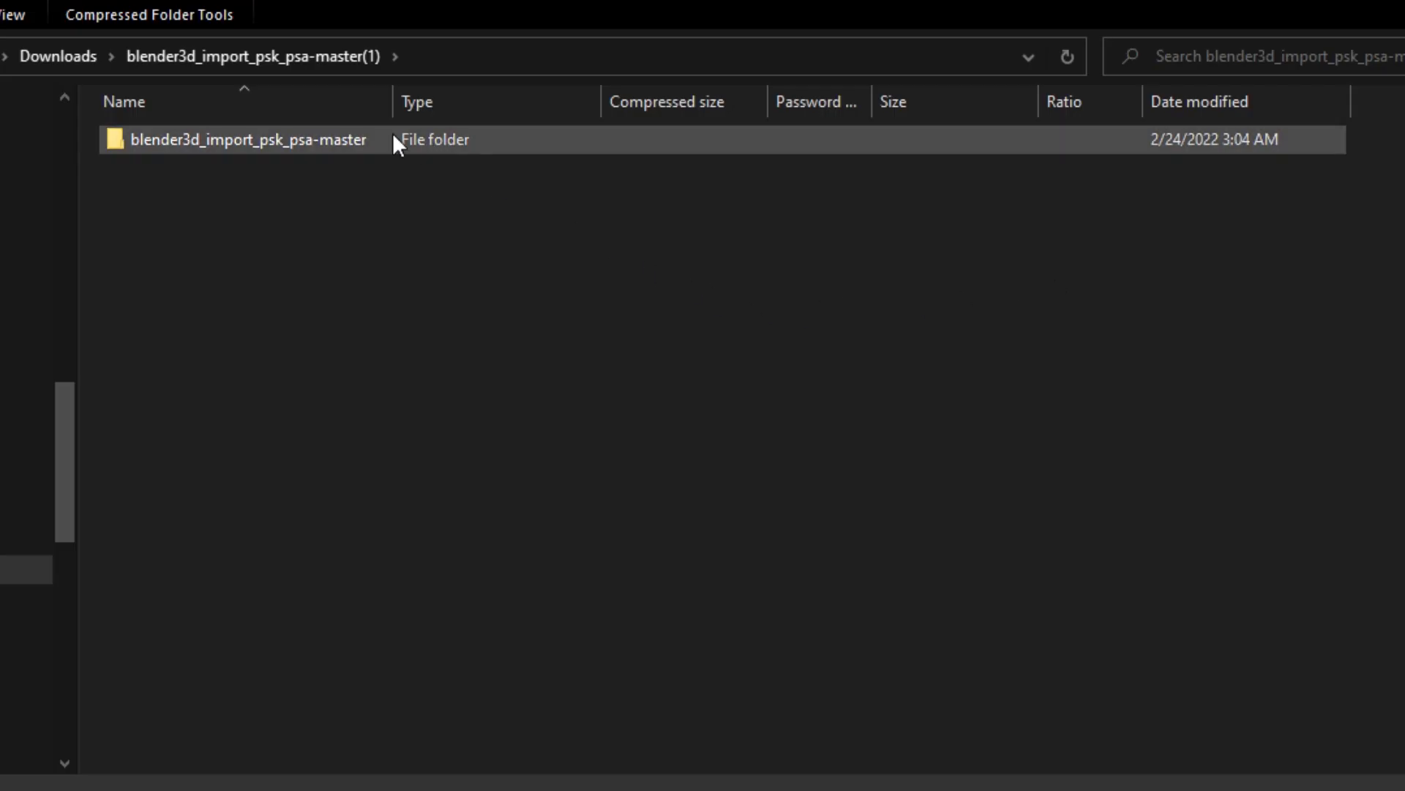
pyautogui.doubleClick(249, 139)
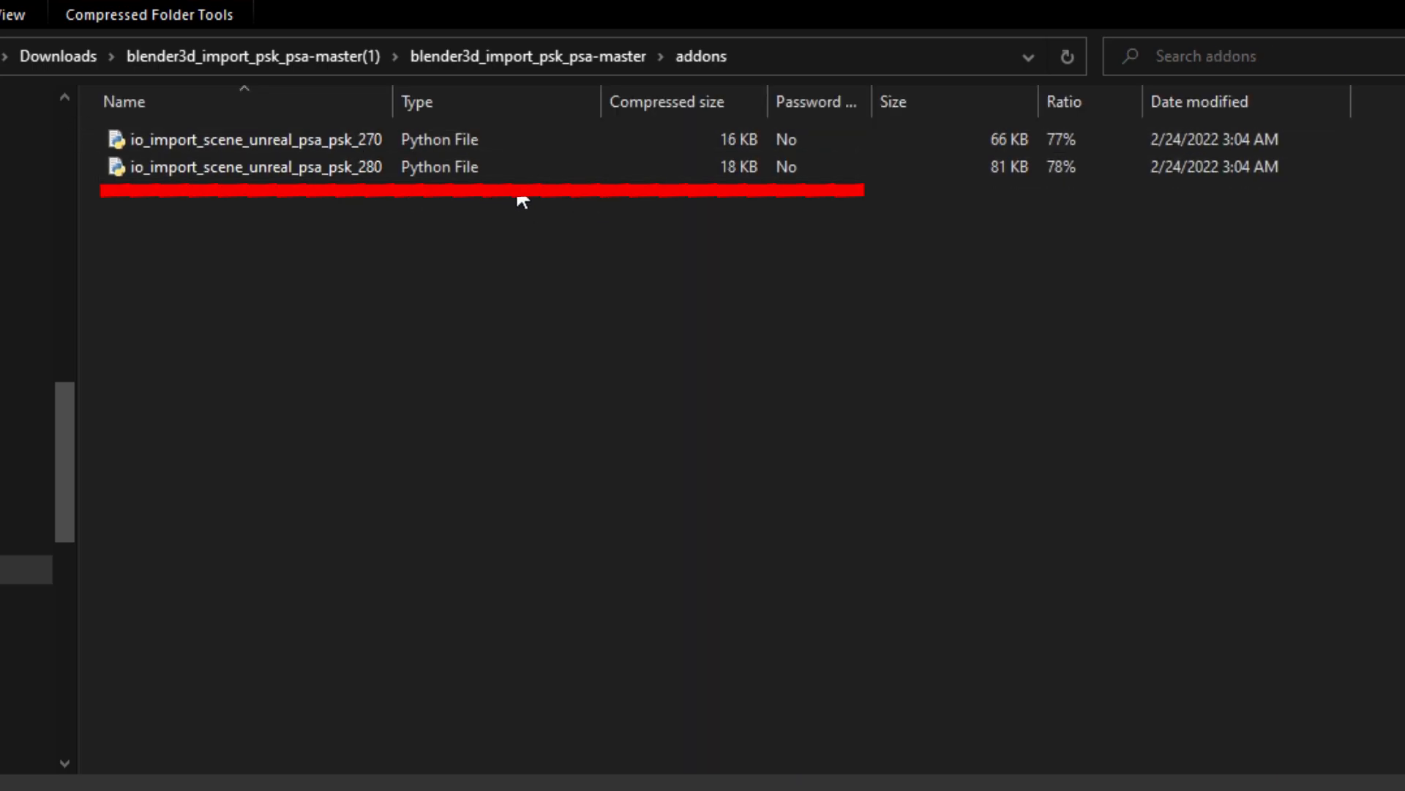
# Install the io_import_scene_unreal_psa_psk_280.py add-on from the Desktop via Preferences > Add-ons
pyautogui.click(590, 776)
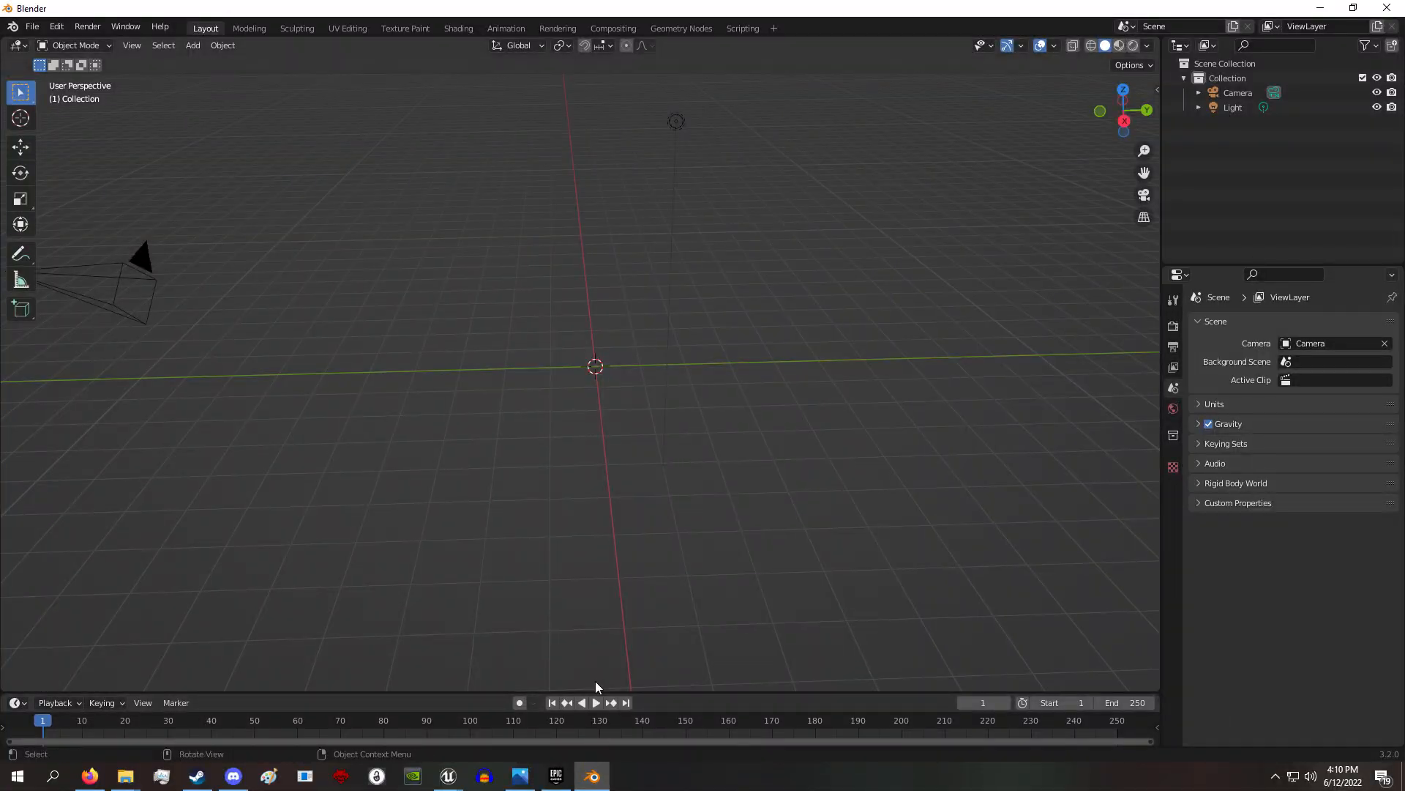
pyautogui.click(55, 26)
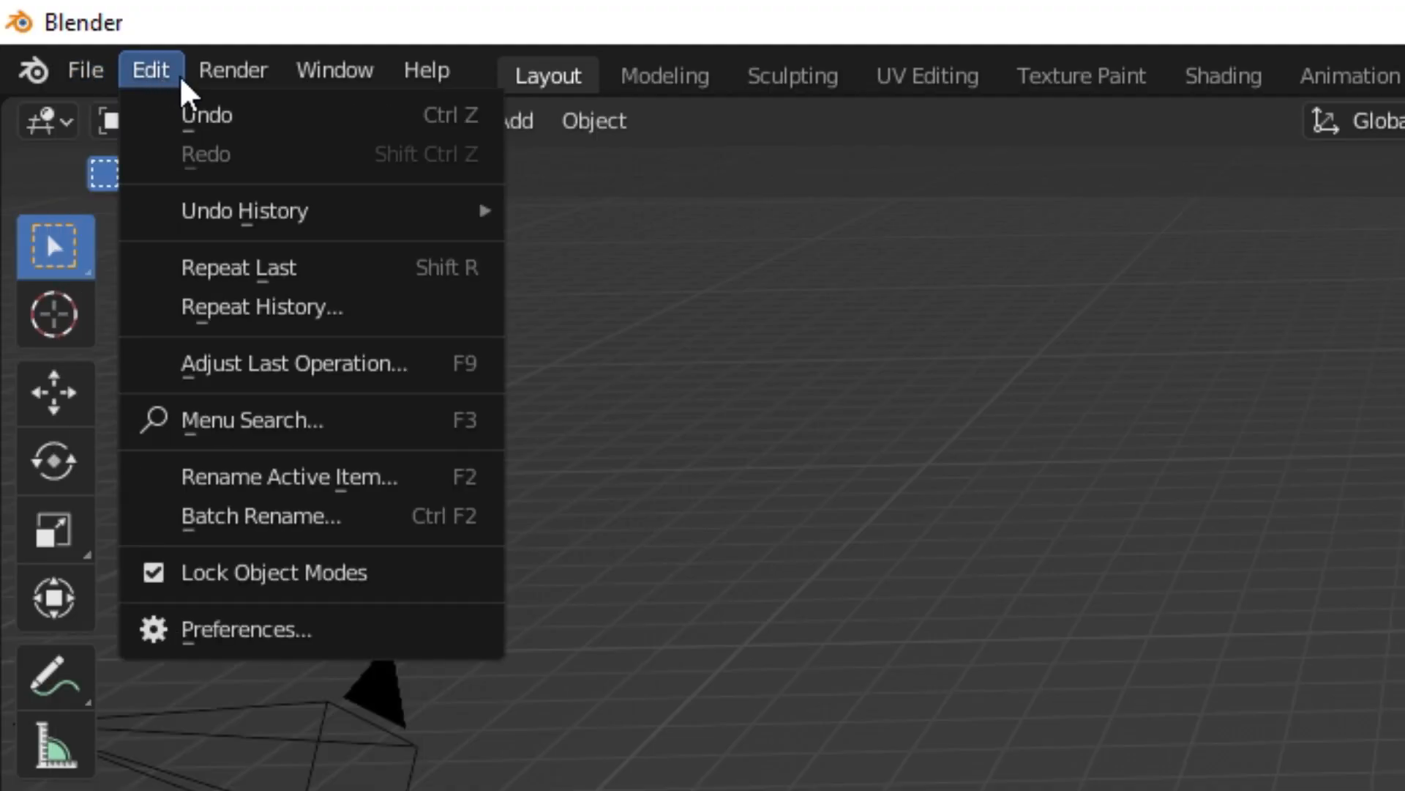
pyautogui.click(244, 628)
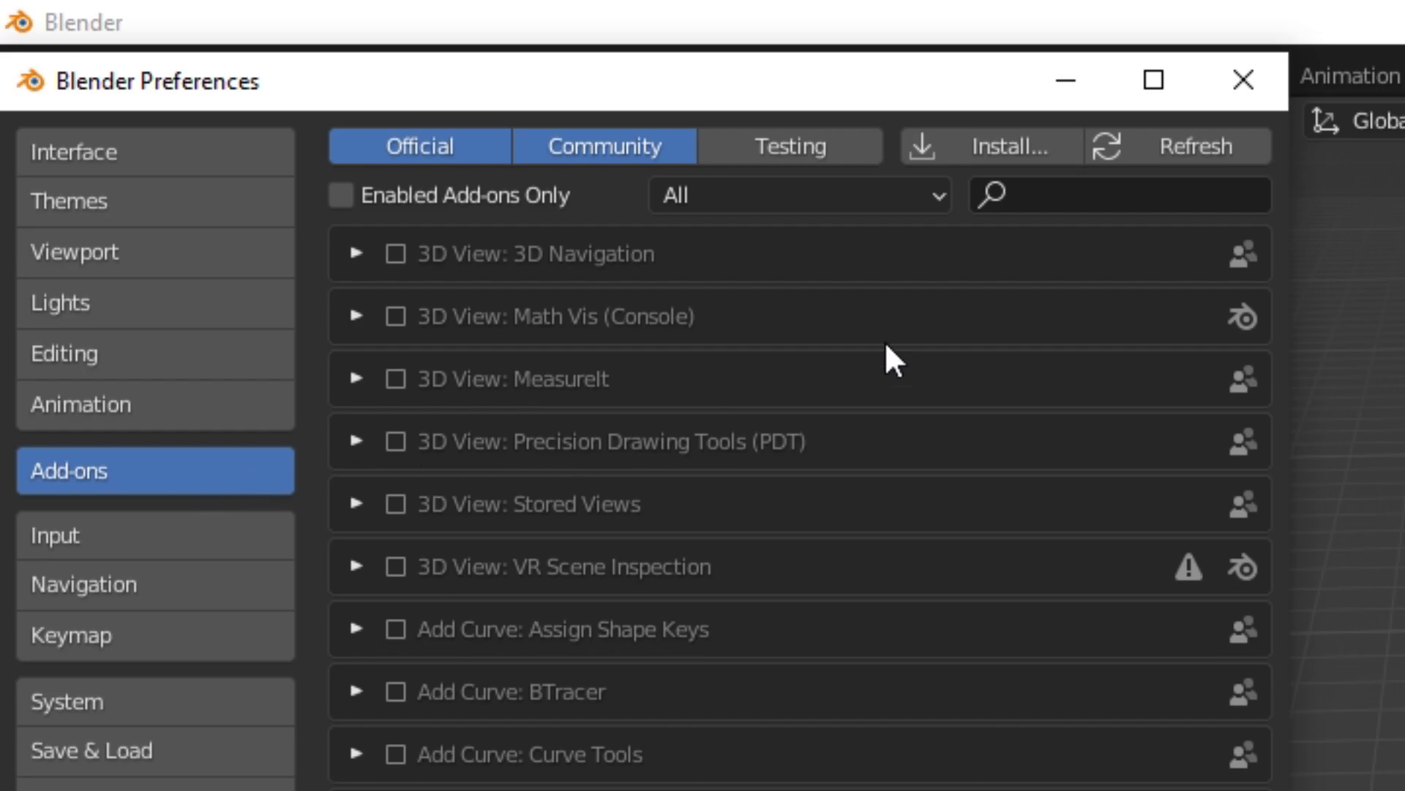
pyautogui.click(996, 146)
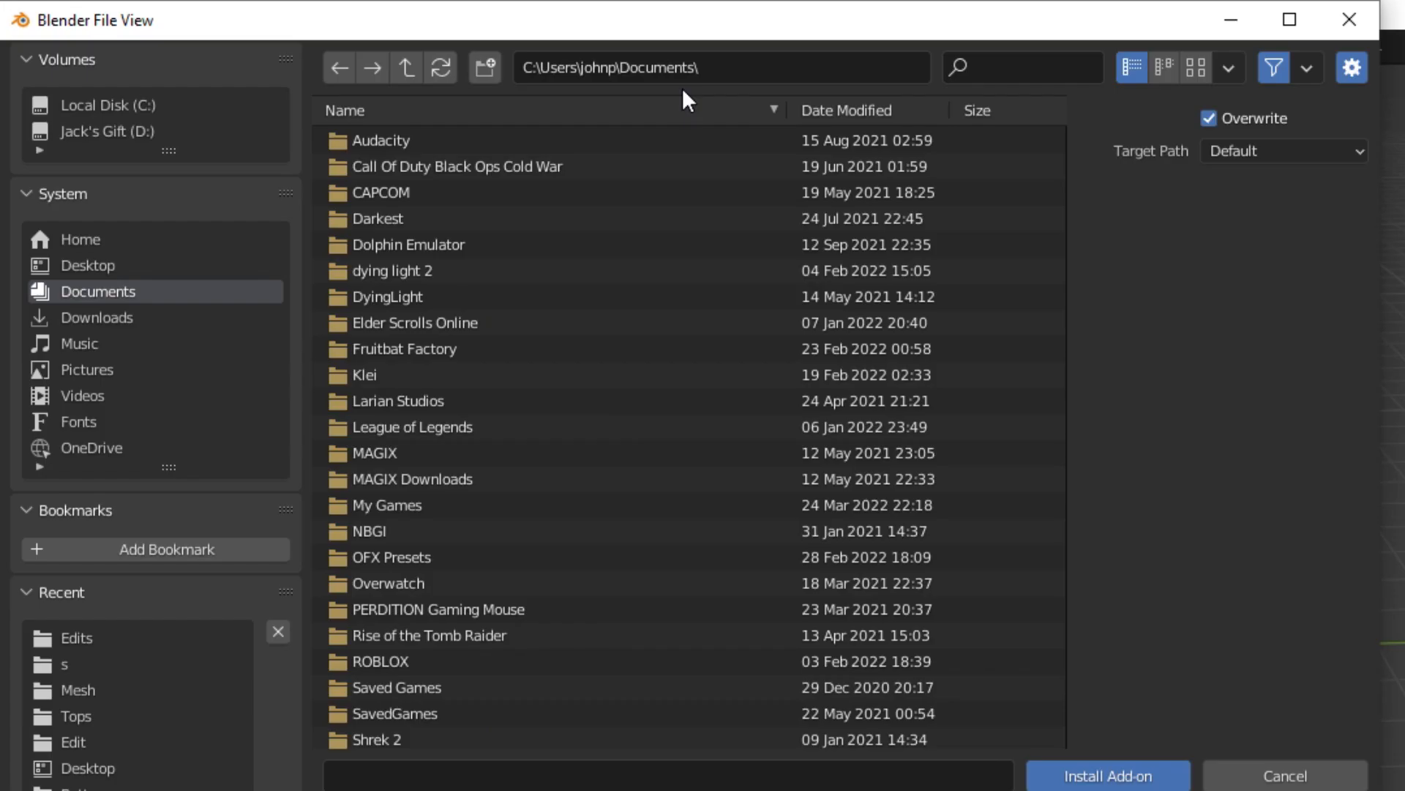
pyautogui.click(95, 316)
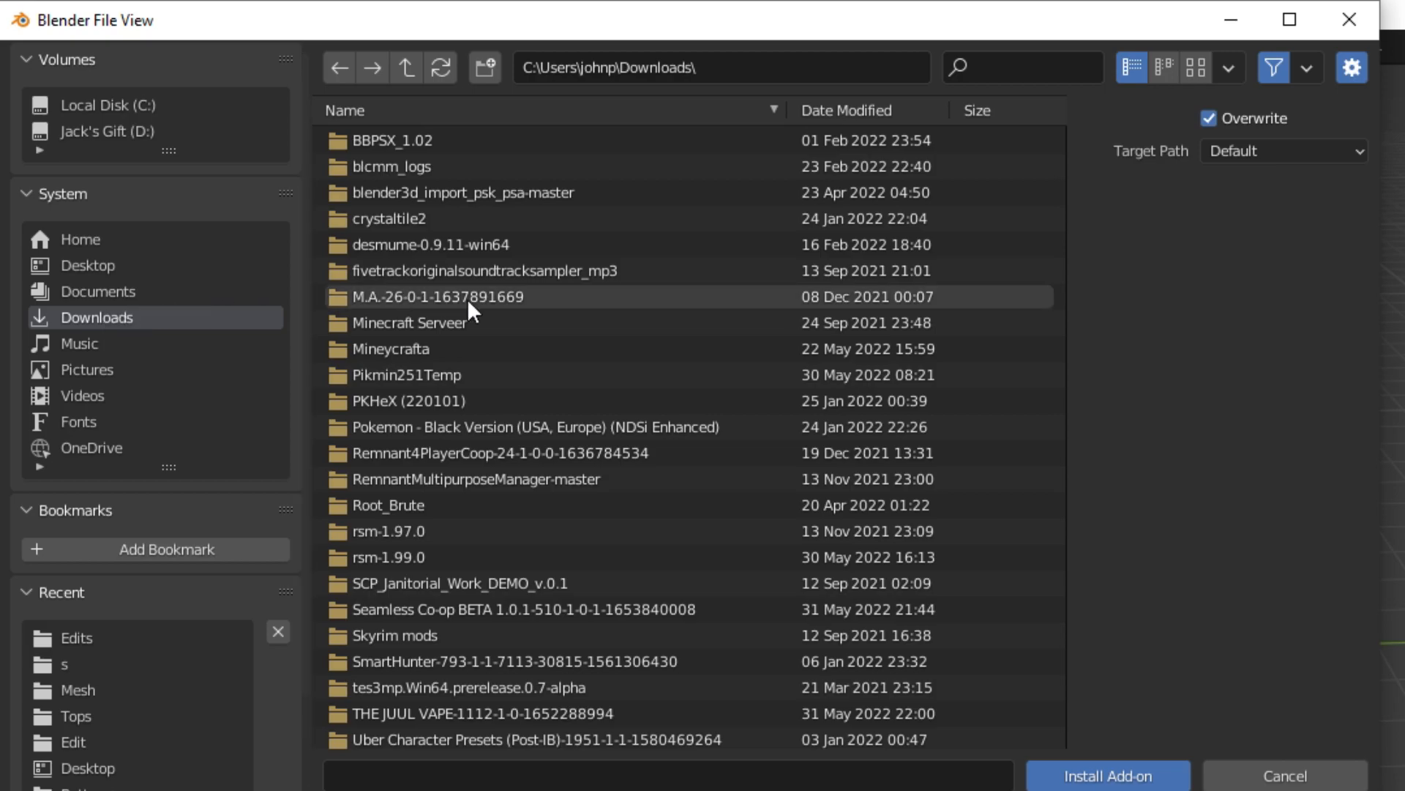
pyautogui.click(87, 265)
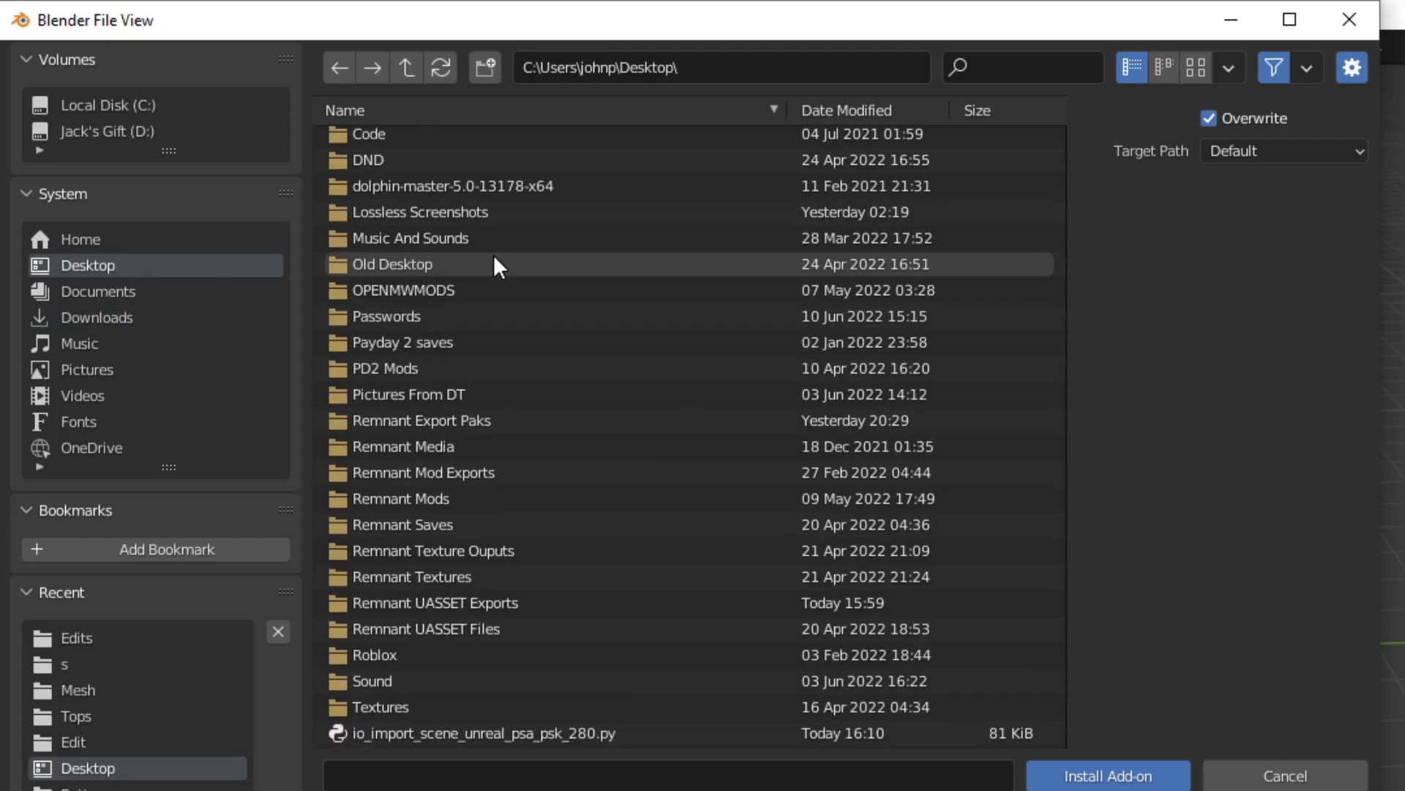
pyautogui.click(481, 732)
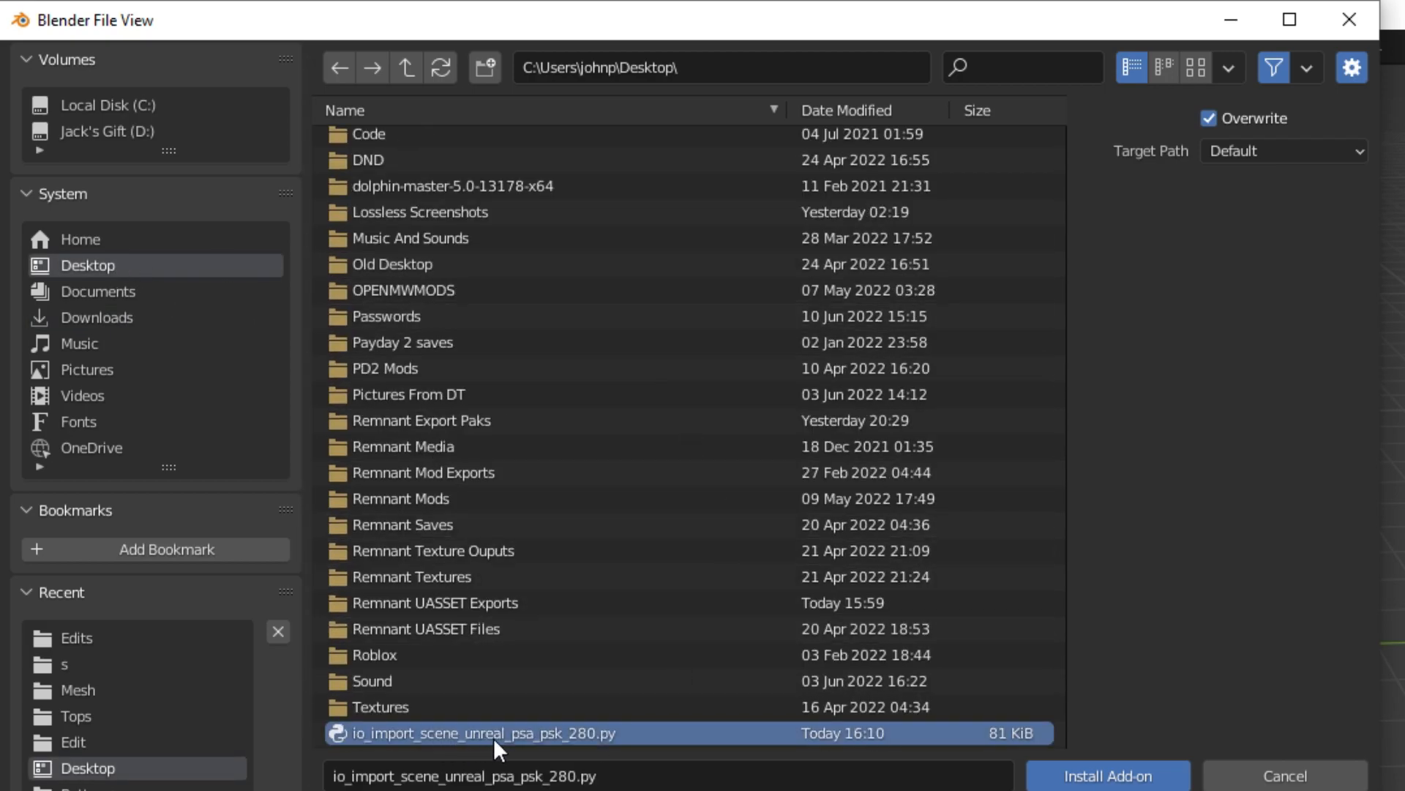
pyautogui.moveTo(1101, 776)
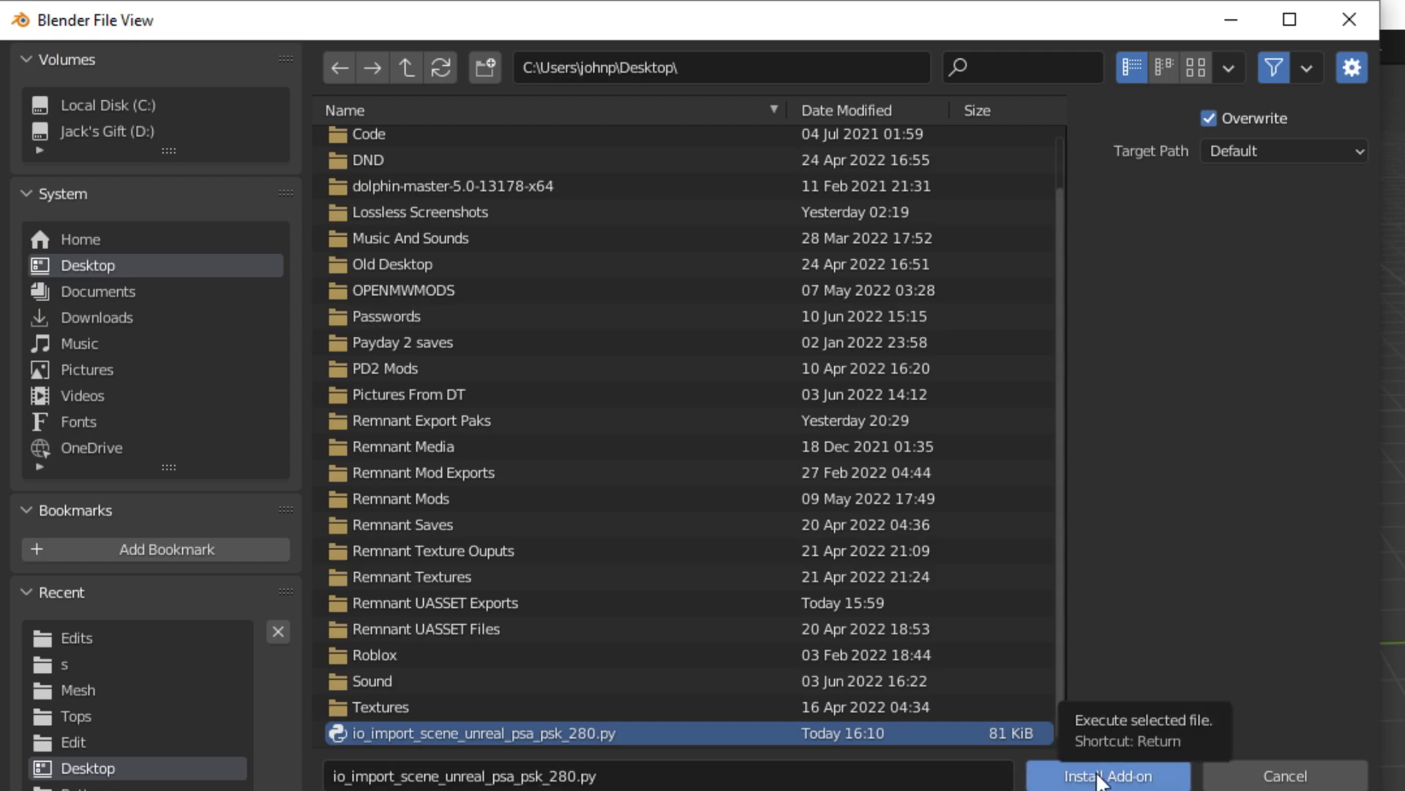
pyautogui.click(1107, 776)
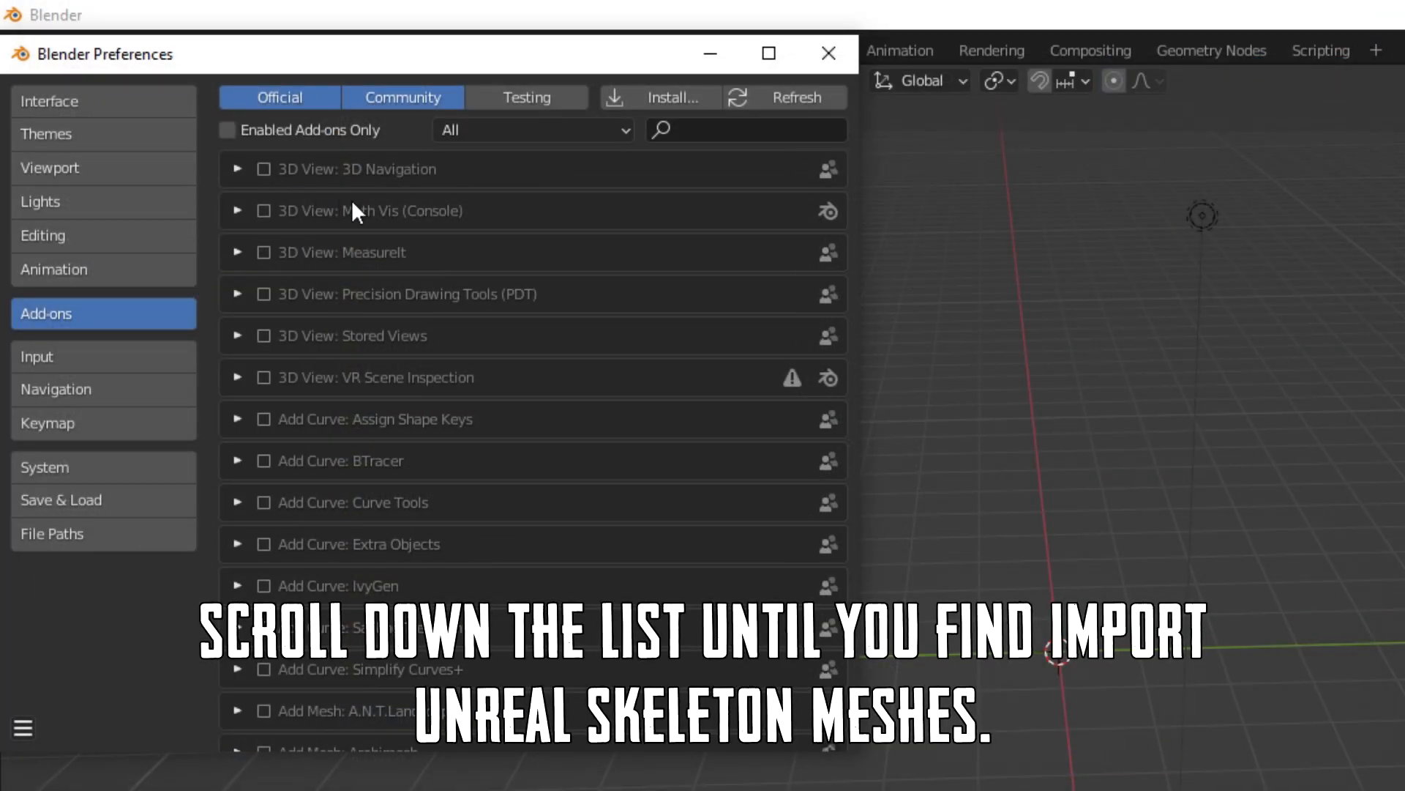
# Scroll the add-ons list to verify the PSK/PSA importer is enabled
pyautogui.scroll(-3)
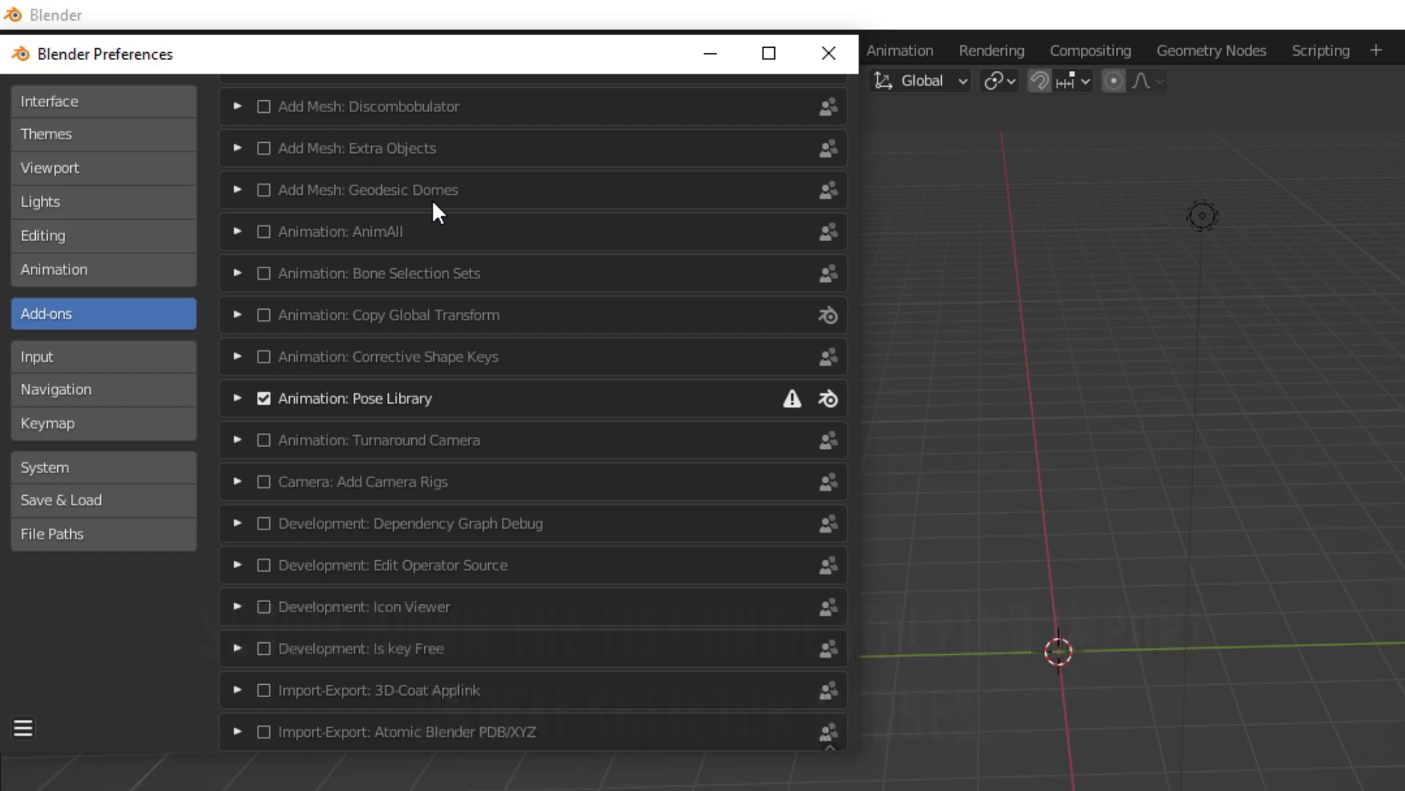
pyautogui.scroll(-3)
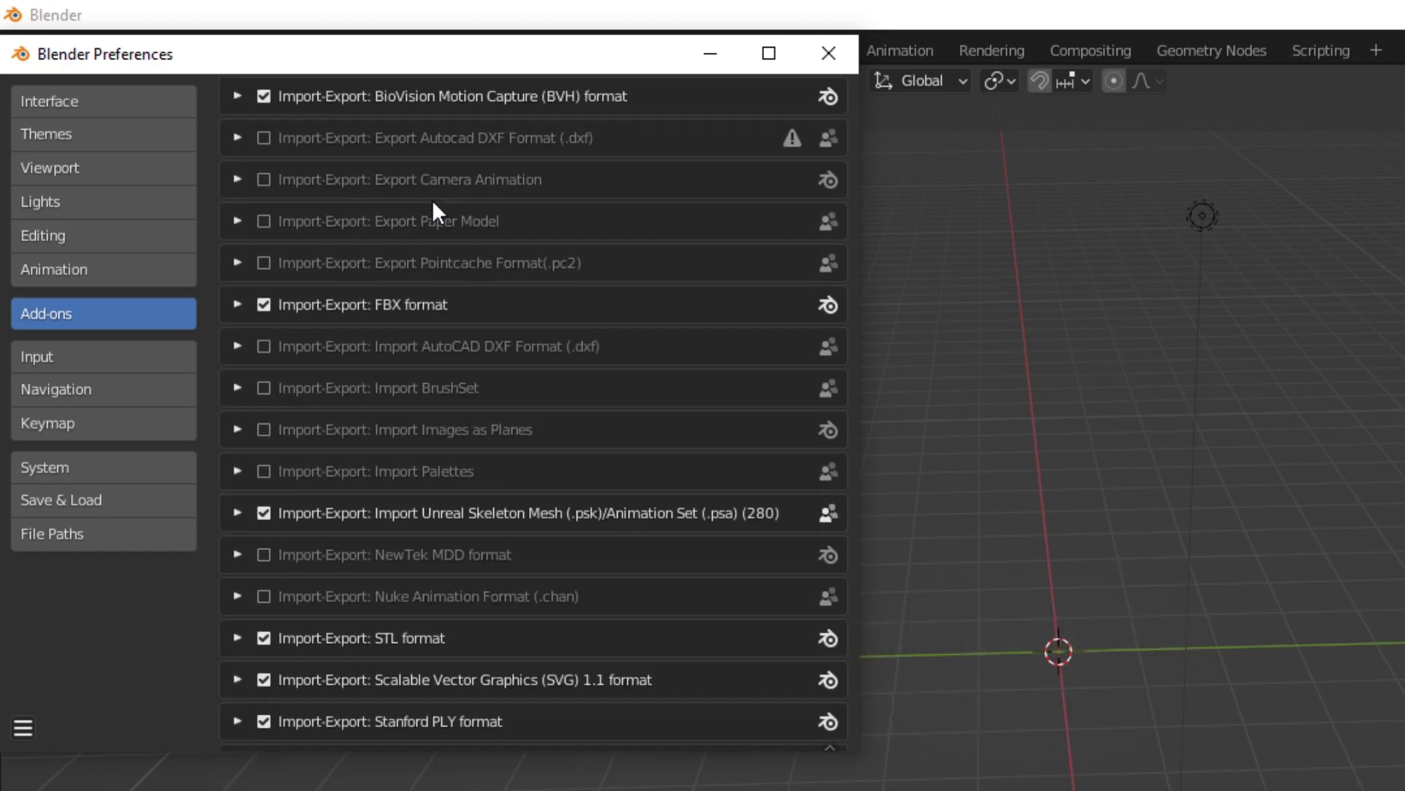
pyautogui.scroll(-3)
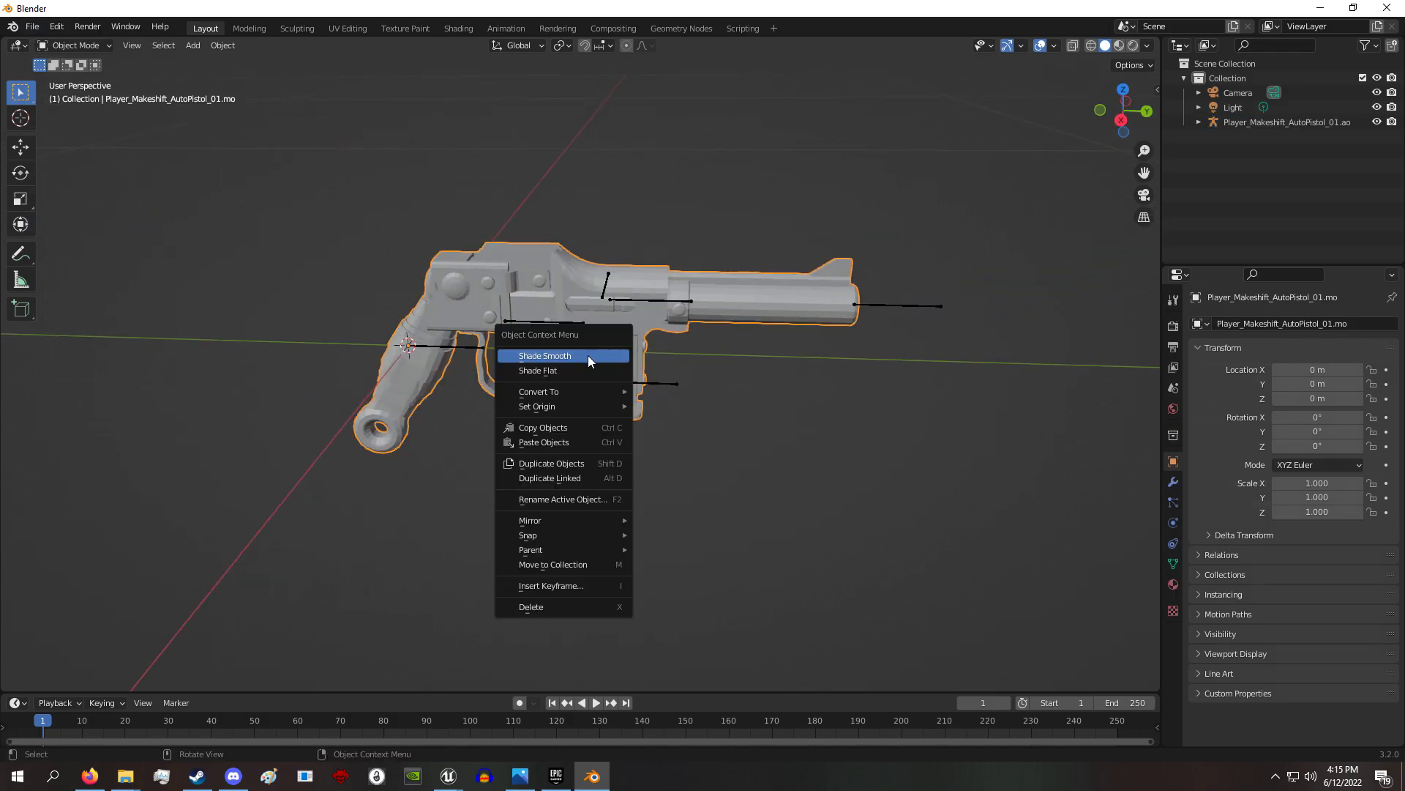
# Give the imported pistol mesh smooth shading and inspect it from another angle
pyautogui.click(545, 355)
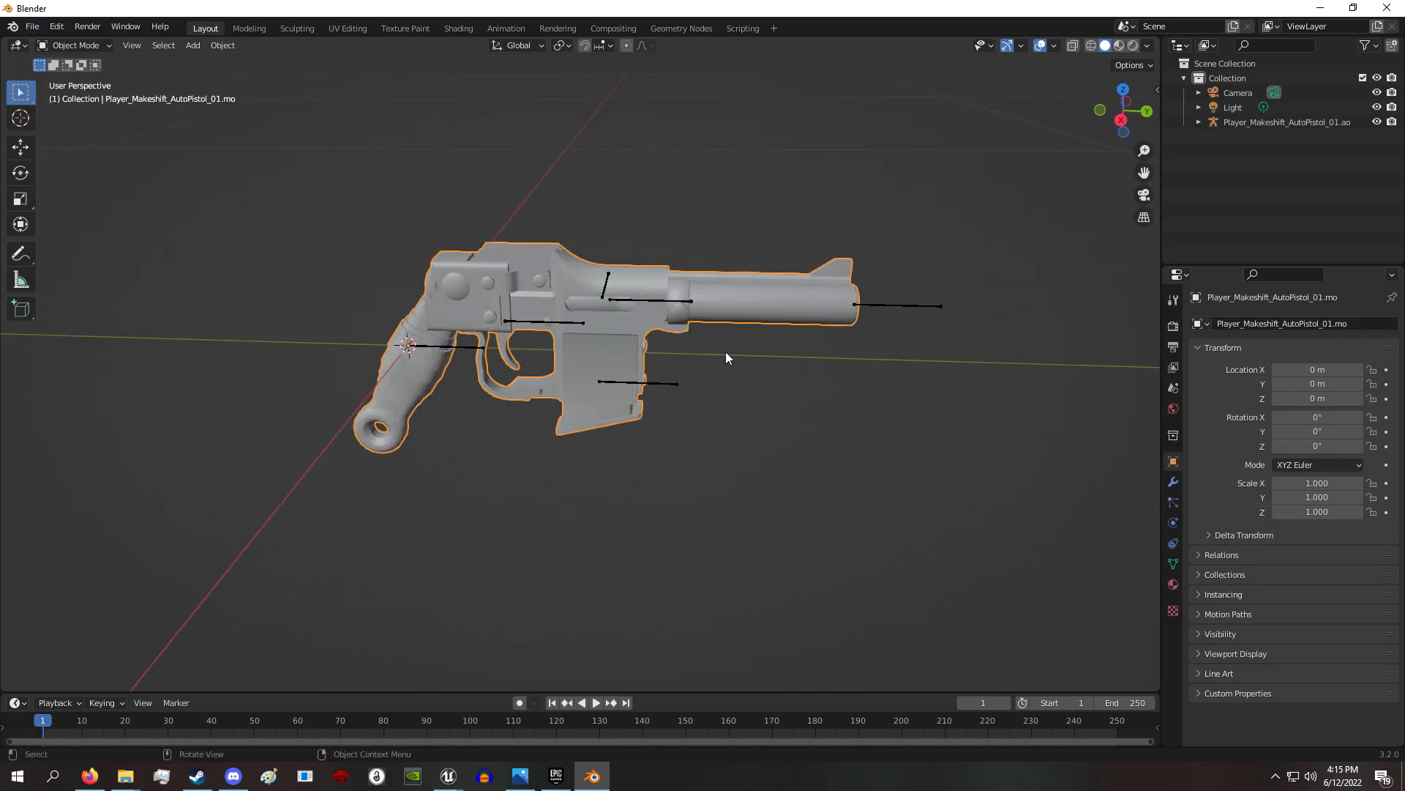
pyautogui.moveTo(726, 359); pyautogui.dragTo(858, 320)
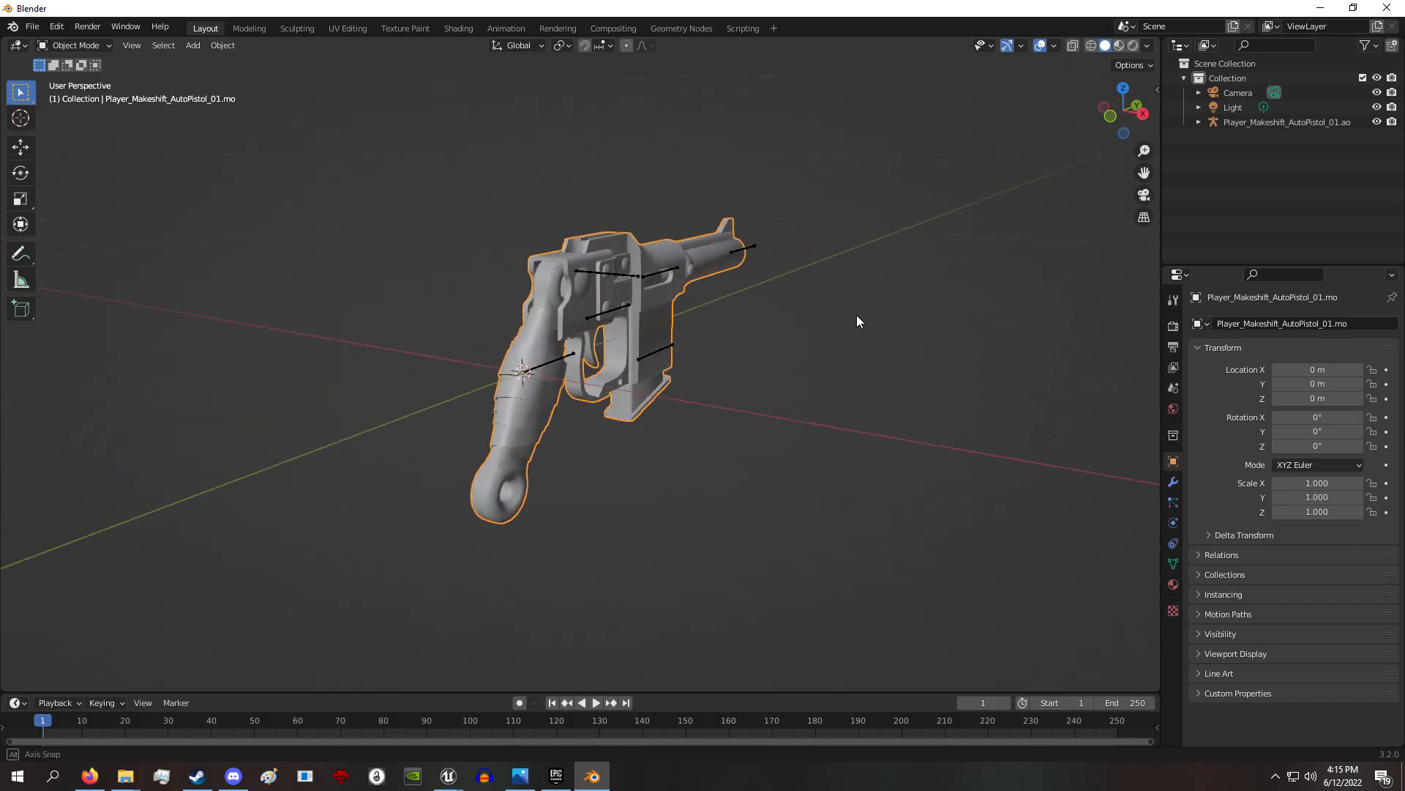
pyautogui.click(458, 28)
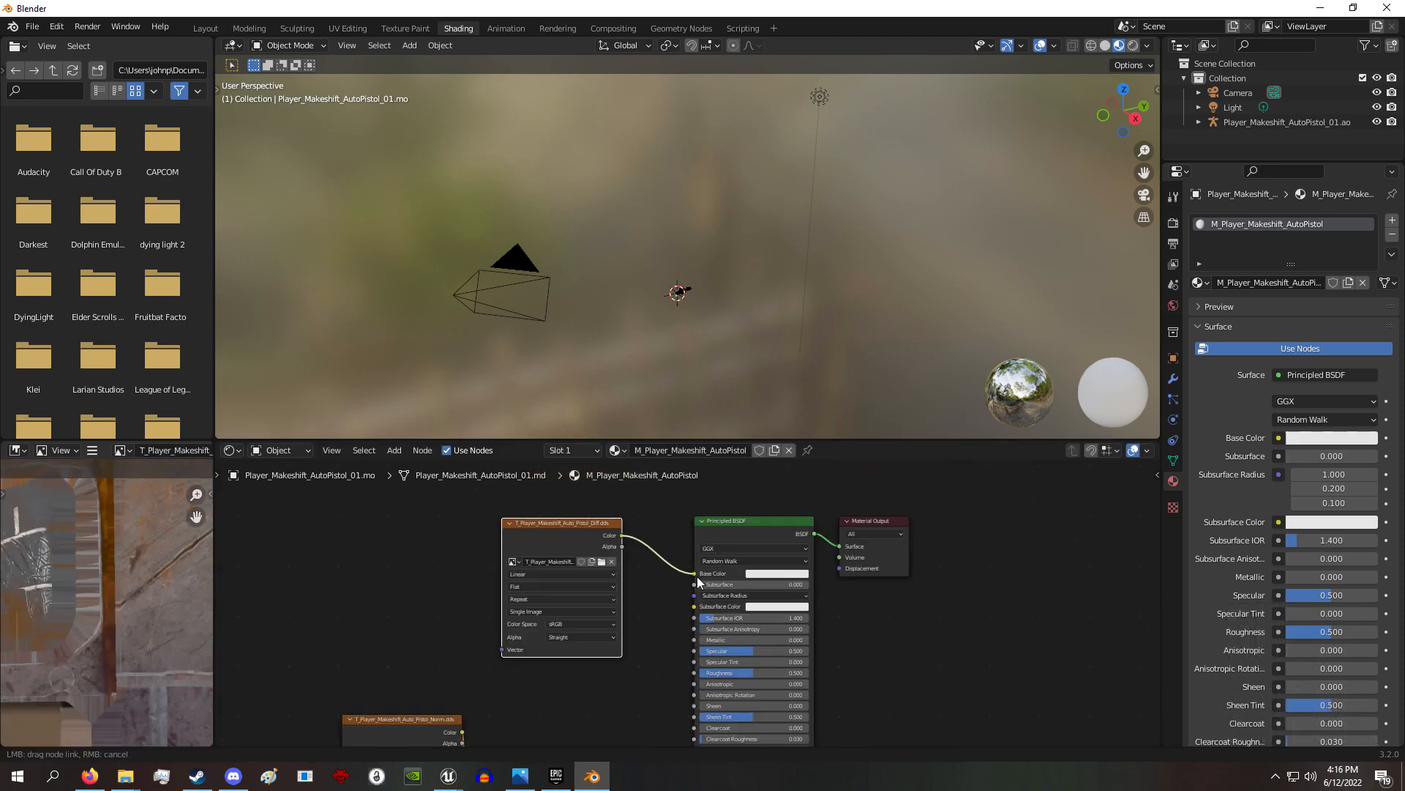
# Feed the Image Texture colour output into the Principled BSDF base colour
pyautogui.click(205, 28)
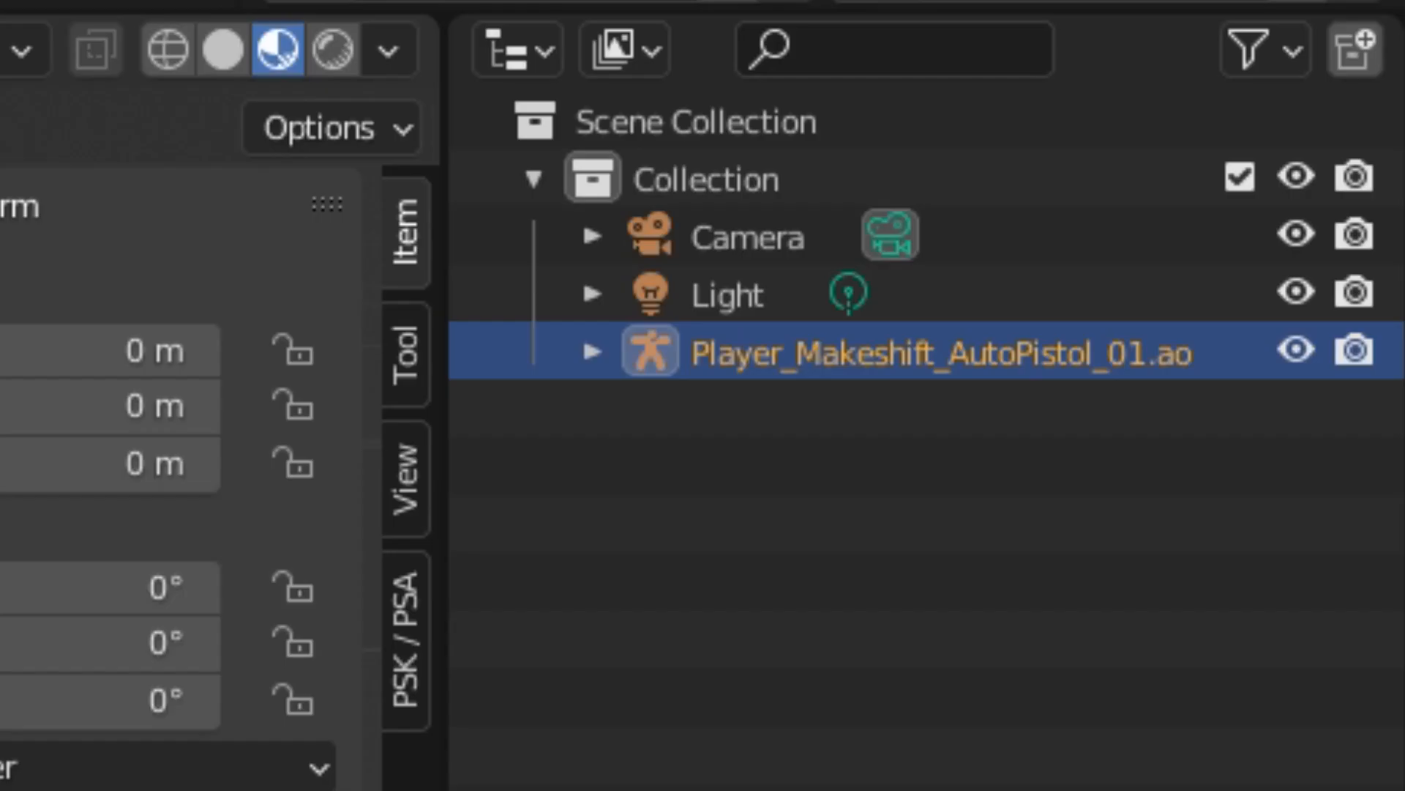
# Rename the pistol armature object and set the scene unit scale to 0.01
pyautogui.doubleClick(941, 351)
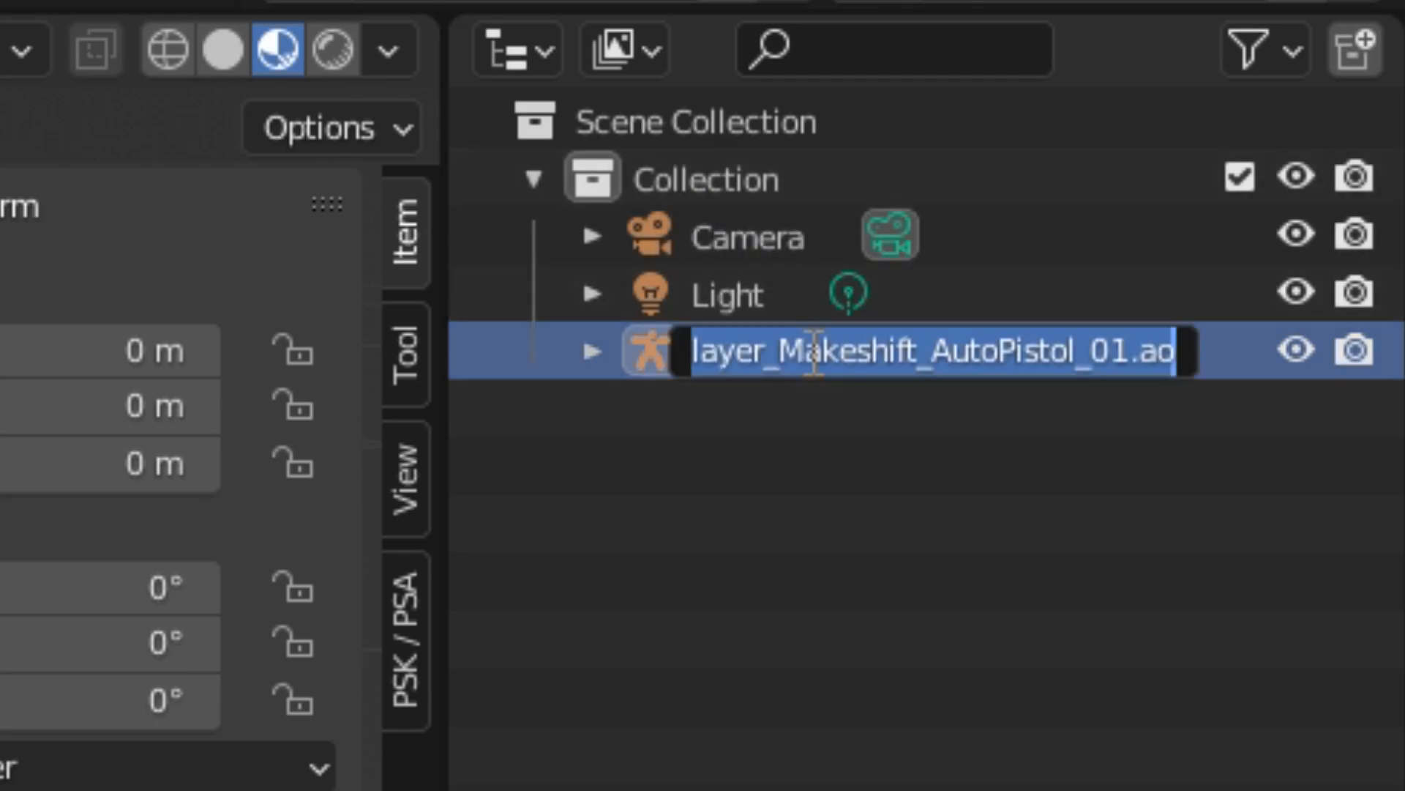
pyautogui.write('Arma')
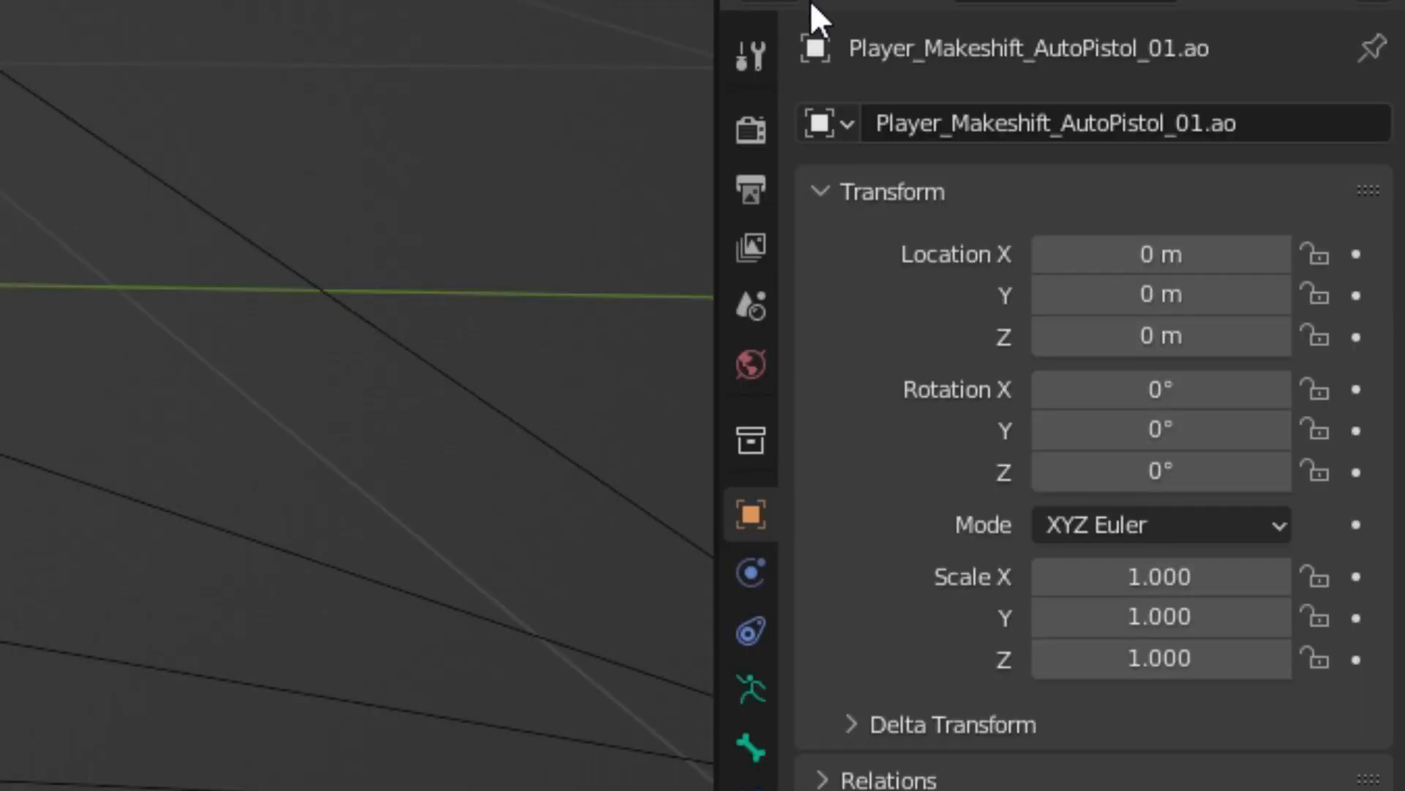
pyautogui.click(752, 304)
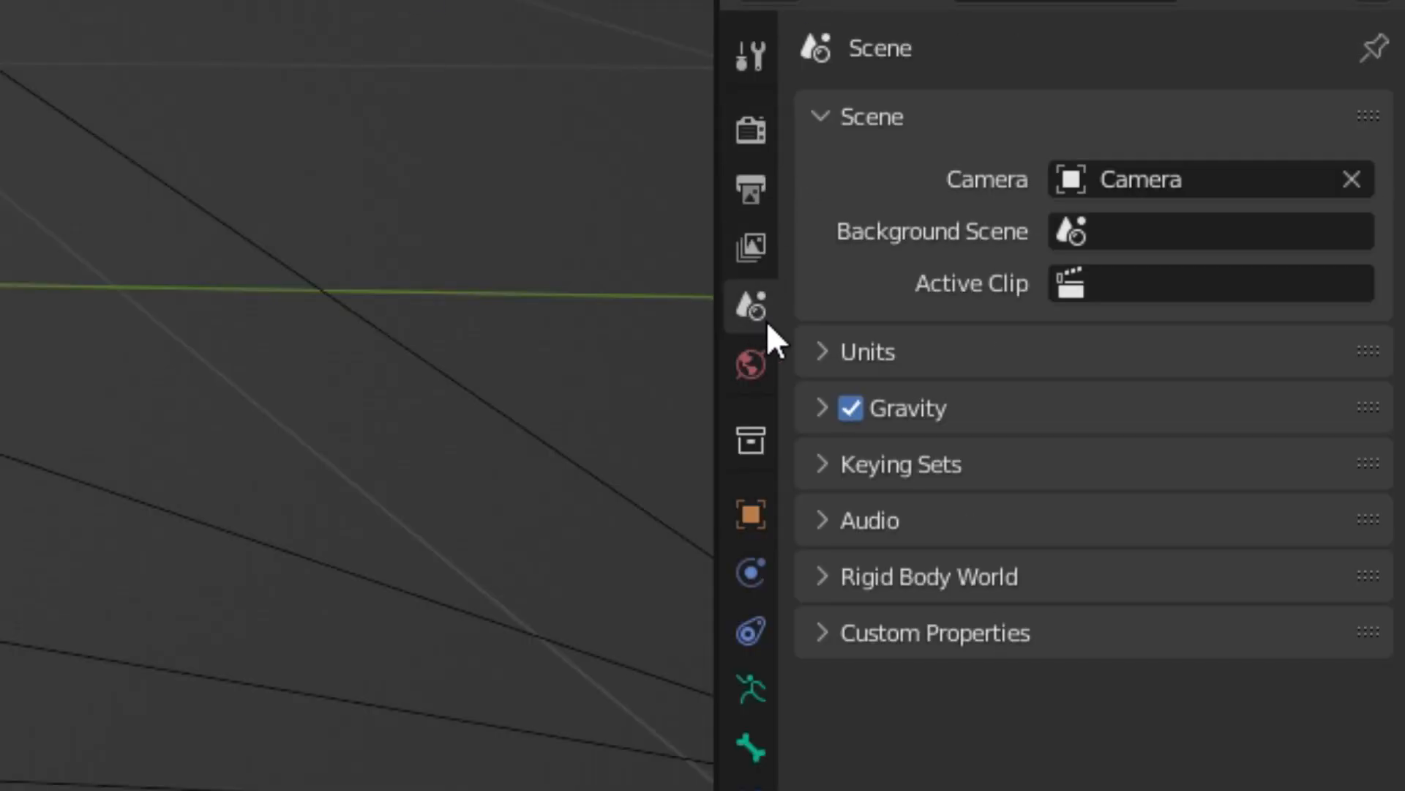
pyautogui.click(865, 350)
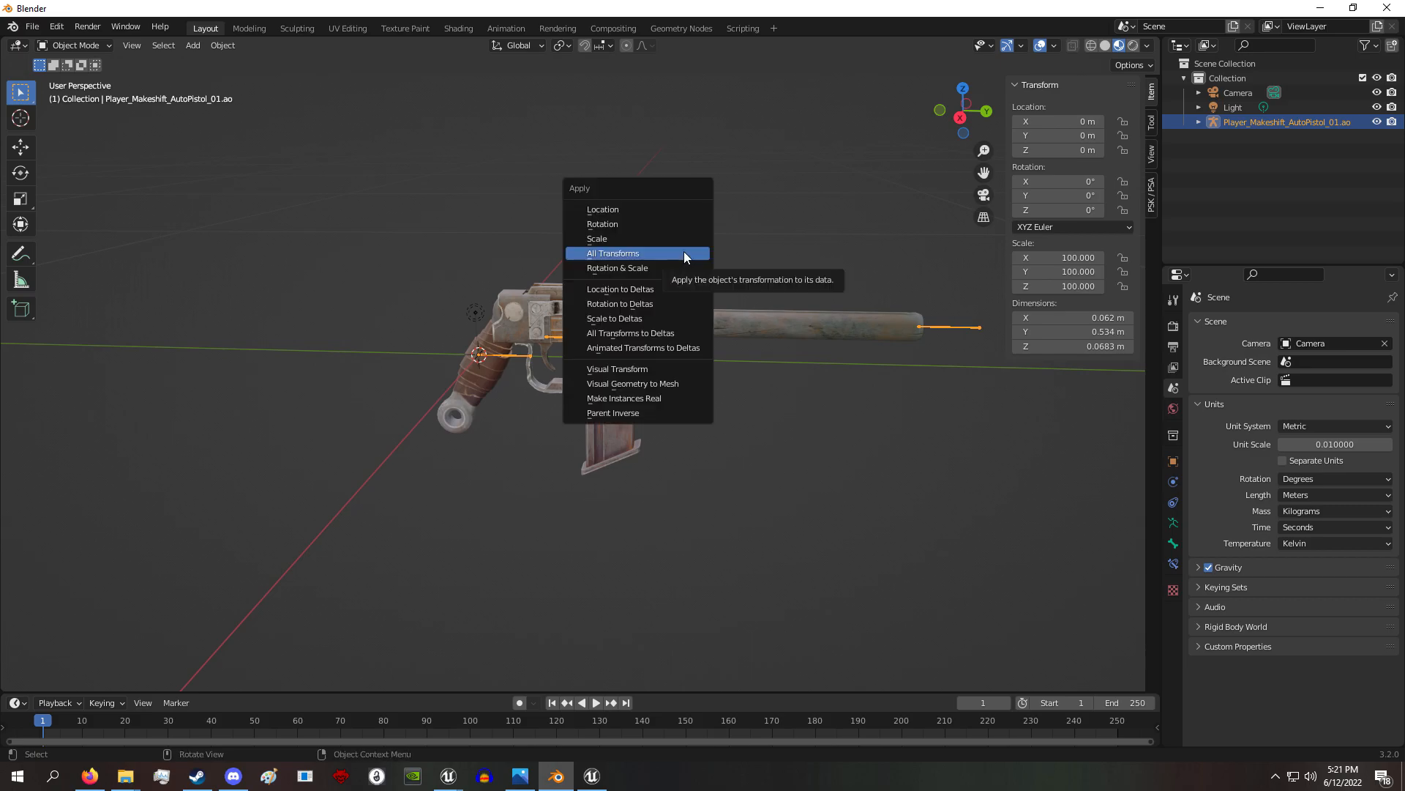
# Apply all transforms to the armature so its 100× scale reads 1.0, then begin export
pyautogui.click(613, 253)
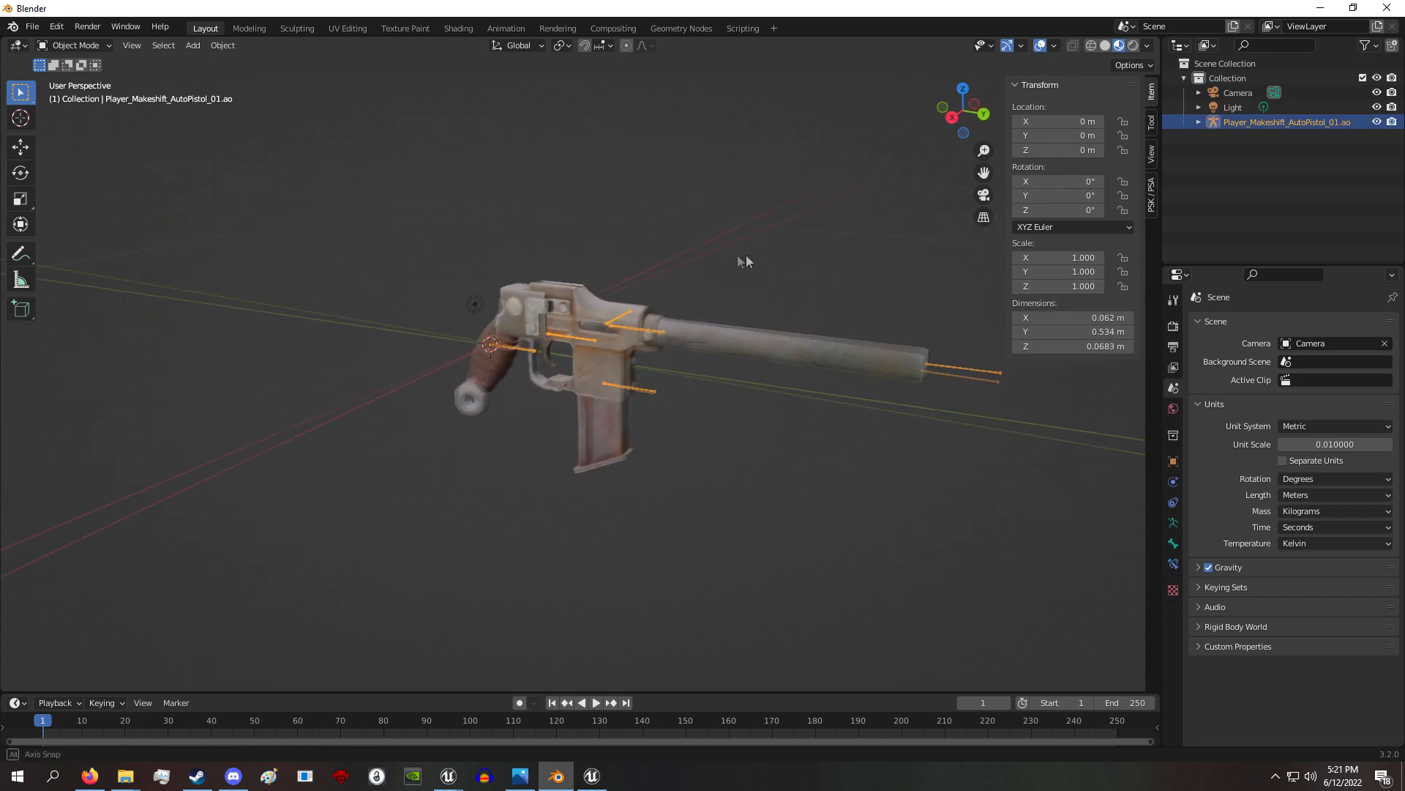
pyautogui.click(30, 26)
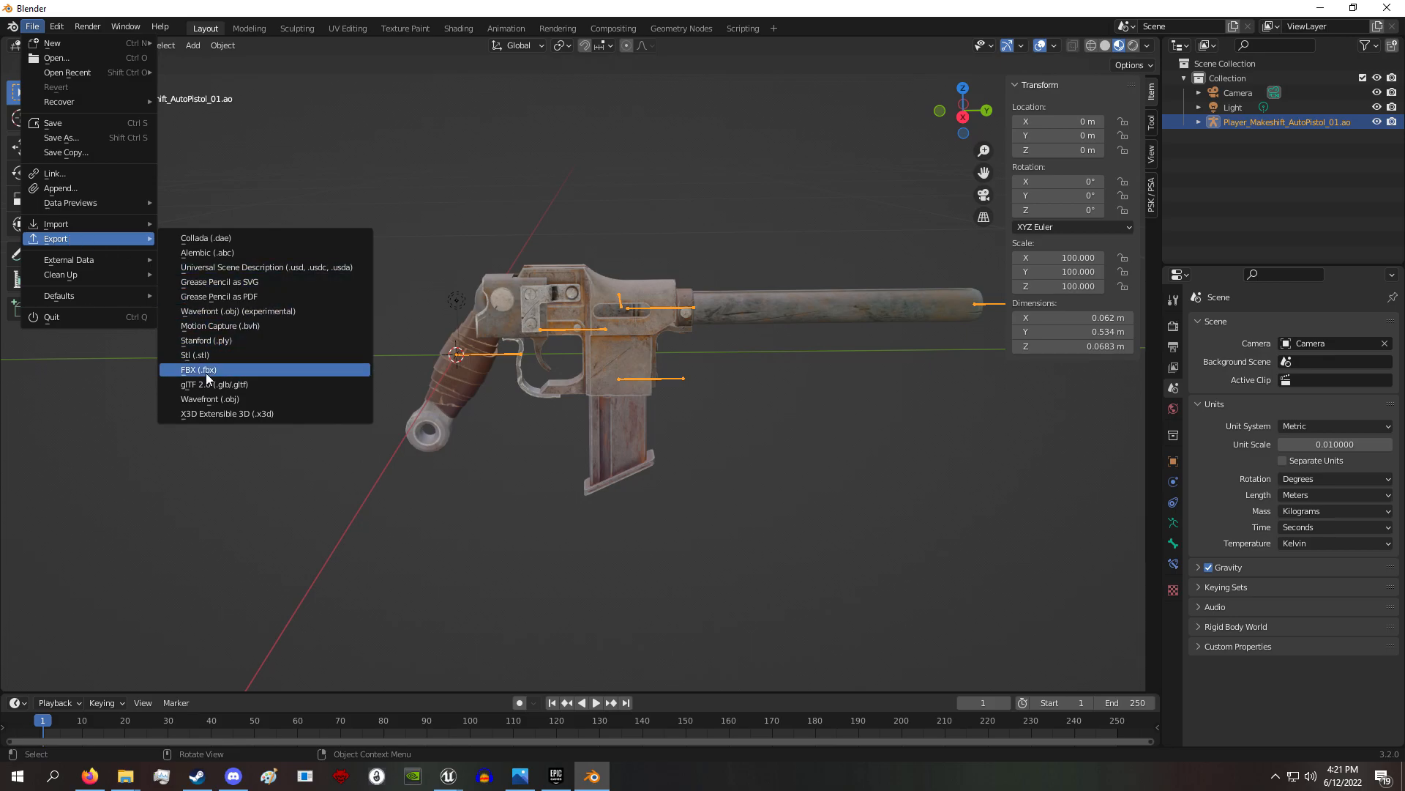
# Export Player_Makeshift_AutoPistol_01.fbx at 0.01 scale with face smoothing
pyautogui.click(198, 369)
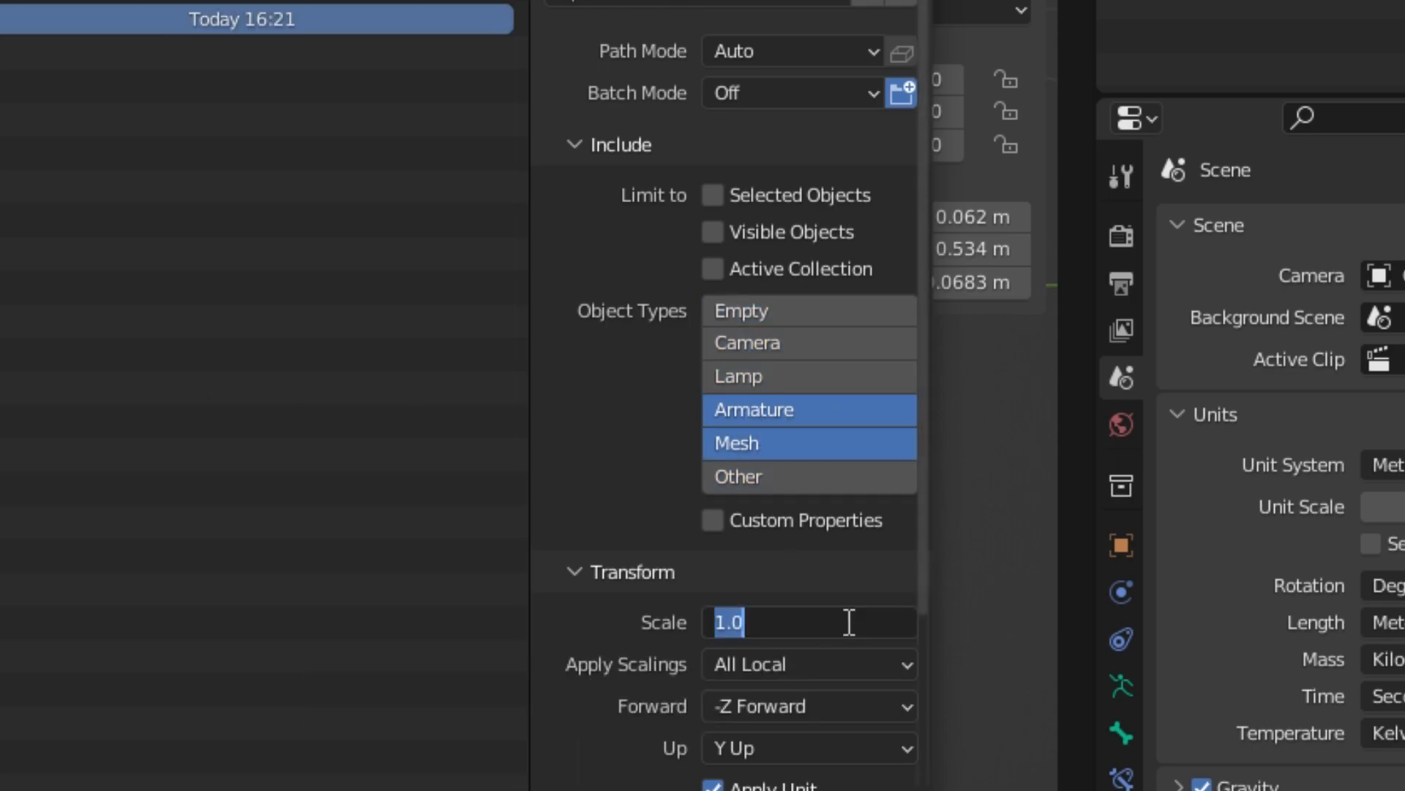
pyautogui.click(808, 613)
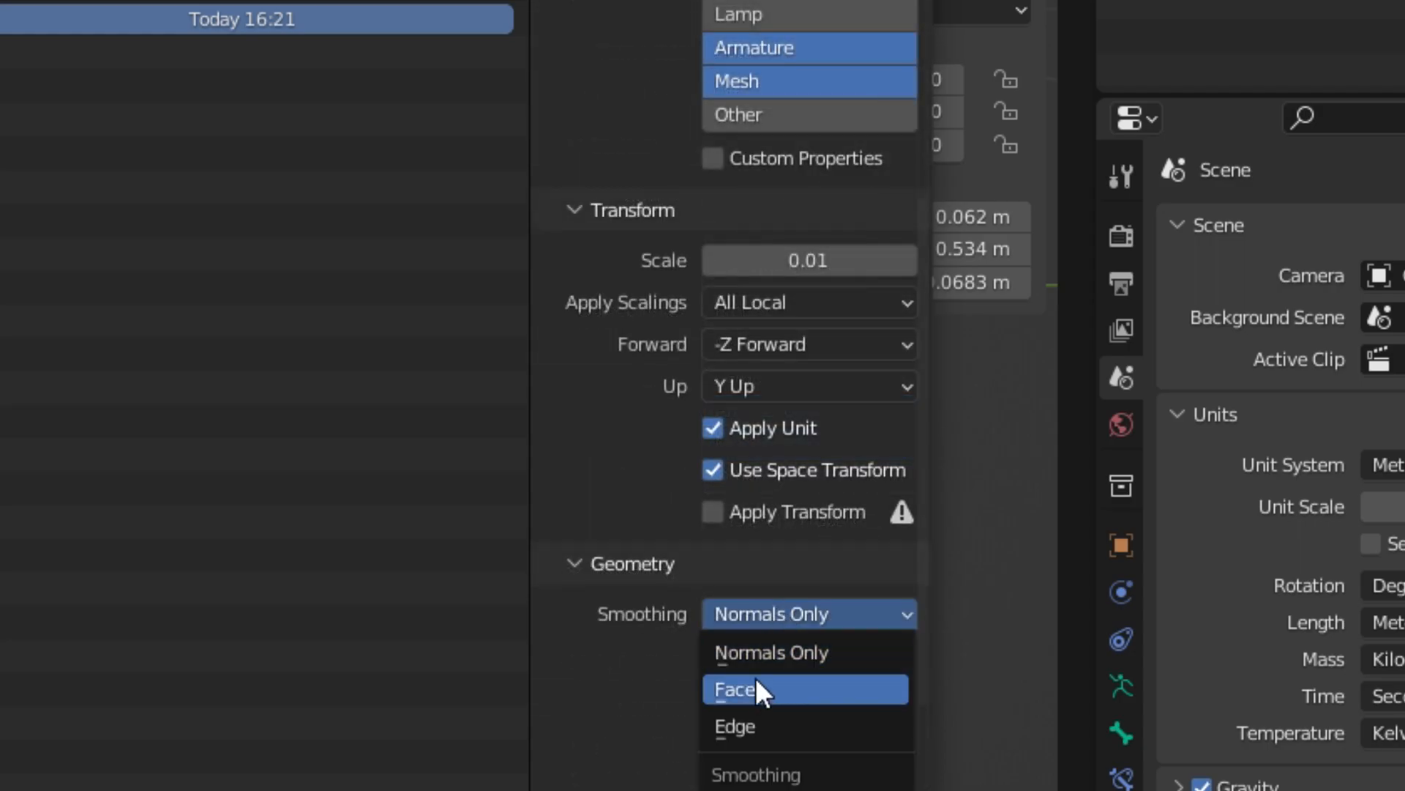
pyautogui.click(733, 688)
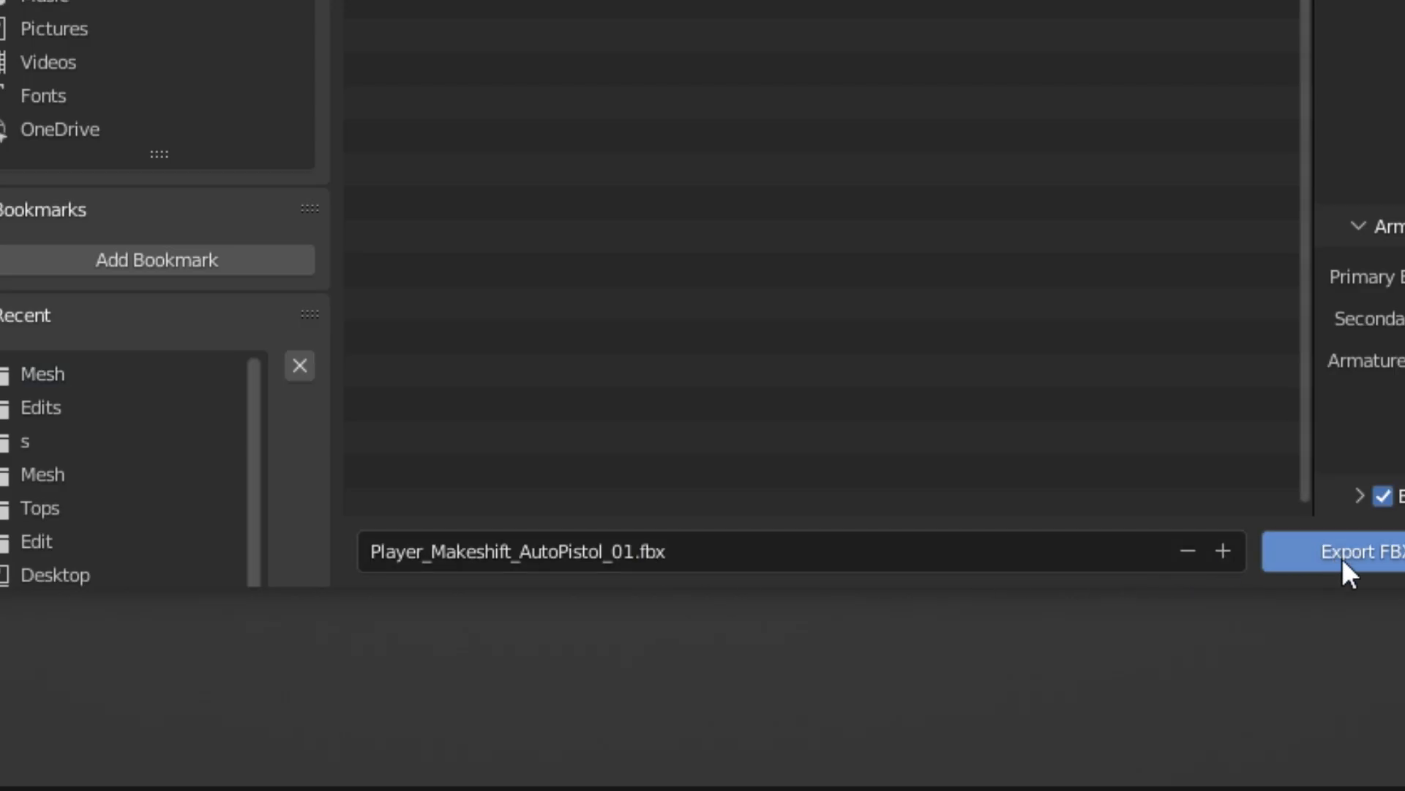
pyautogui.moveTo(1244, 557)
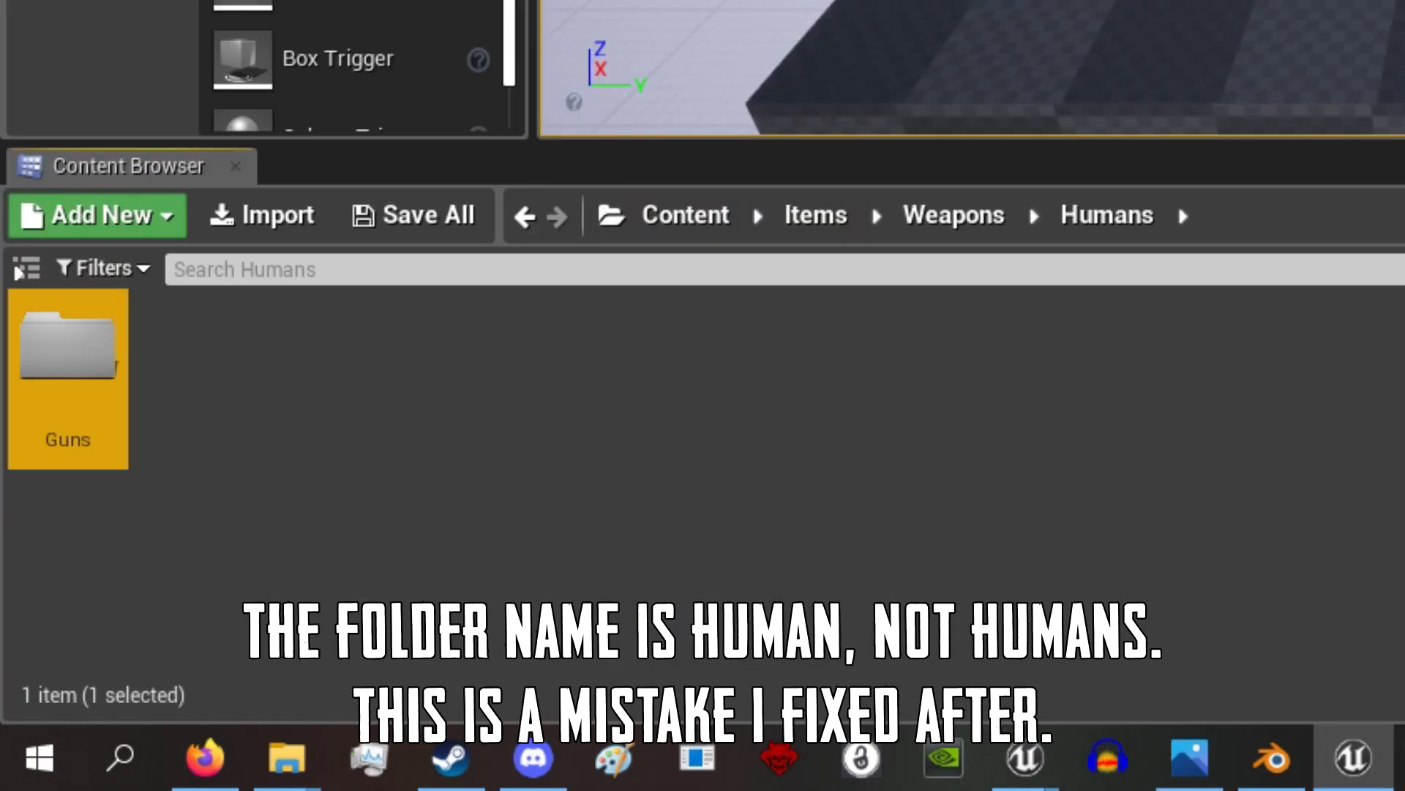
# Browse Guns > Mesh, inspect the imported pistol mesh and skeleton, keeping the material in Material
pyautogui.doubleClick(66, 350)
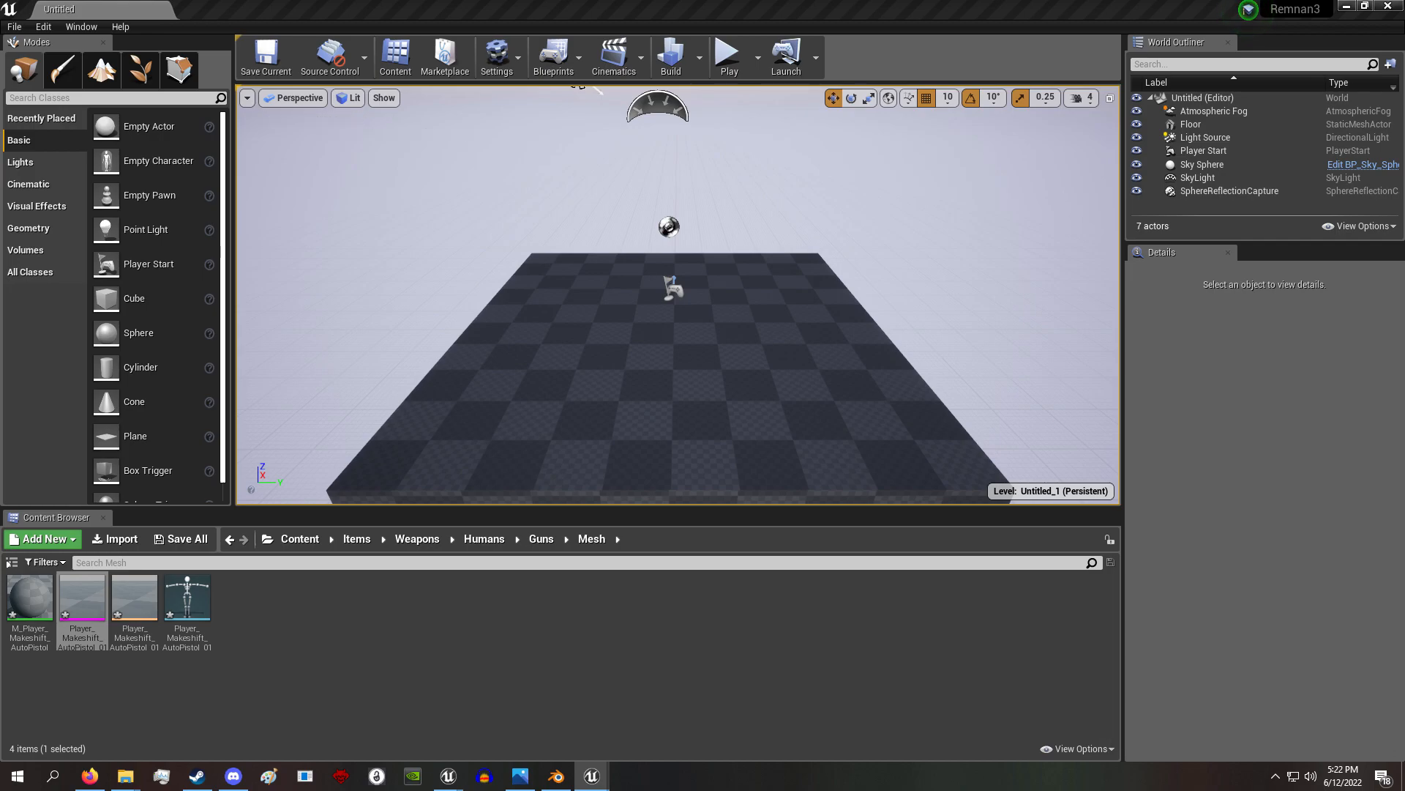
pyautogui.click(82, 596)
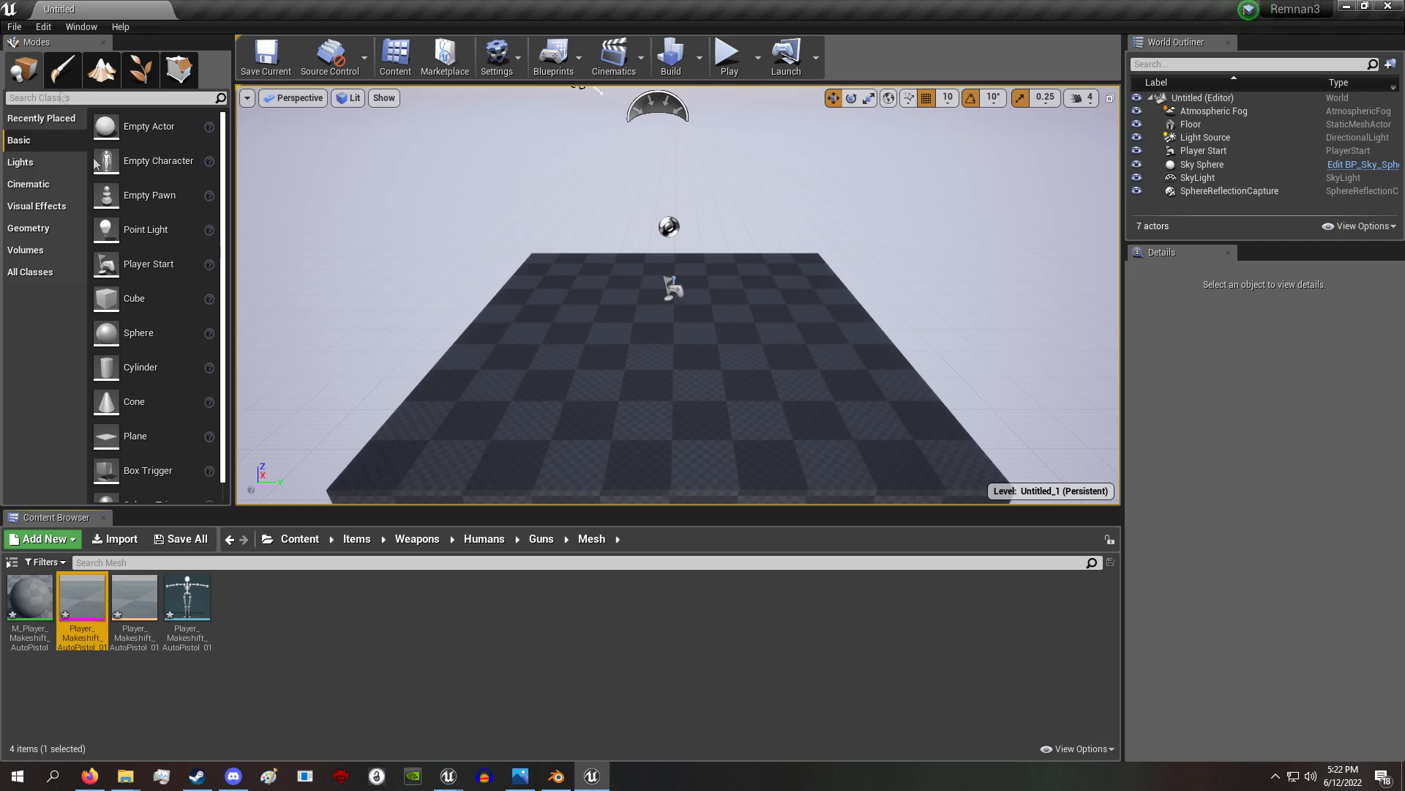
pyautogui.doubleClick(82, 596)
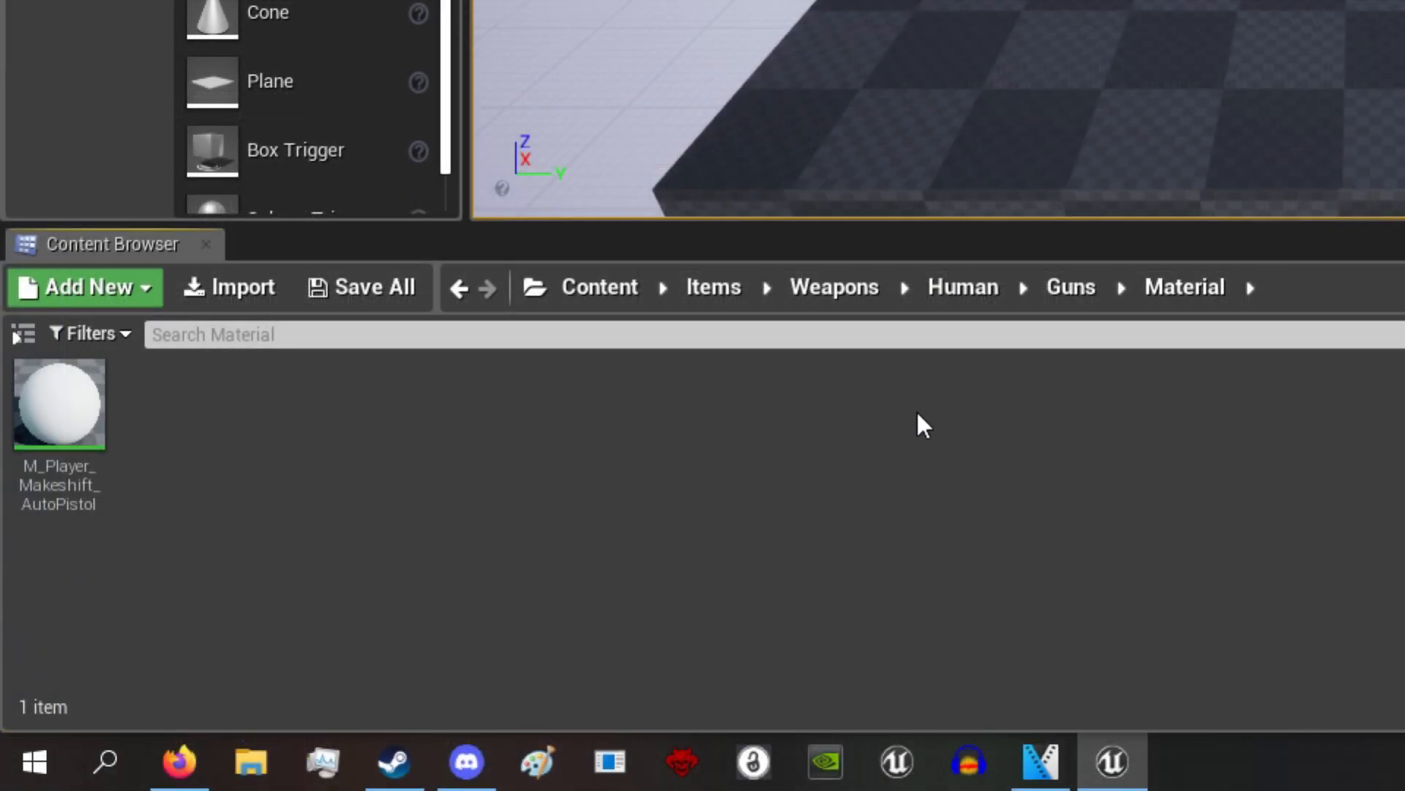
pyautogui.moveTo(59, 541)
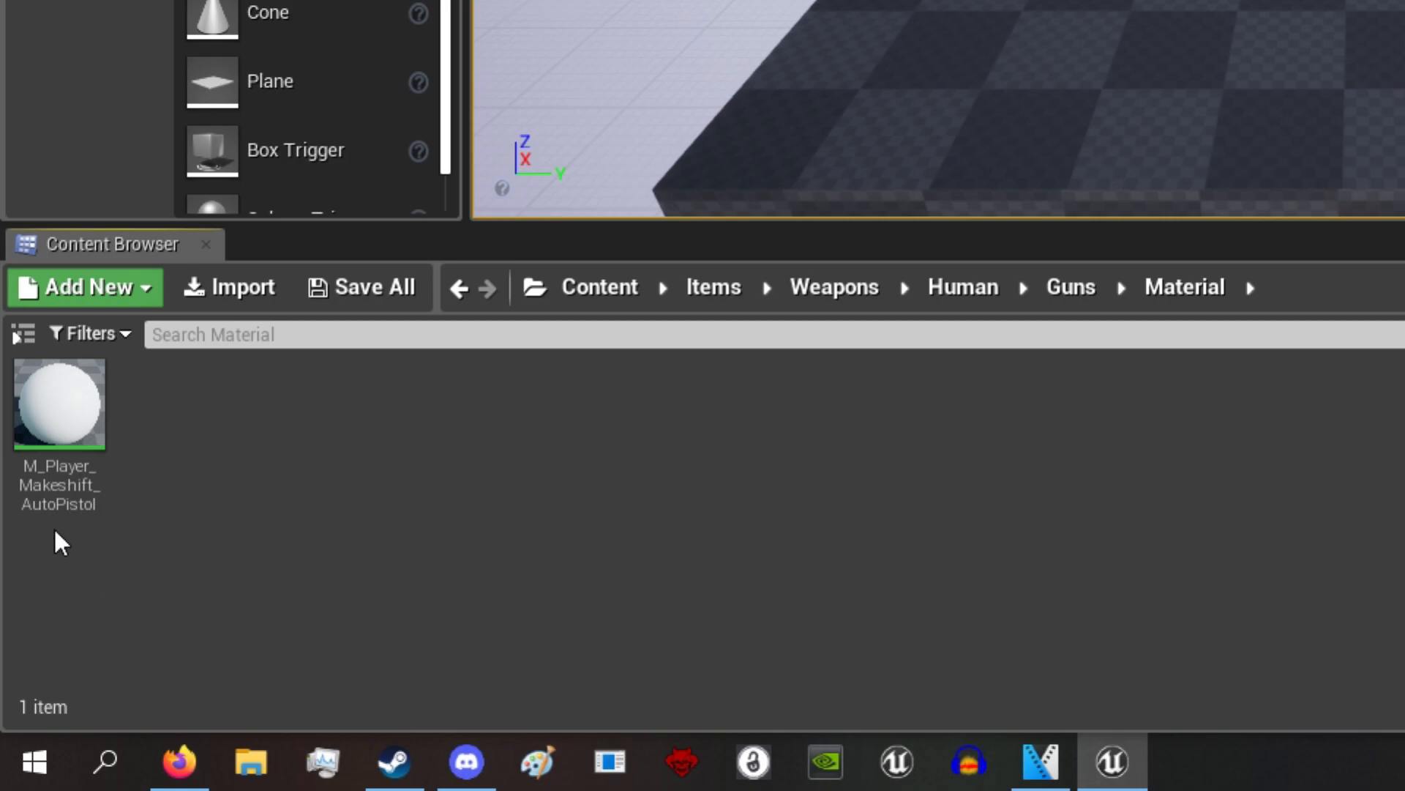
pyautogui.doubleClick(58, 404)
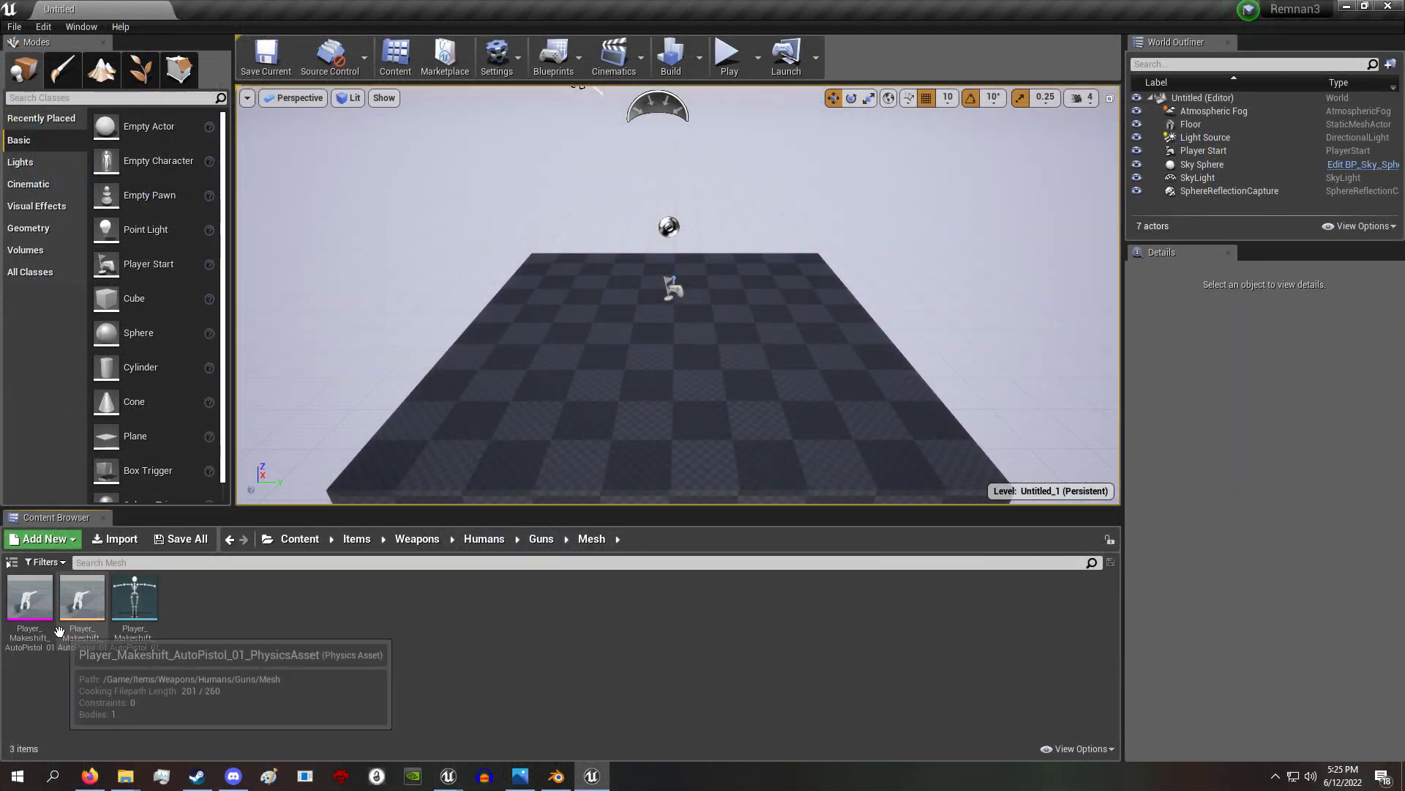
pyautogui.click(133, 599)
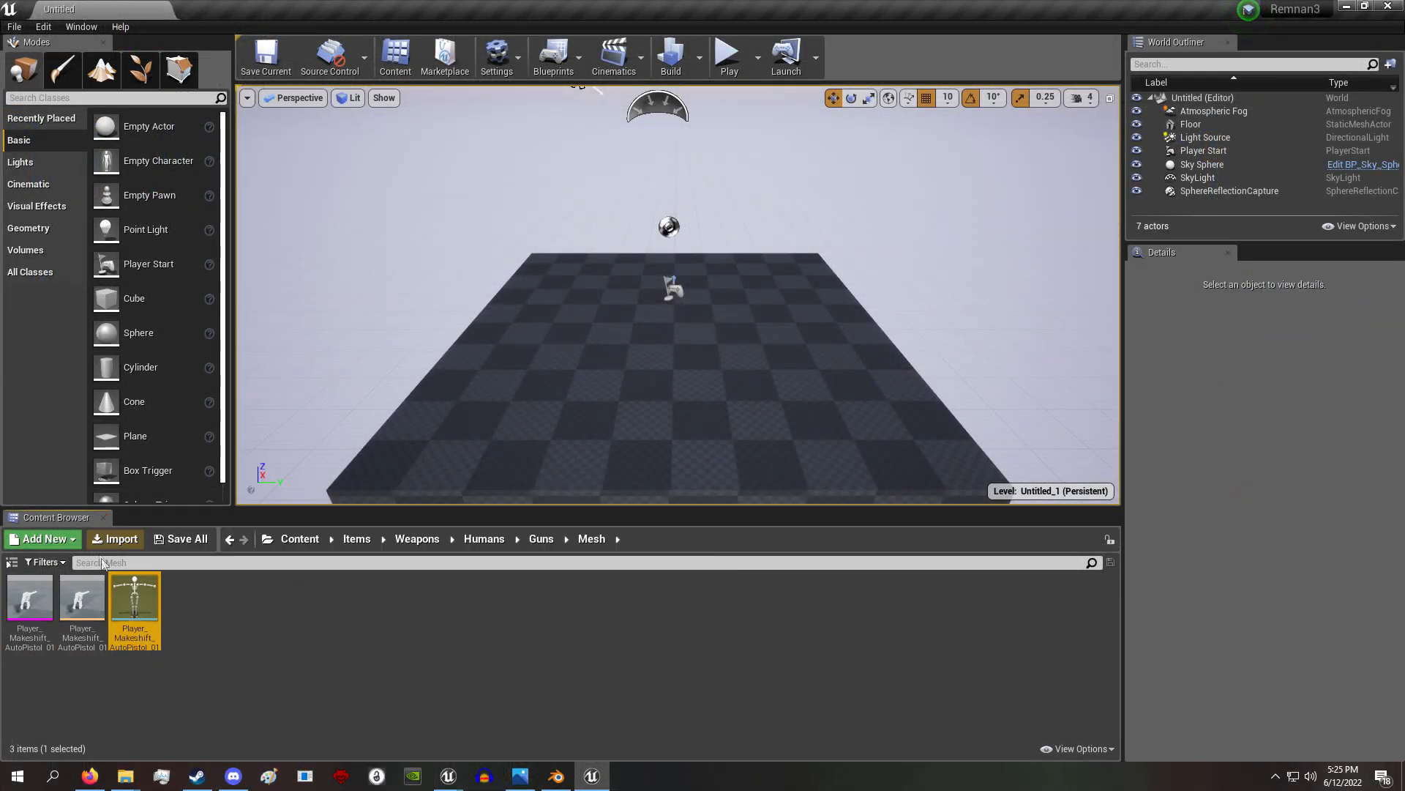
# Disable Use Pak File in packaging settings and package to Remnant Export Paks
pyautogui.click(14, 26)
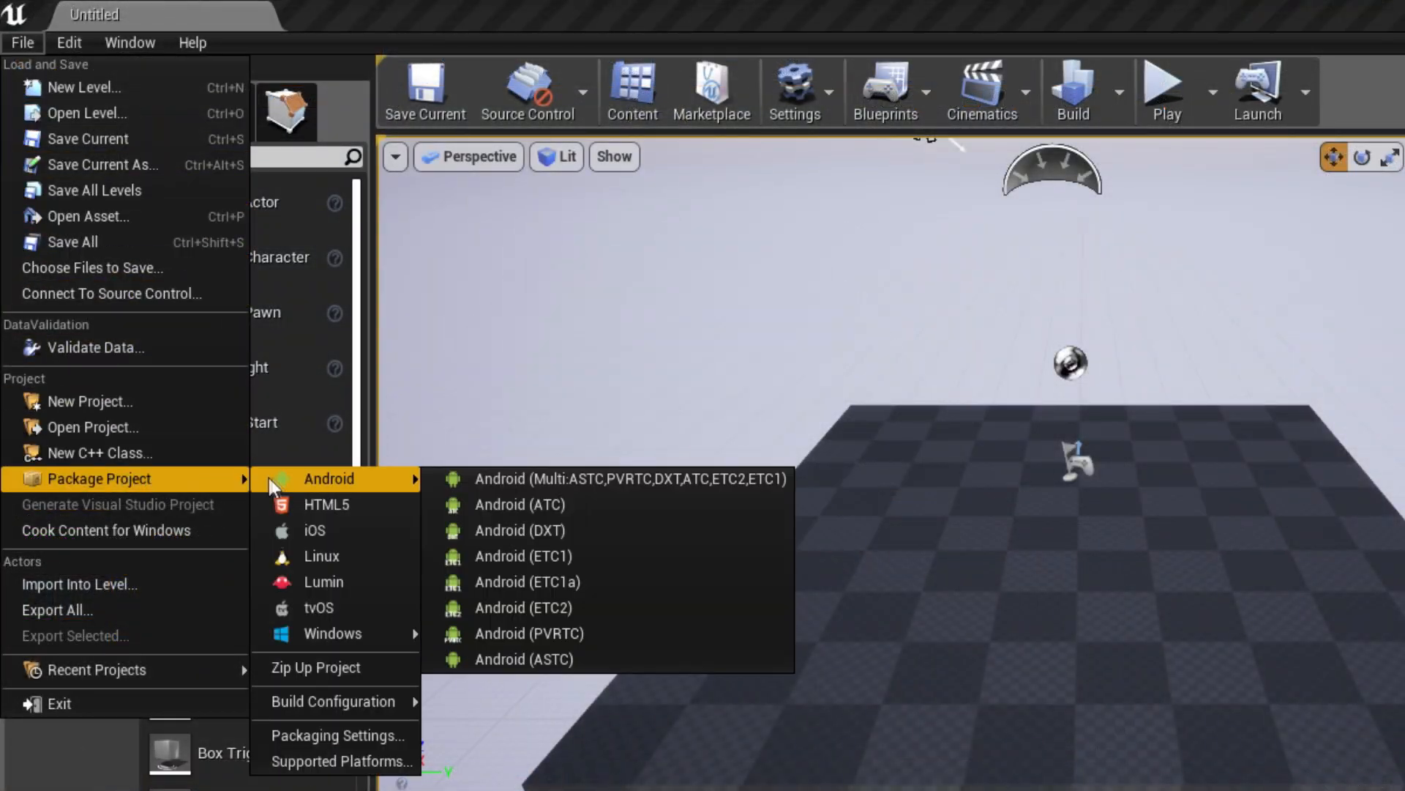
pyautogui.moveTo(335, 701)
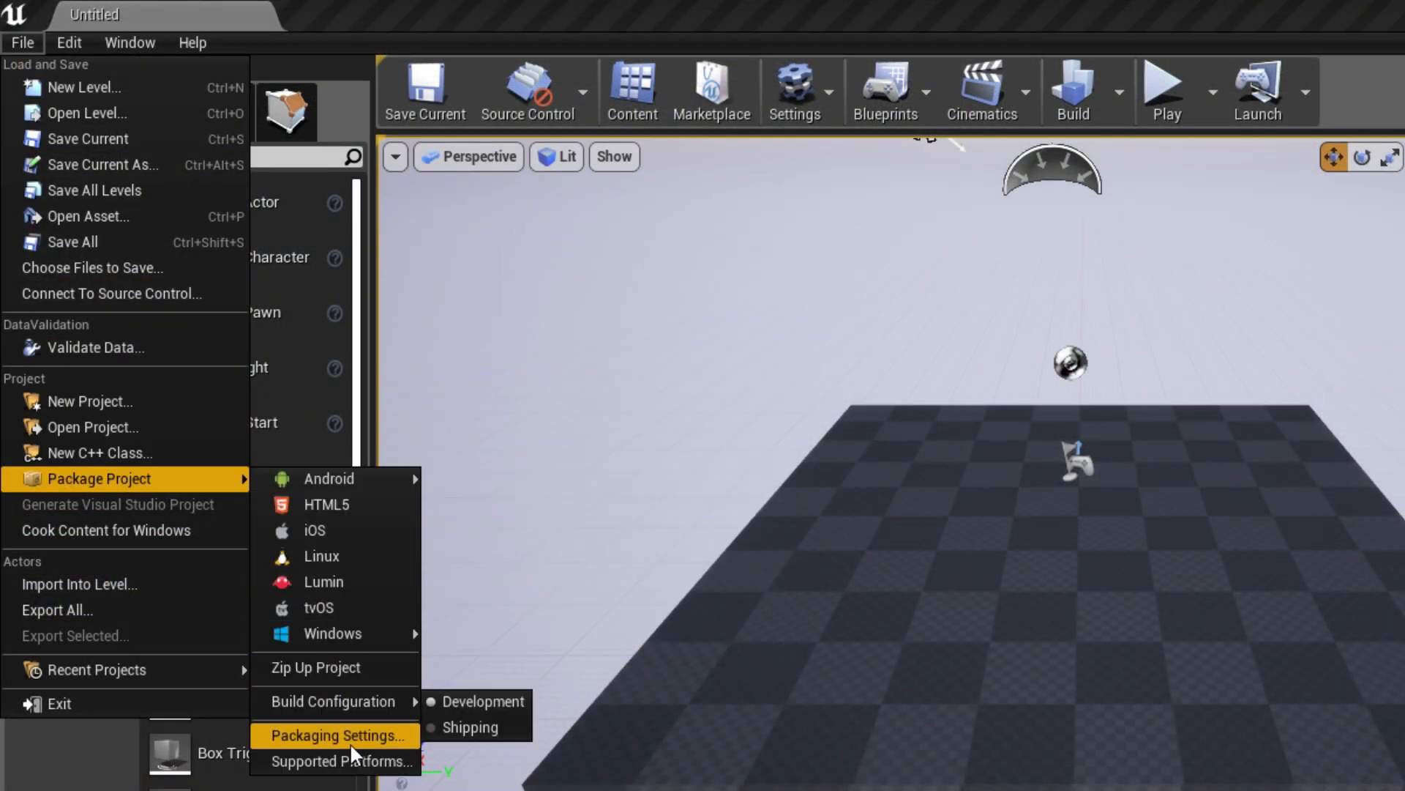
pyautogui.click(337, 735)
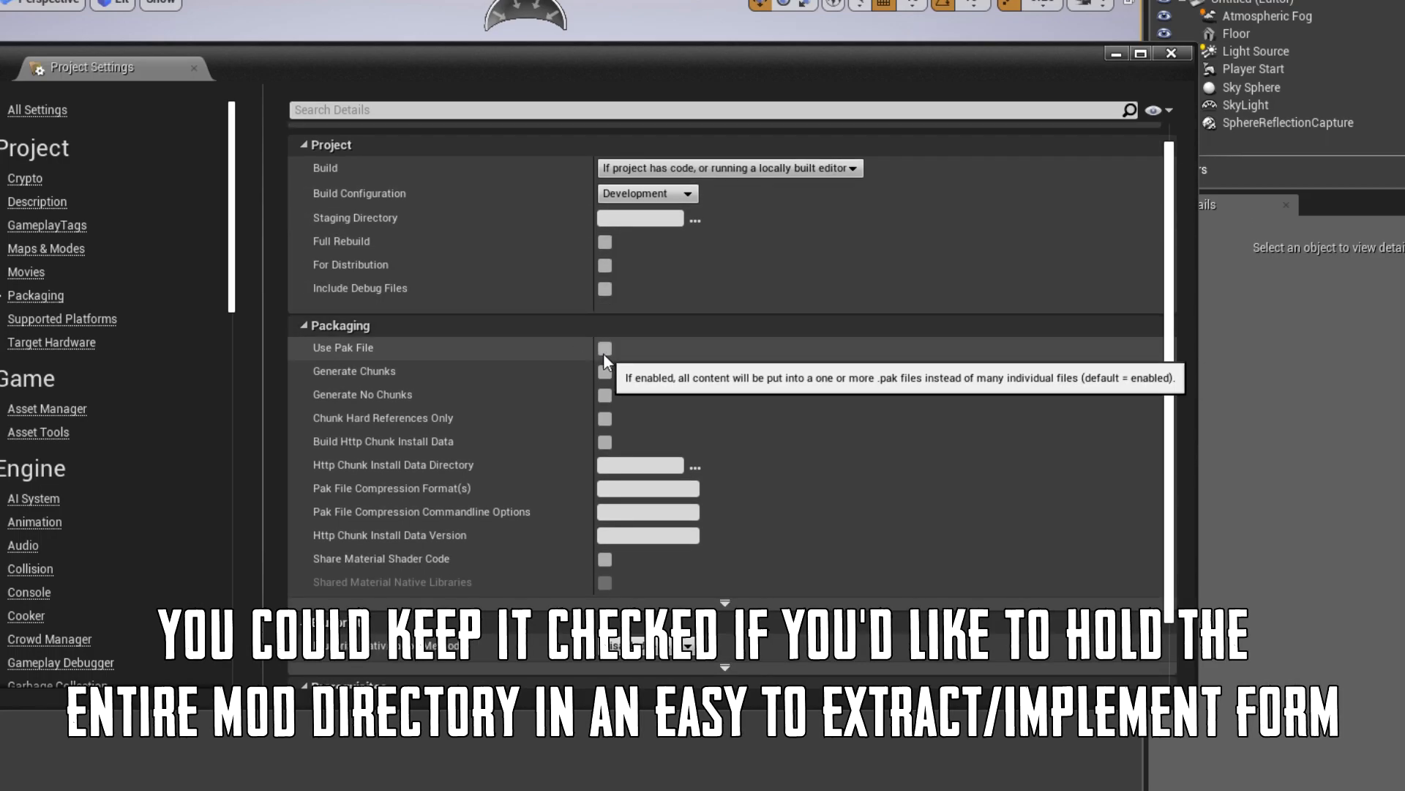
pyautogui.moveTo(623, 365)
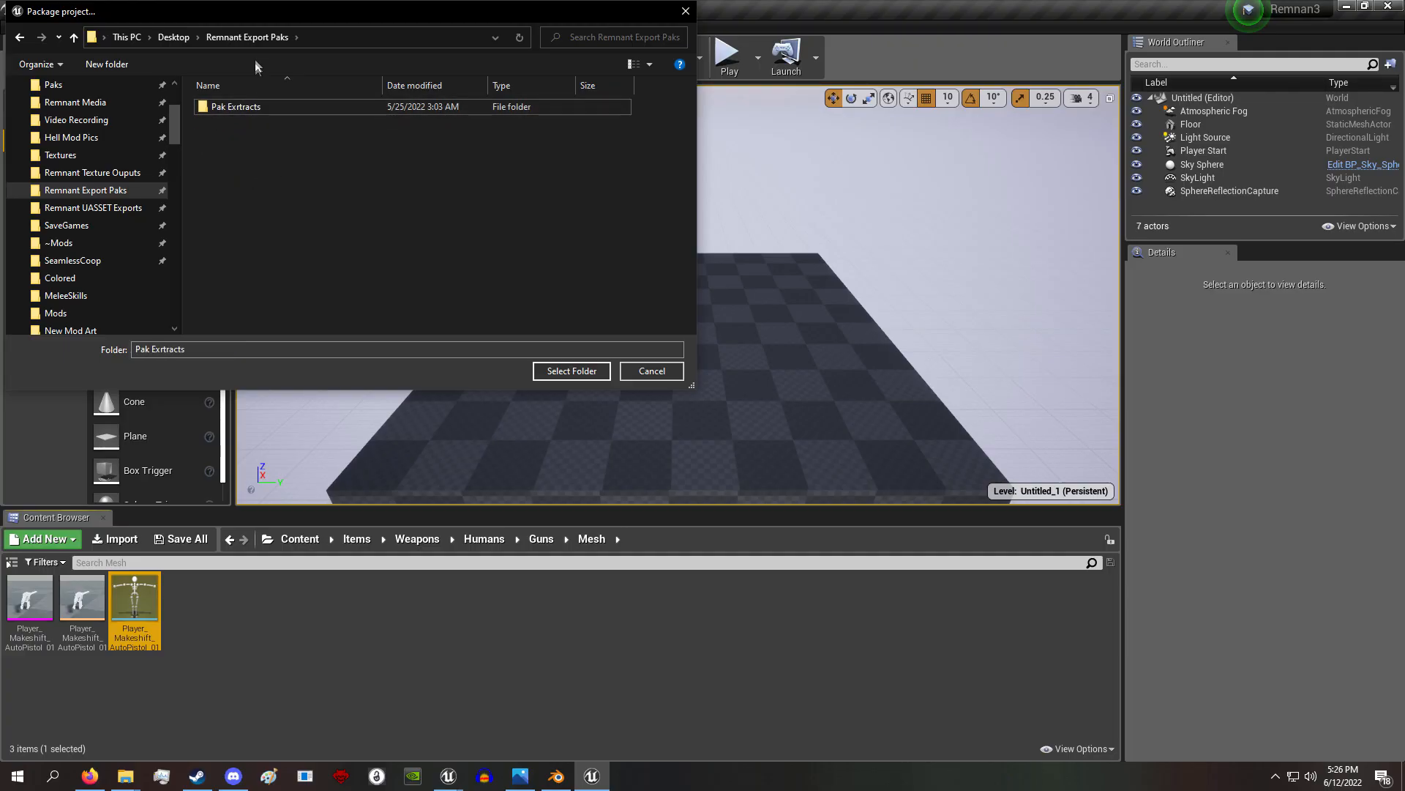
pyautogui.click(571, 370)
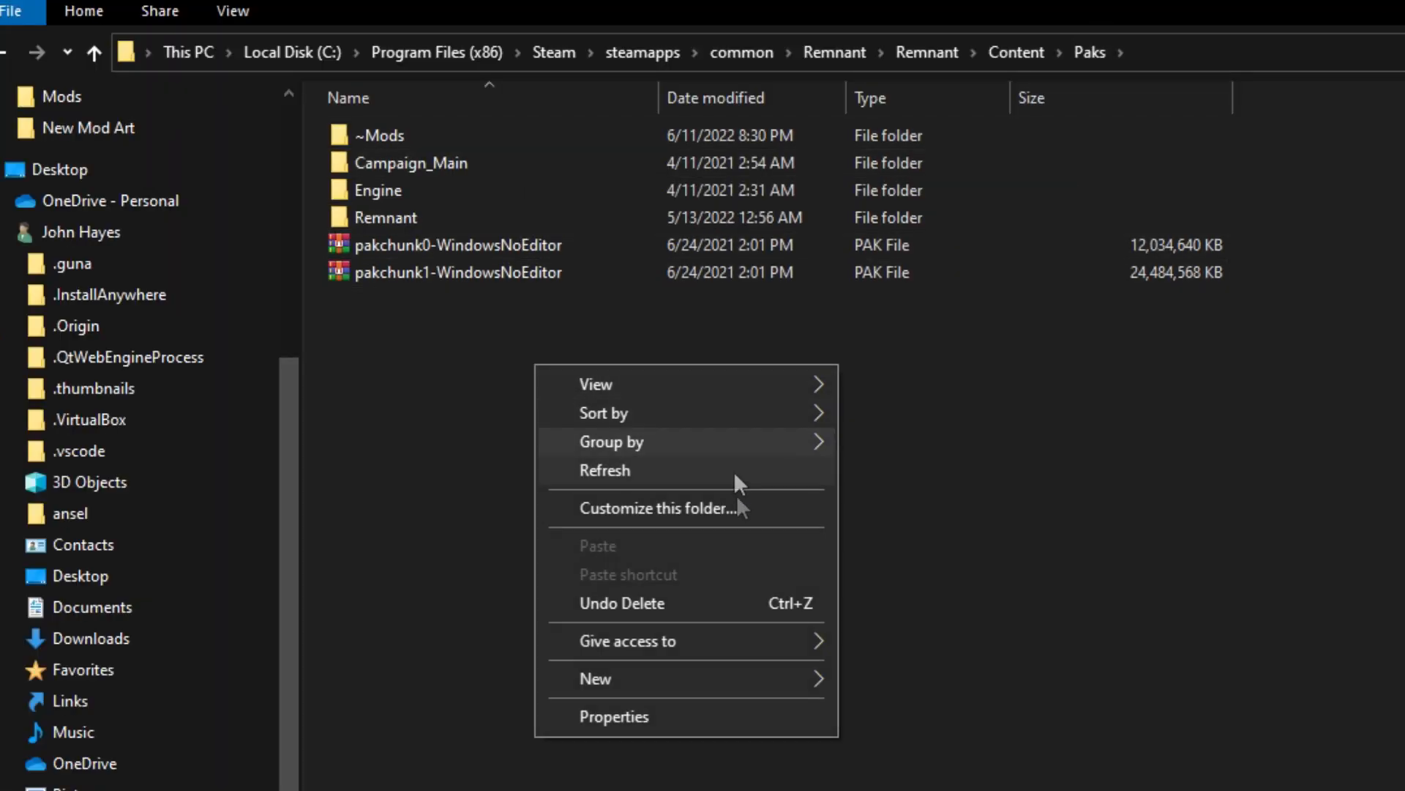
# Create a Mod Test folder in Paks holding the packaged Remnant content folders
pyautogui.click(596, 678)
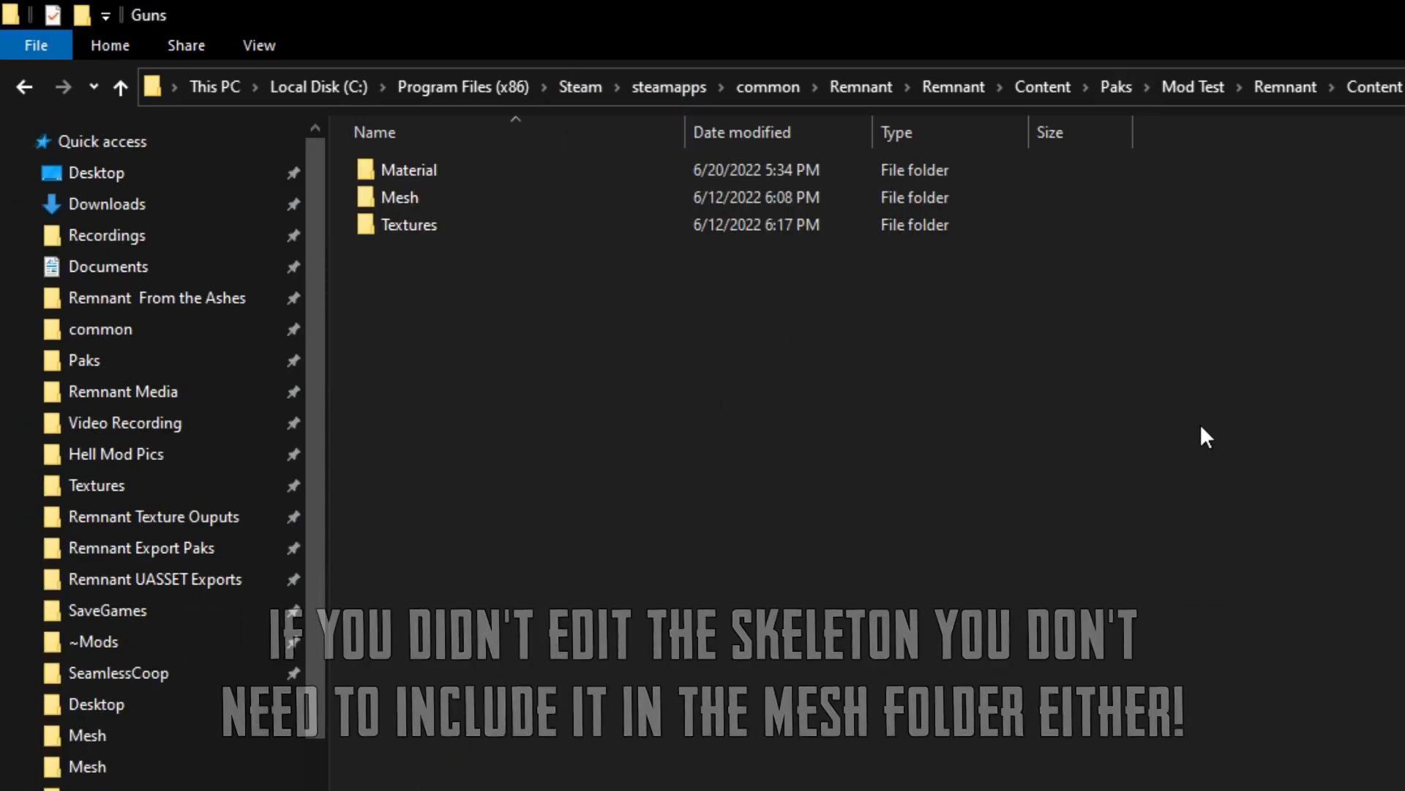
pyautogui.click(409, 170)
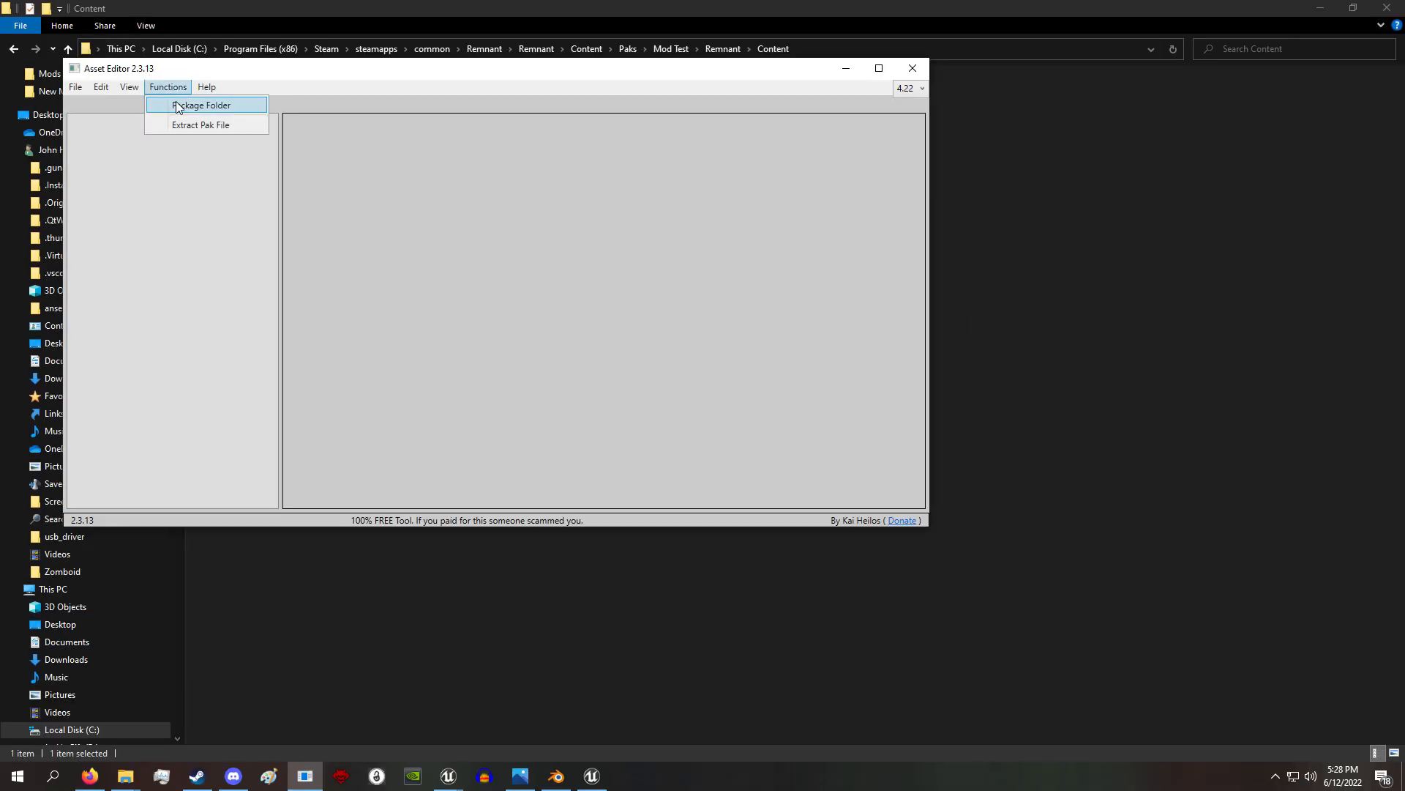
# Package the Remnant folder inside Mod Test into a pak via Functions > Package Folder
pyautogui.click(199, 105)
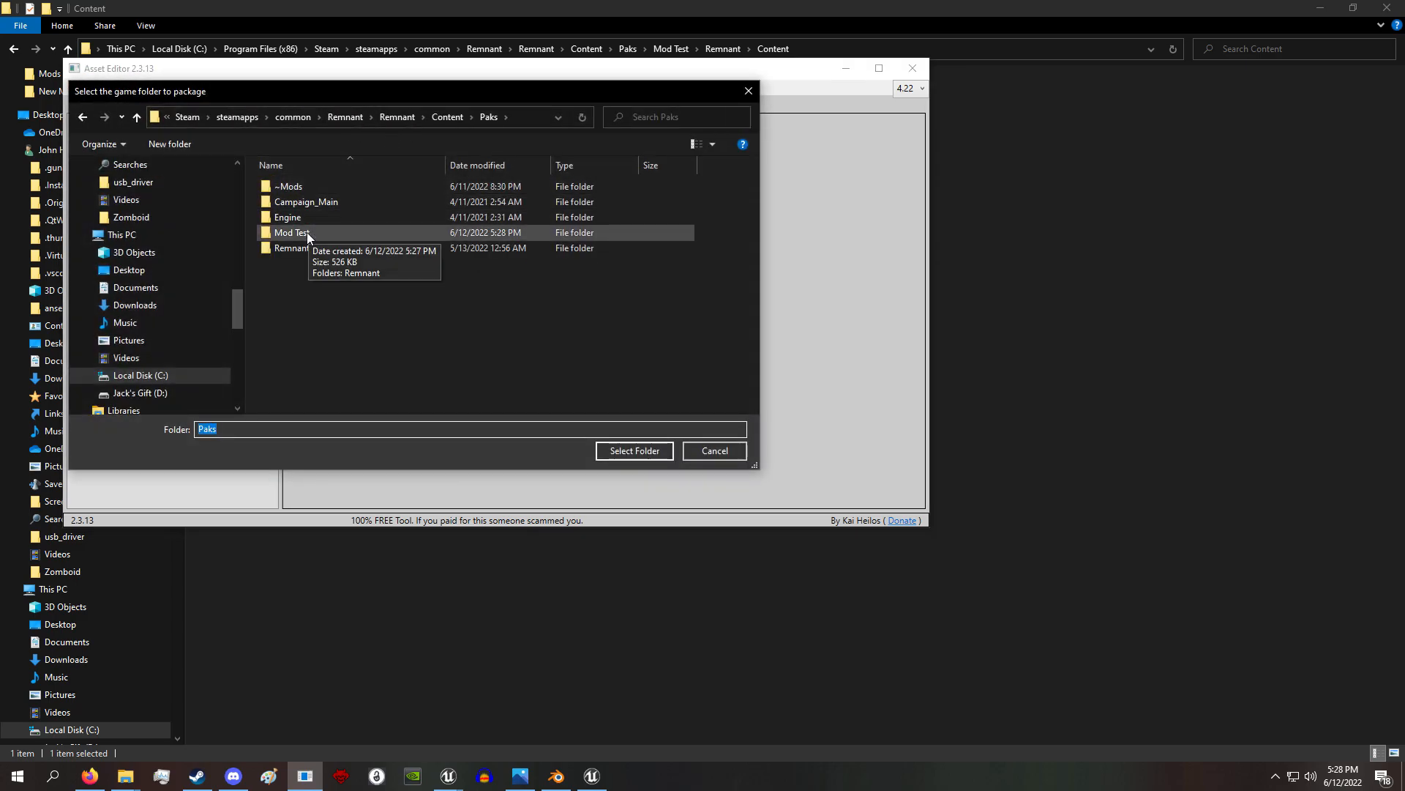
pyautogui.doubleClick(292, 233)
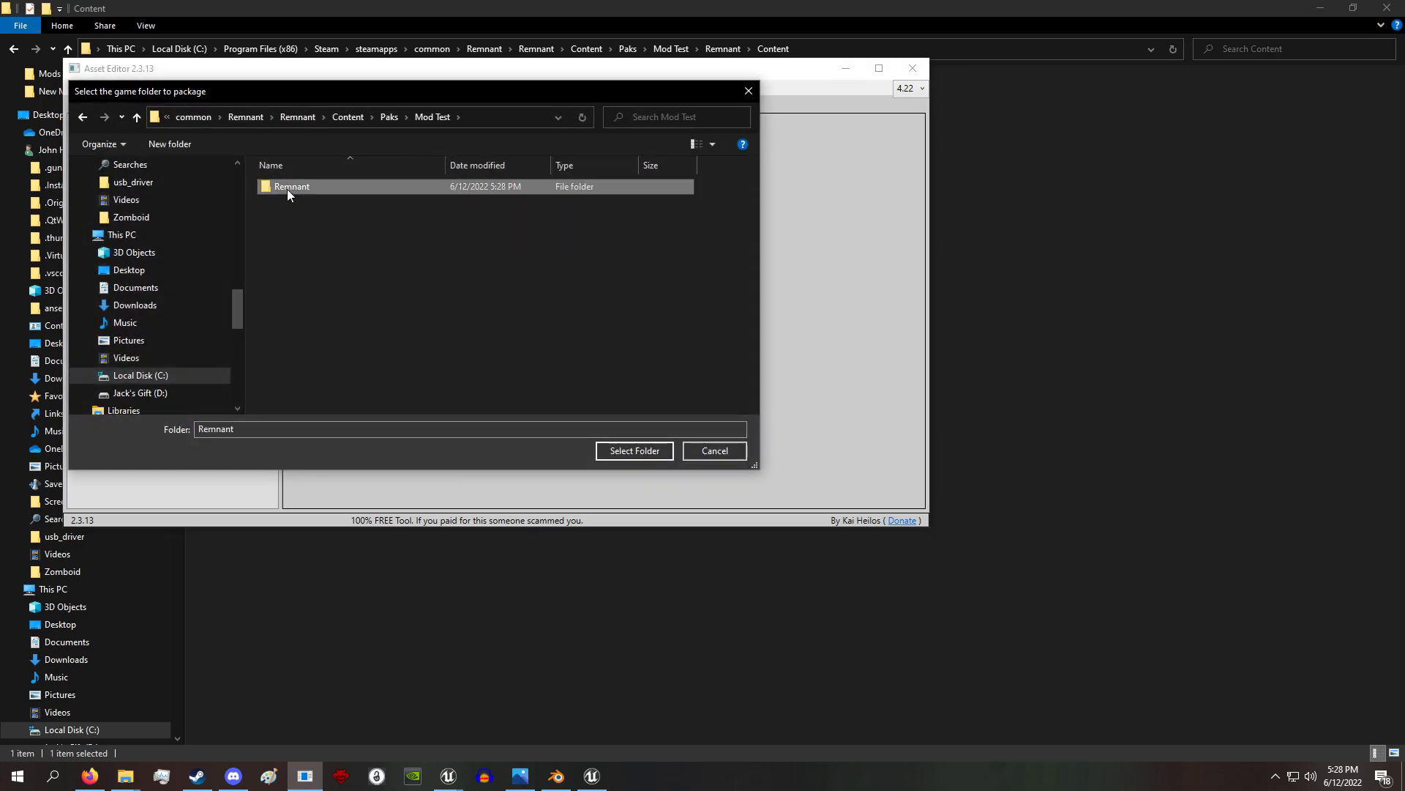
pyautogui.click(634, 451)
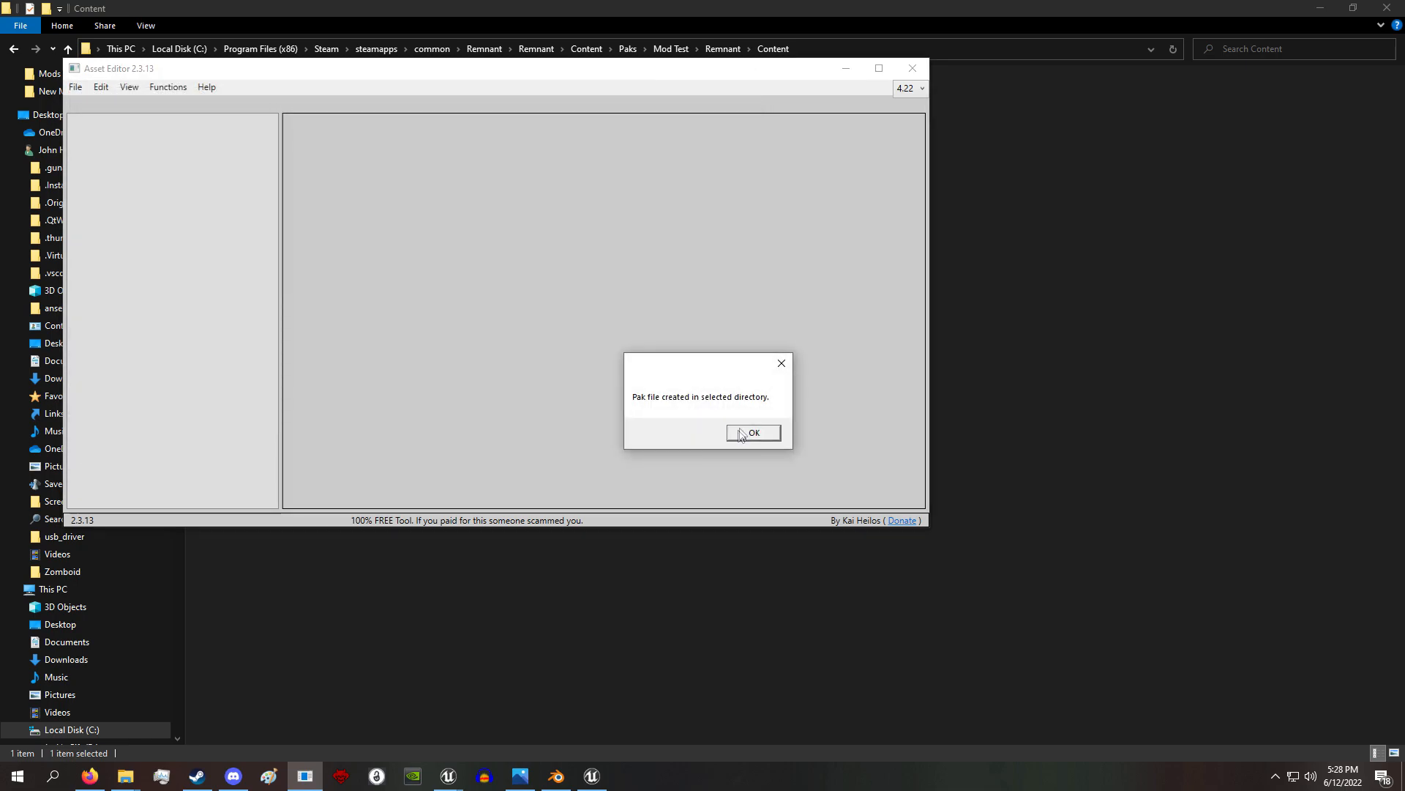
pyautogui.click(752, 434)
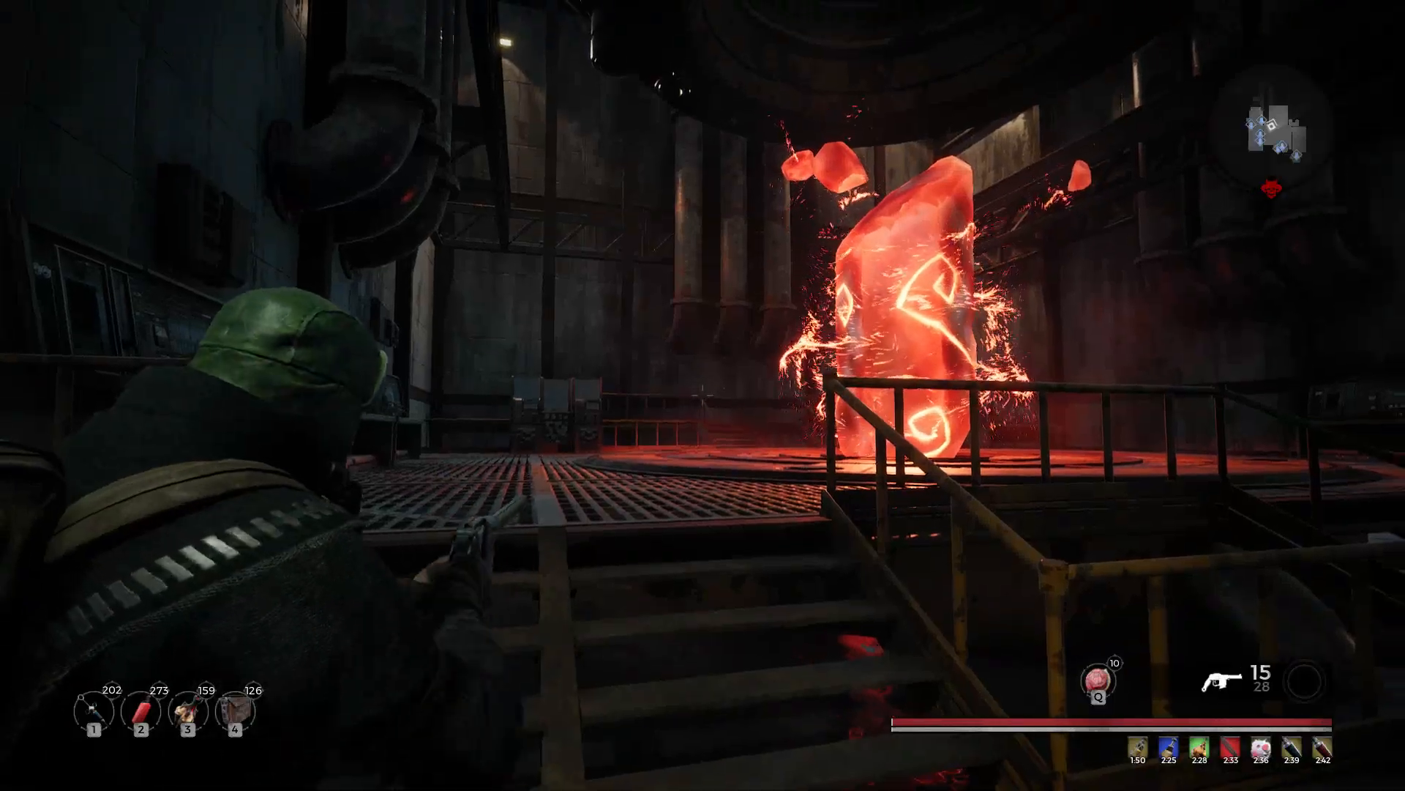
# View the modded makeshift pistol held by the character in-game
pyautogui.click(702, 395)
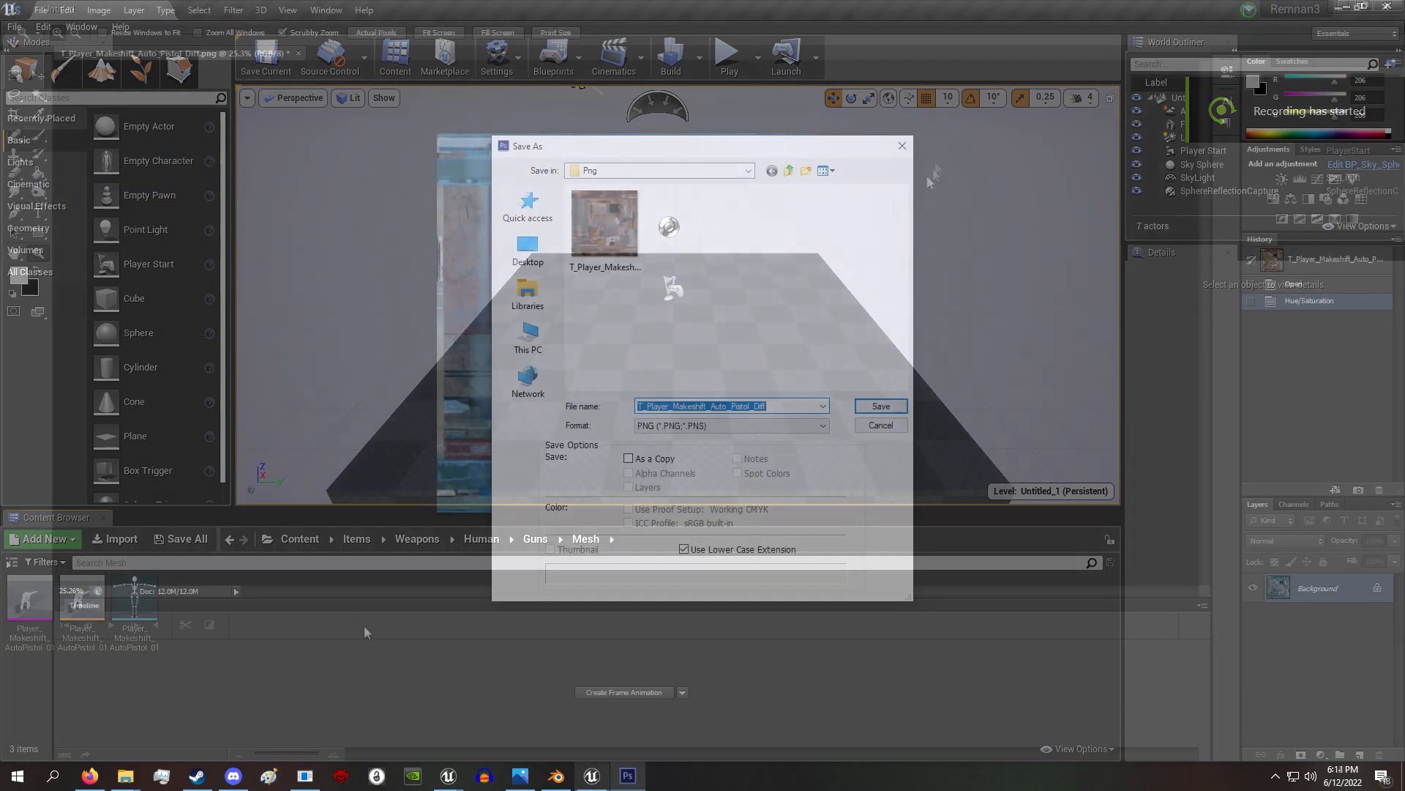
# Save the edited diffuse texture as PNG and create a Textures folder in Guns for it
pyautogui.click(878, 405)
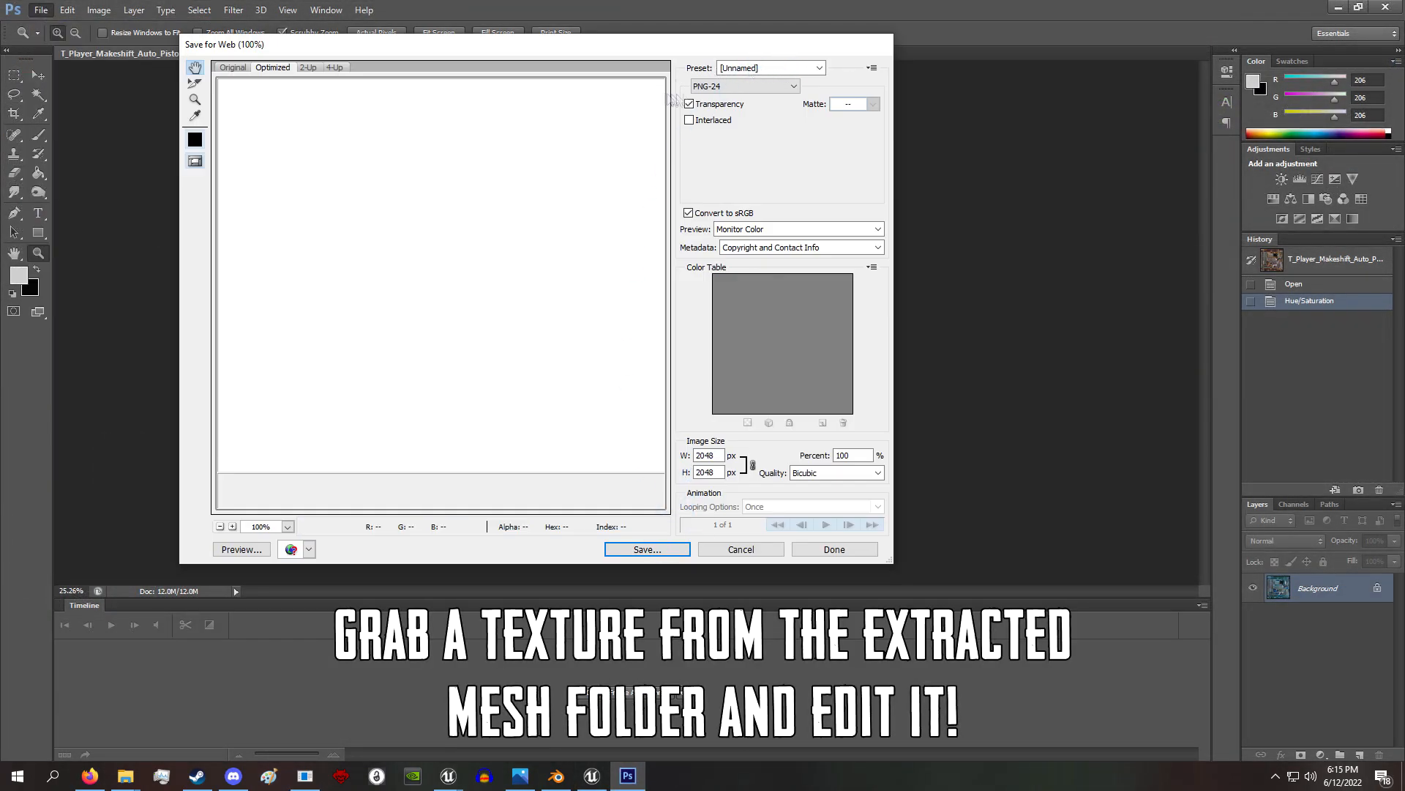
pyautogui.click(646, 549)
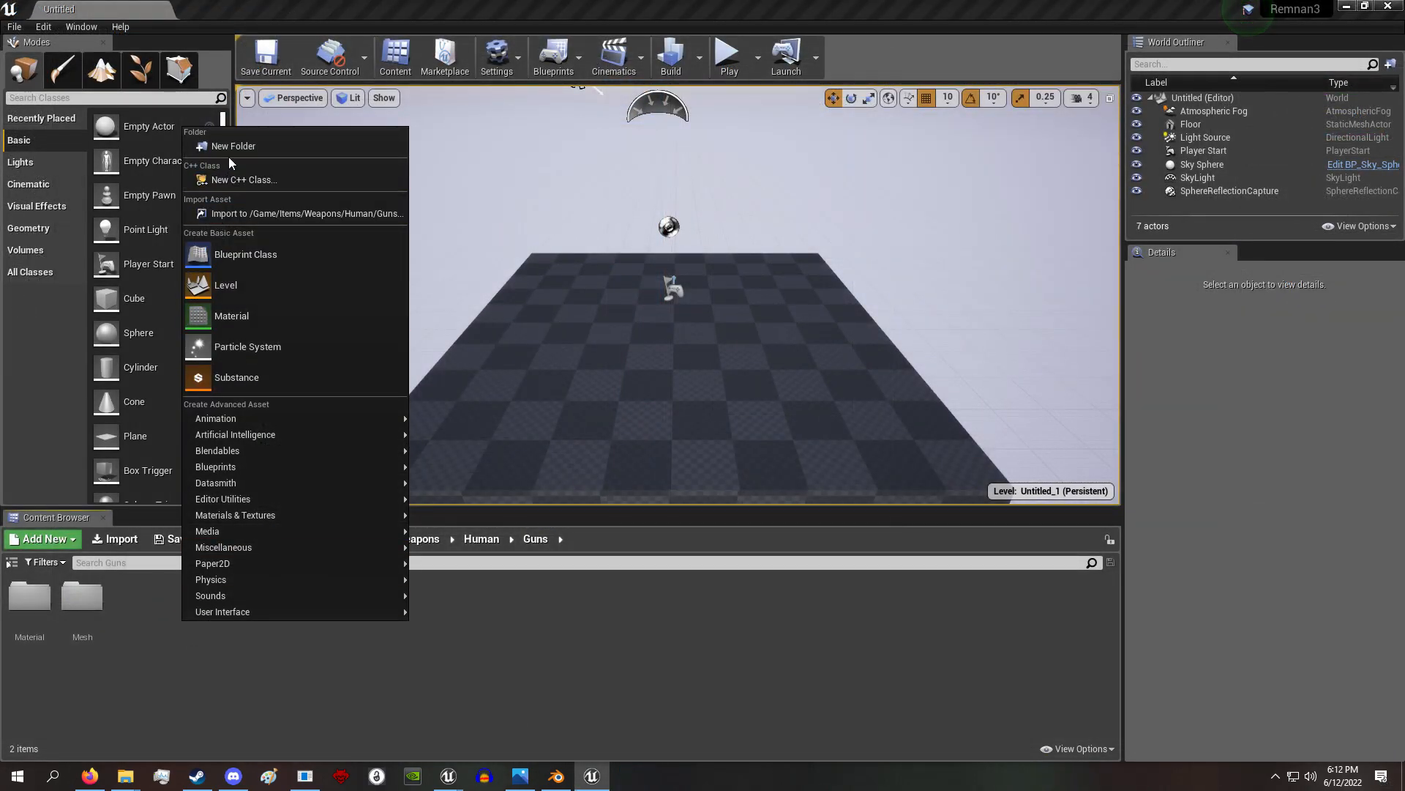
pyautogui.click(233, 145)
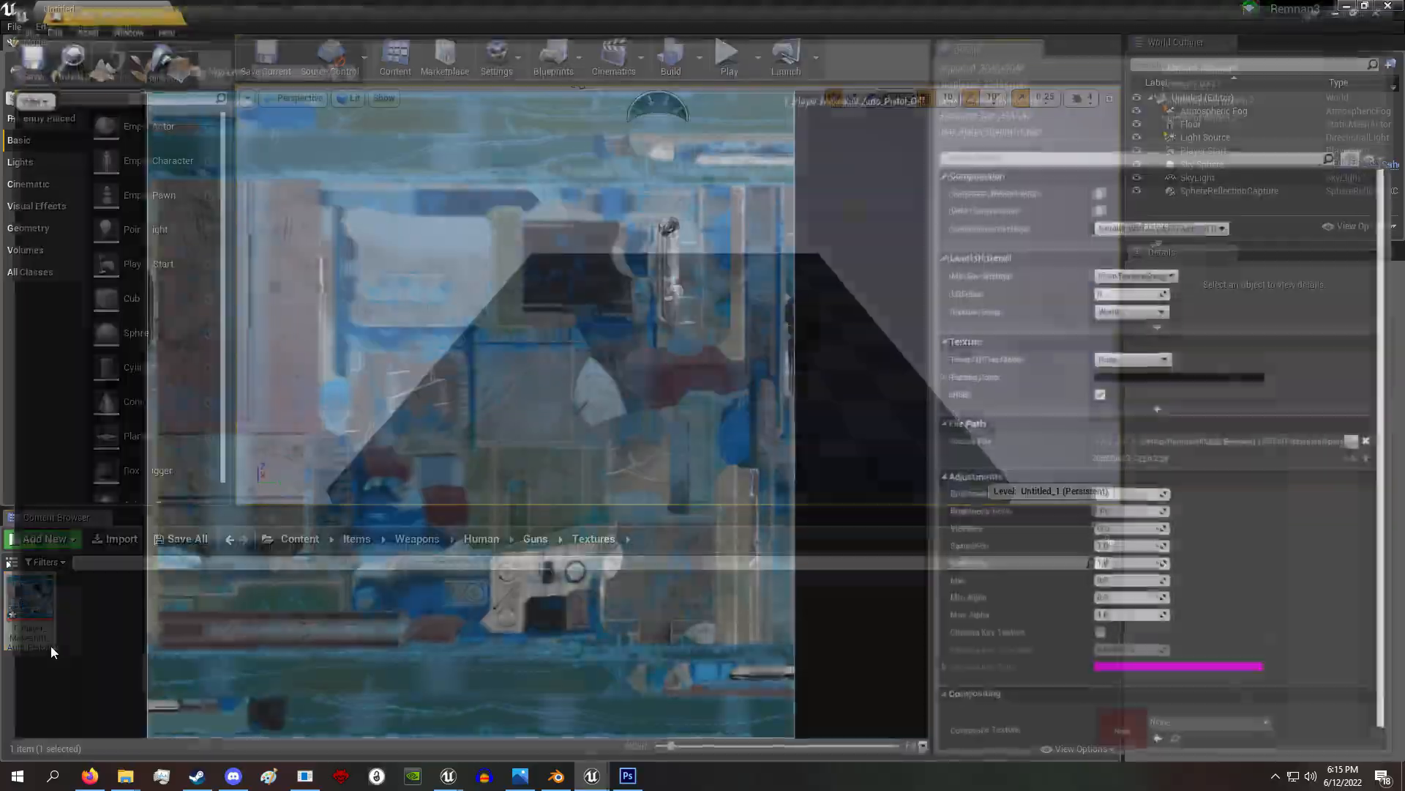
# Set T_Player_Makeshift_Auto_Pistol_Diff compression to BC7 and adjust its extra settings
pyautogui.click(883, 365)
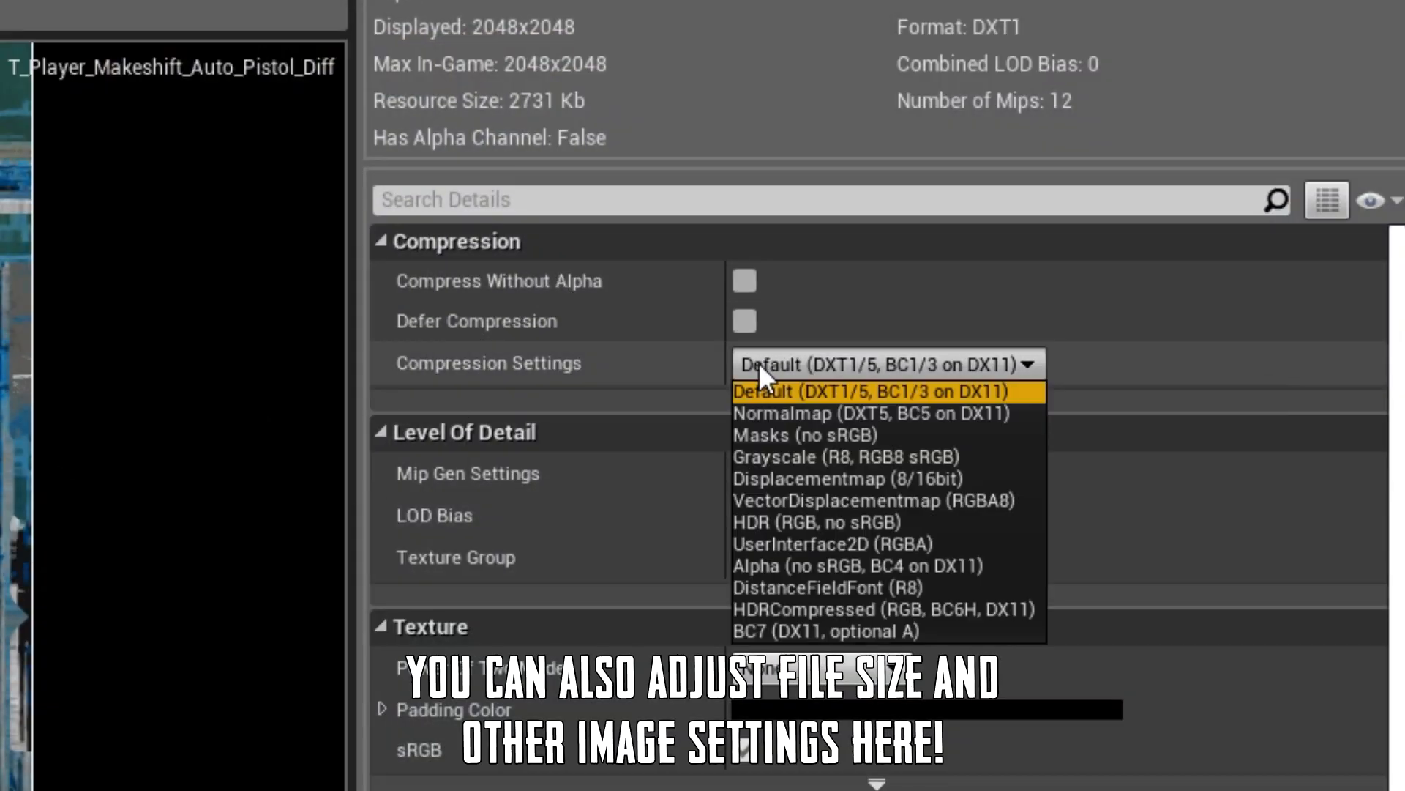
pyautogui.click(825, 631)
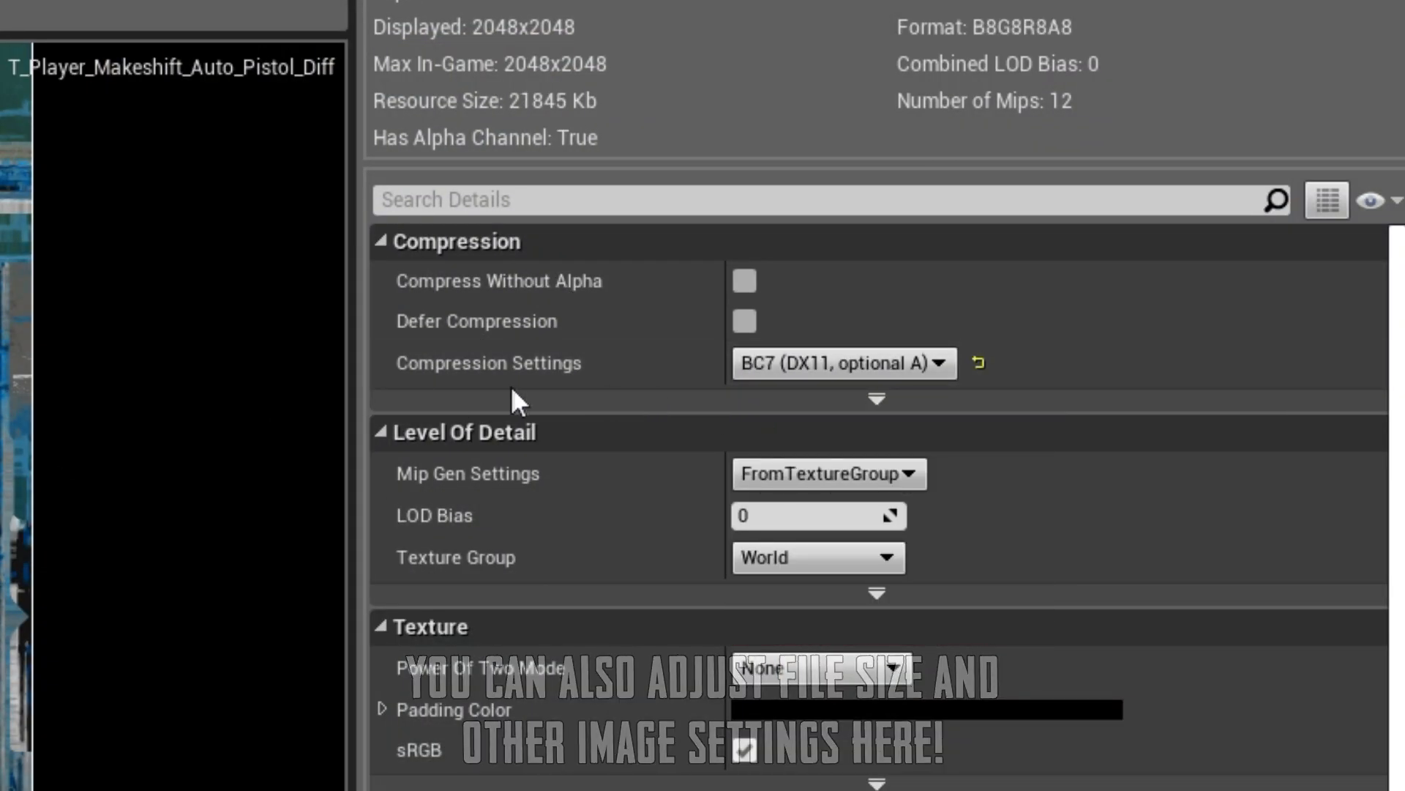
pyautogui.click(875, 398)
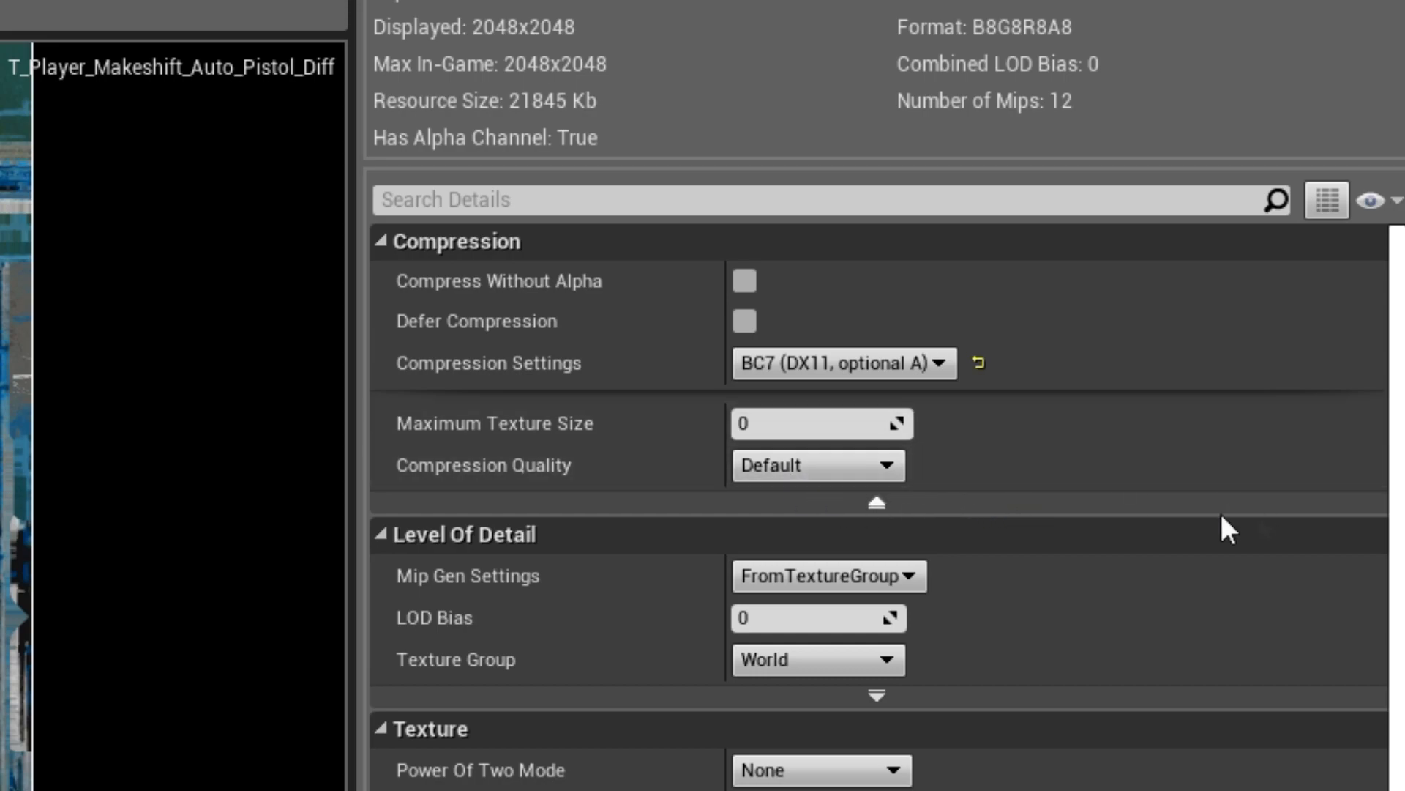
pyautogui.click(816, 464)
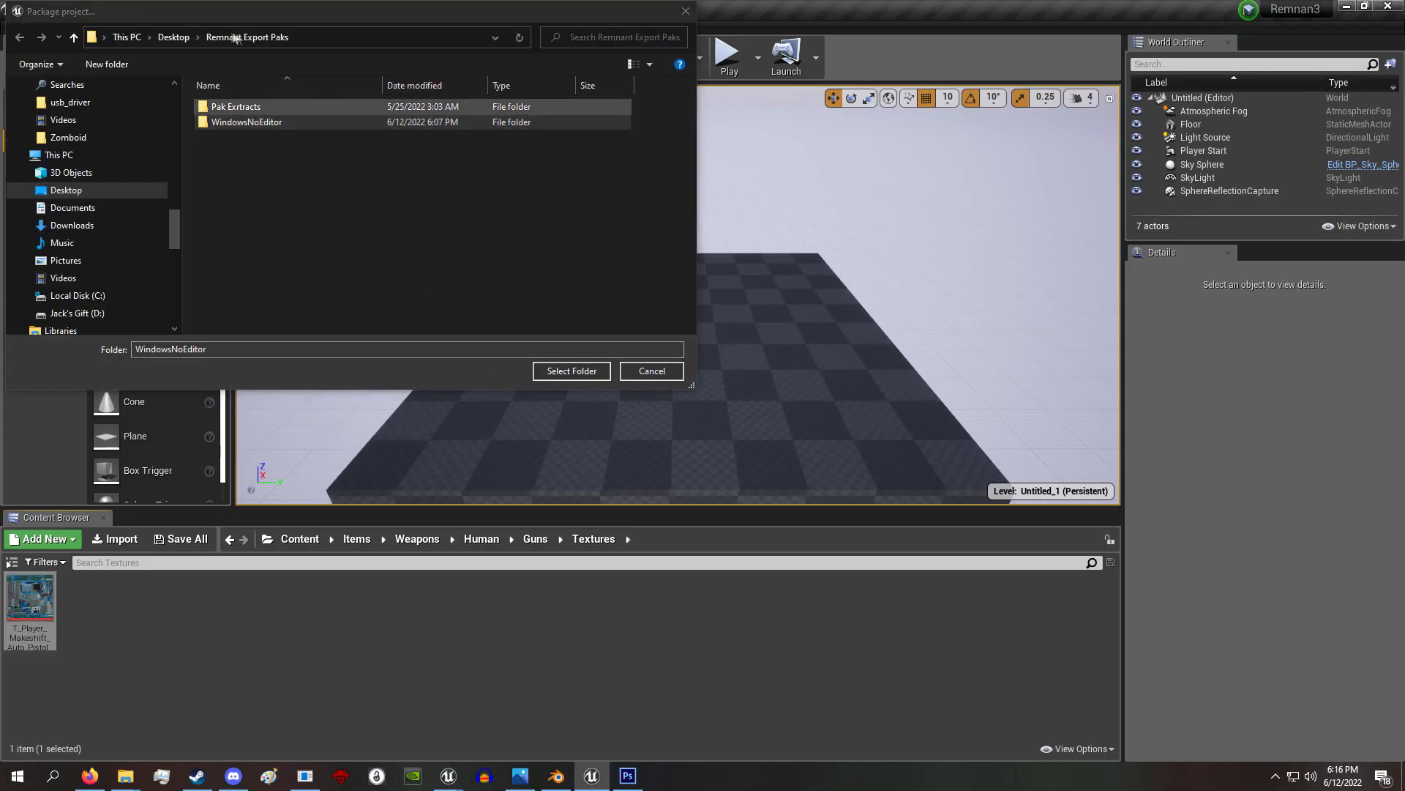
# Package the project for Windows 64-bit into the Remnant Export Paks folder
pyautogui.click(571, 371)
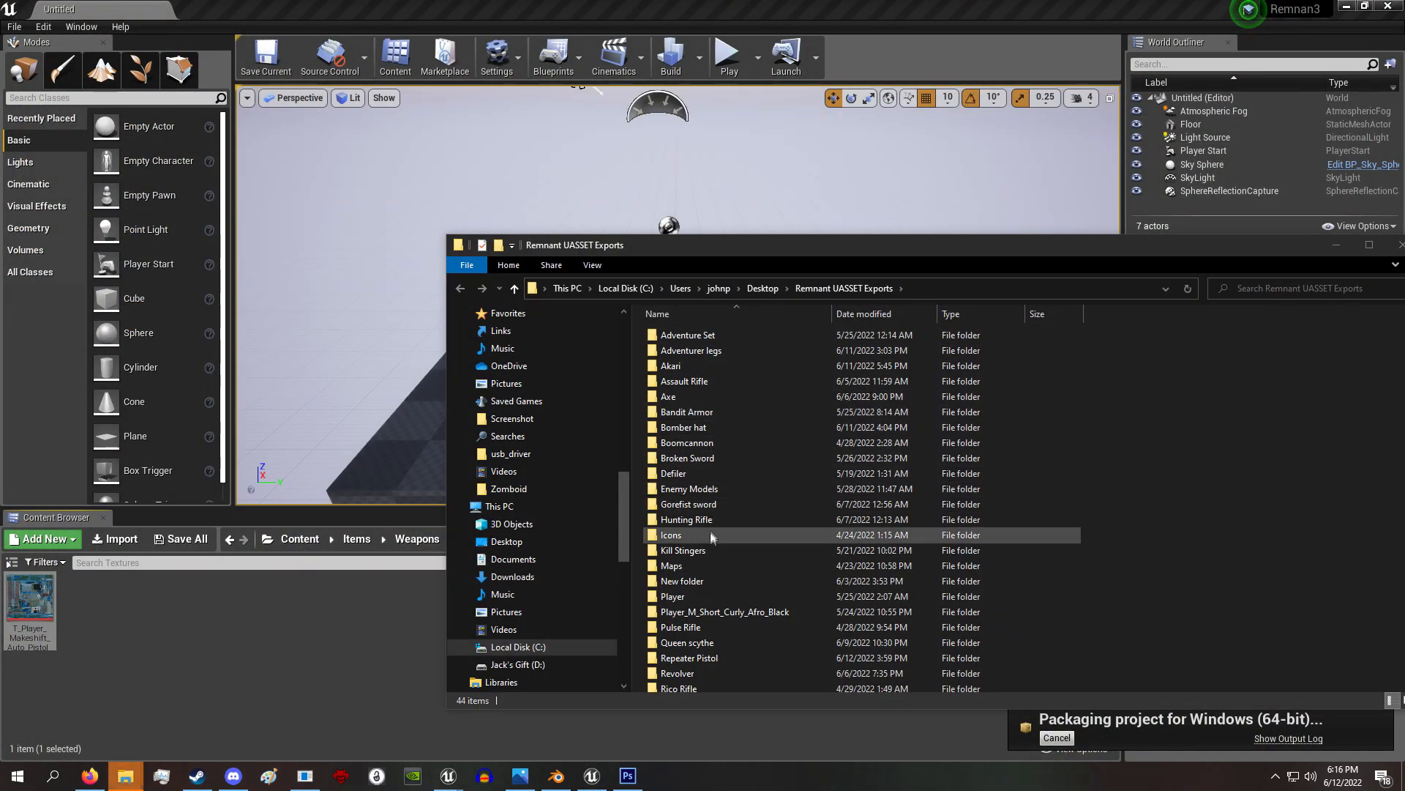
pyautogui.scroll(-3)
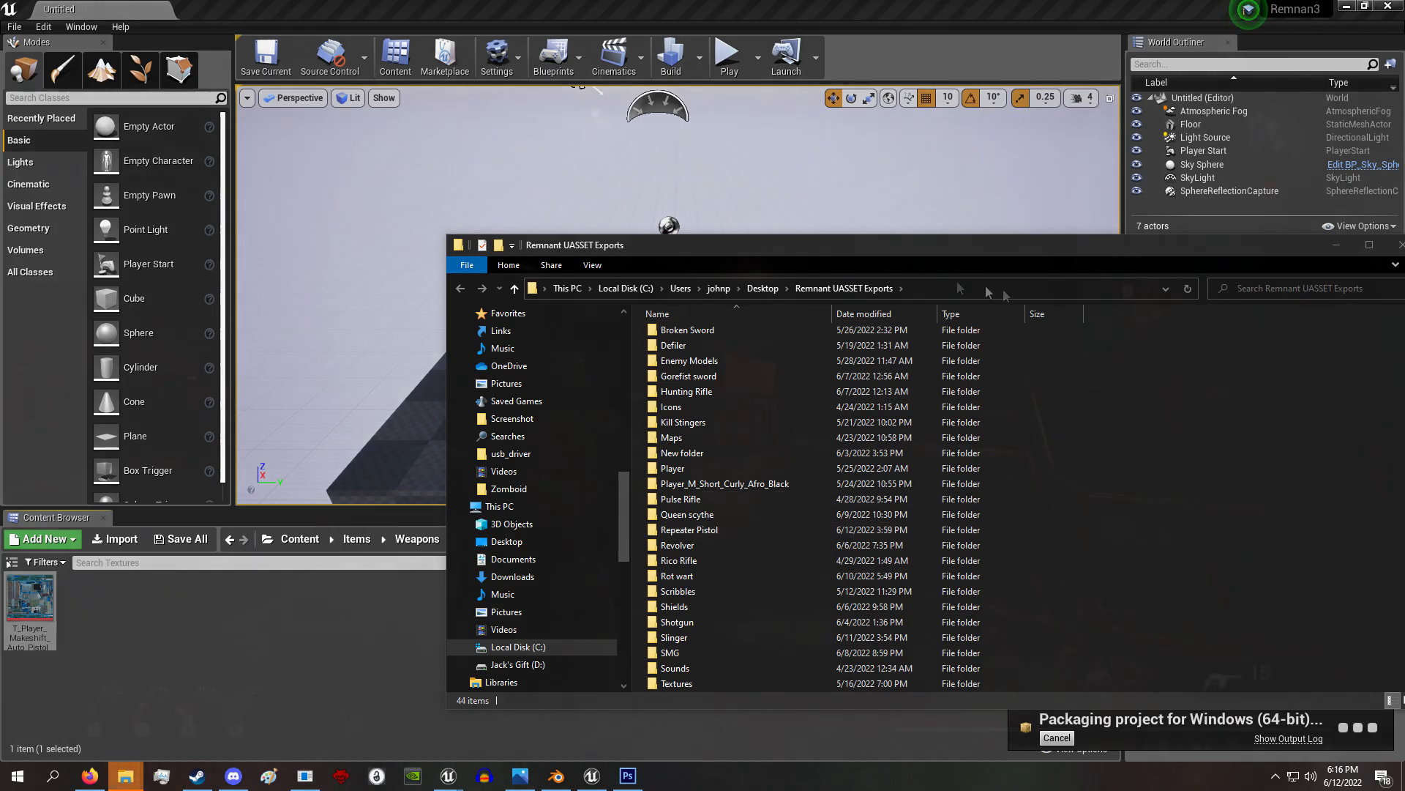